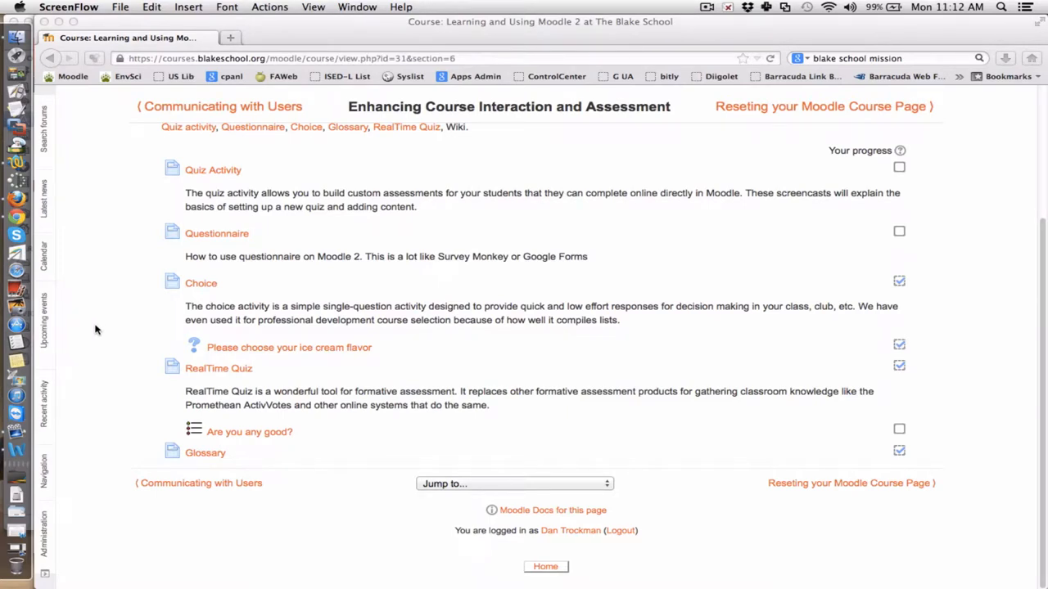
- Turn editing on for the course and move down to the section's add-activity link
scroll(up, 3)
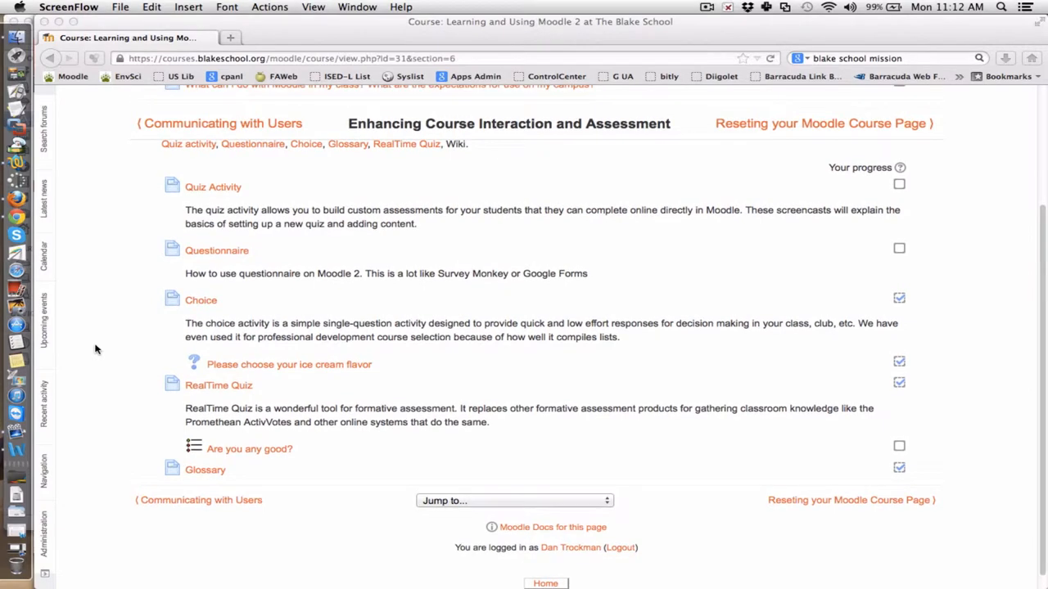
scroll(up, 3)
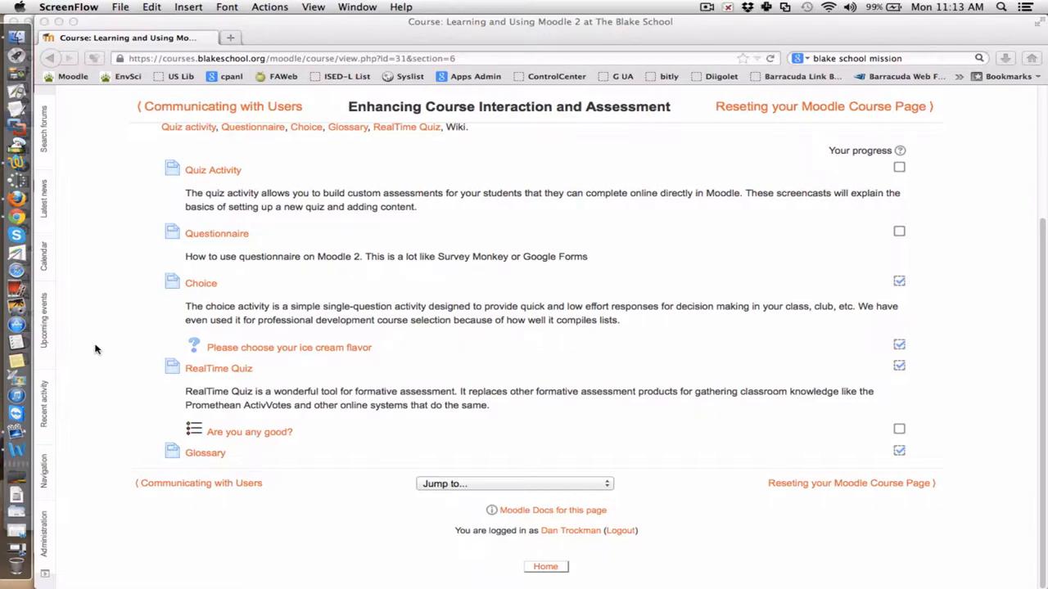
mouse_move(141, 311)
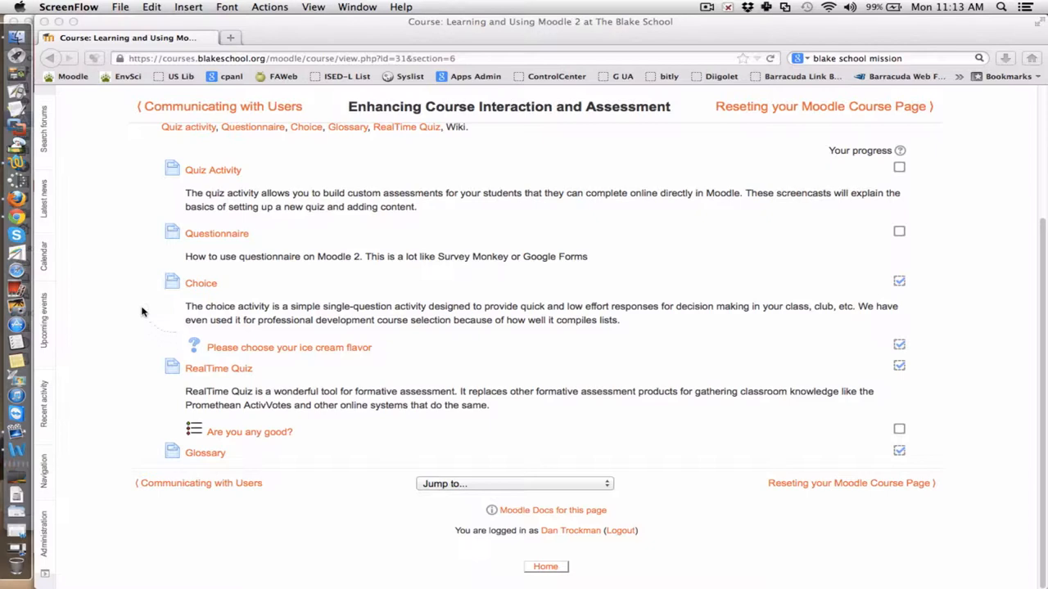
mouse_move(98, 328)
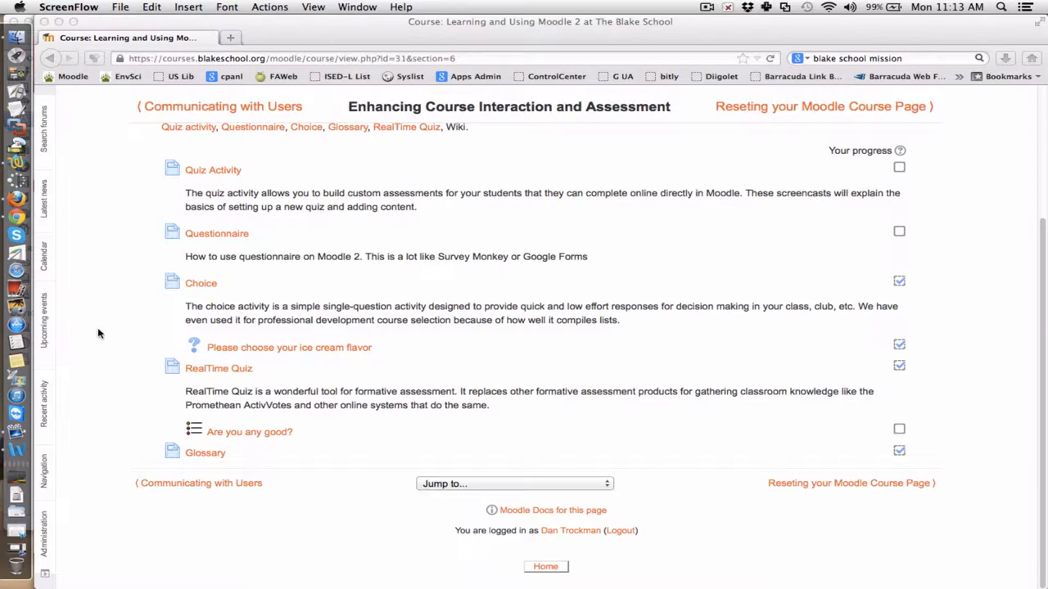
scroll(up, 3)
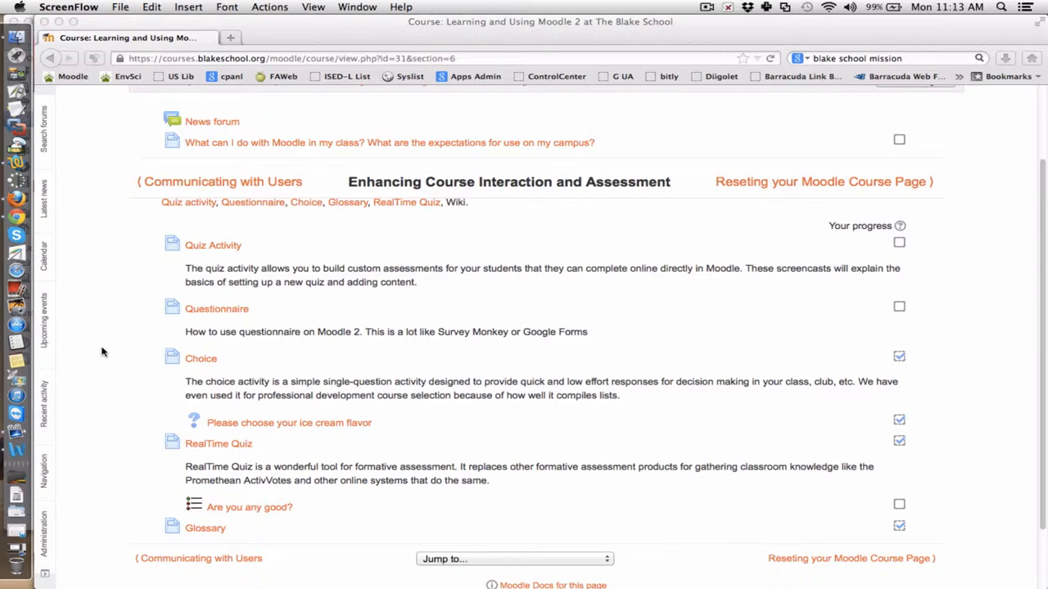
scroll(down, 3)
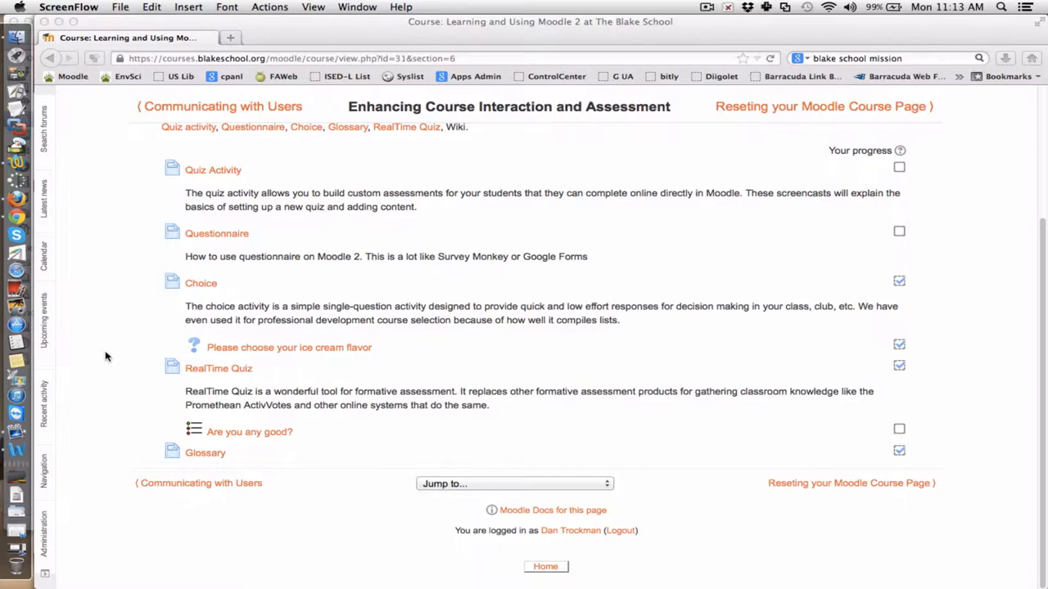
mouse_move(124, 331)
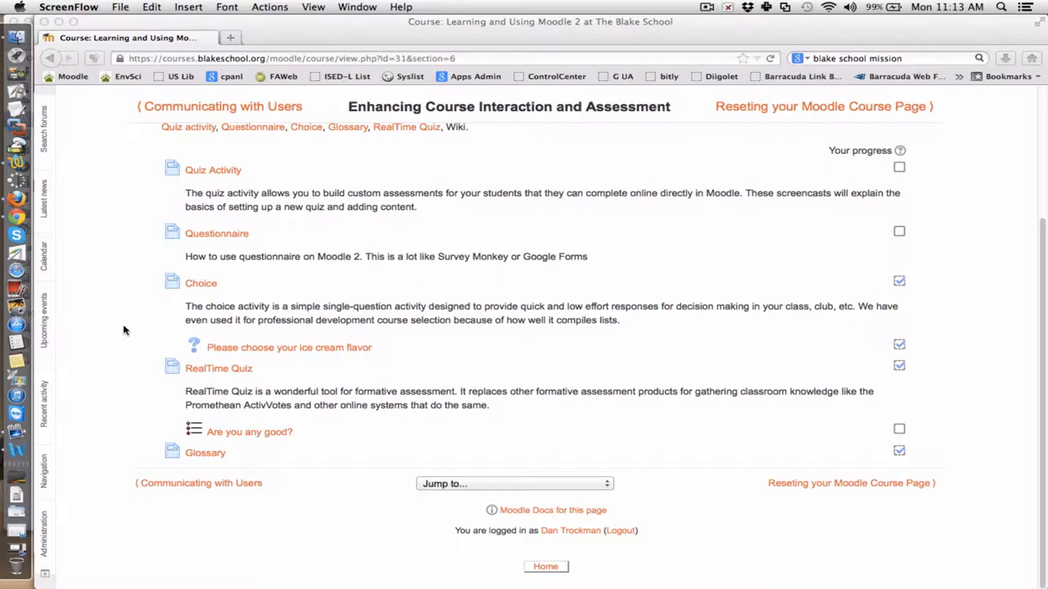
mouse_move(114, 398)
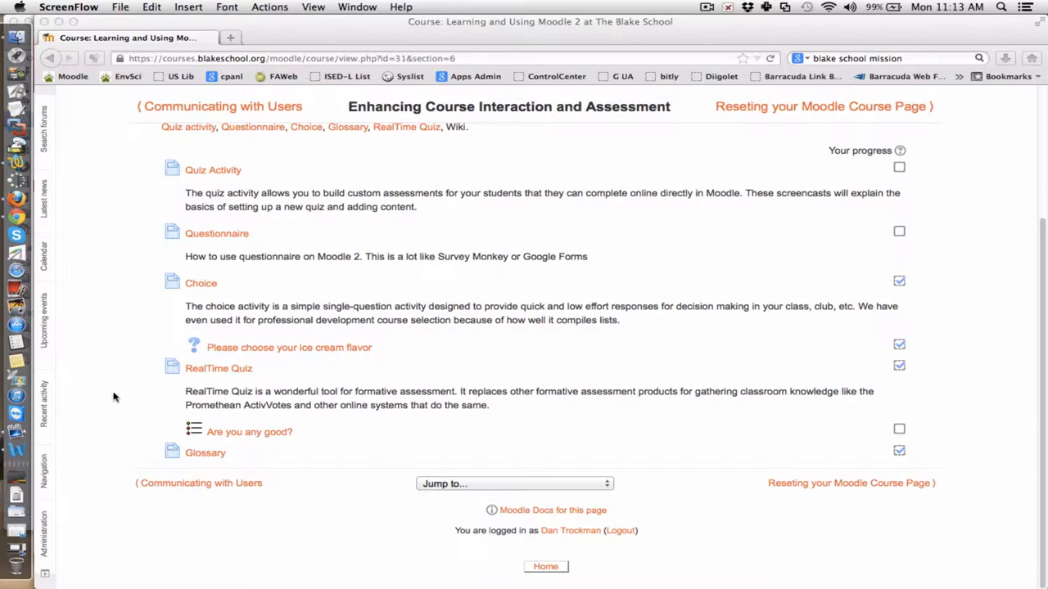
scroll(up, 3)
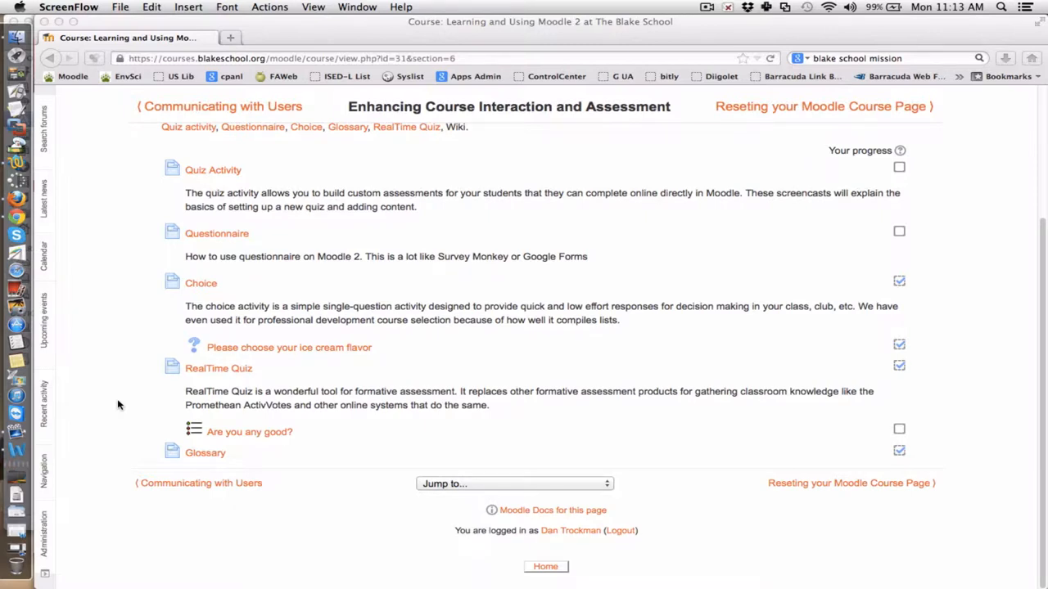
mouse_move(115, 420)
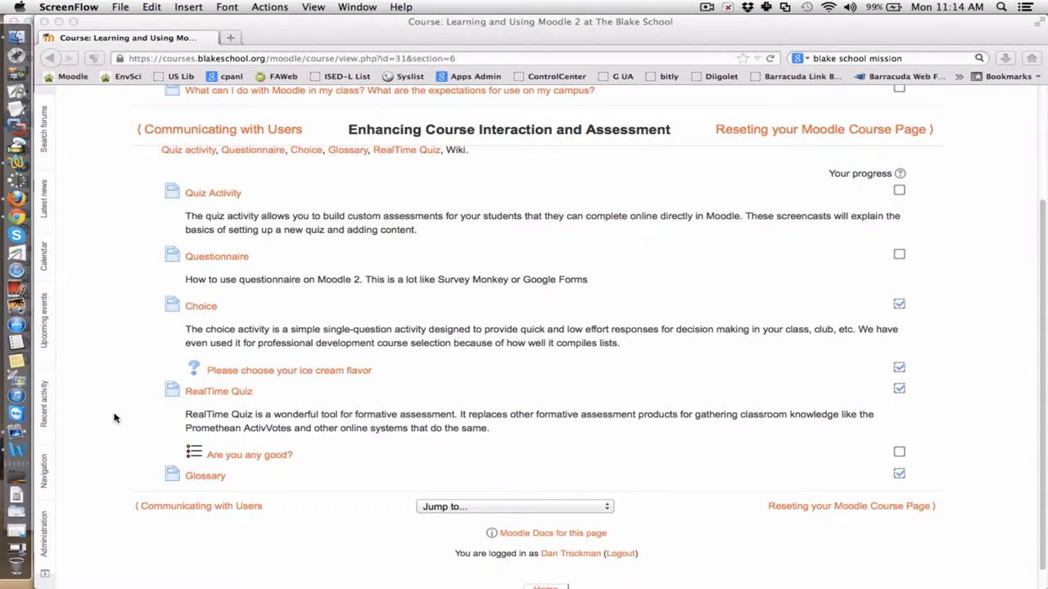
scroll(up, 3)
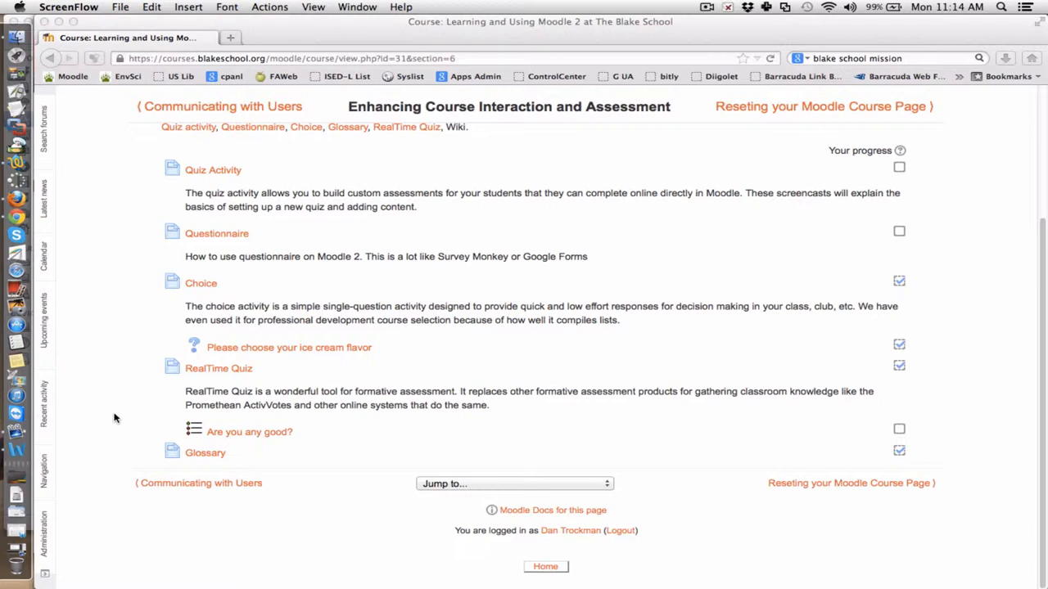
mouse_move(216, 462)
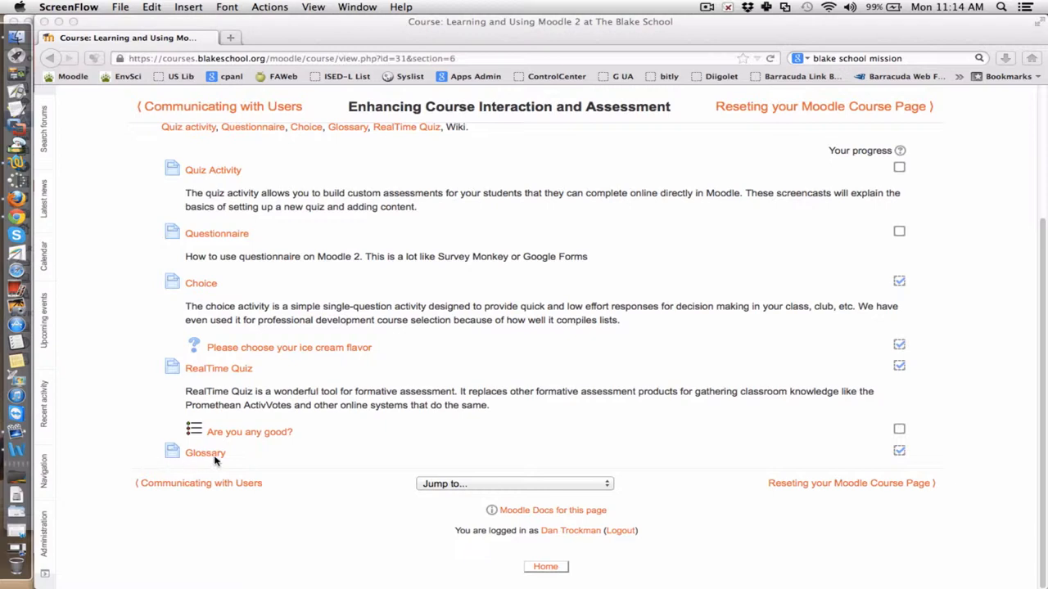
mouse_move(92, 413)
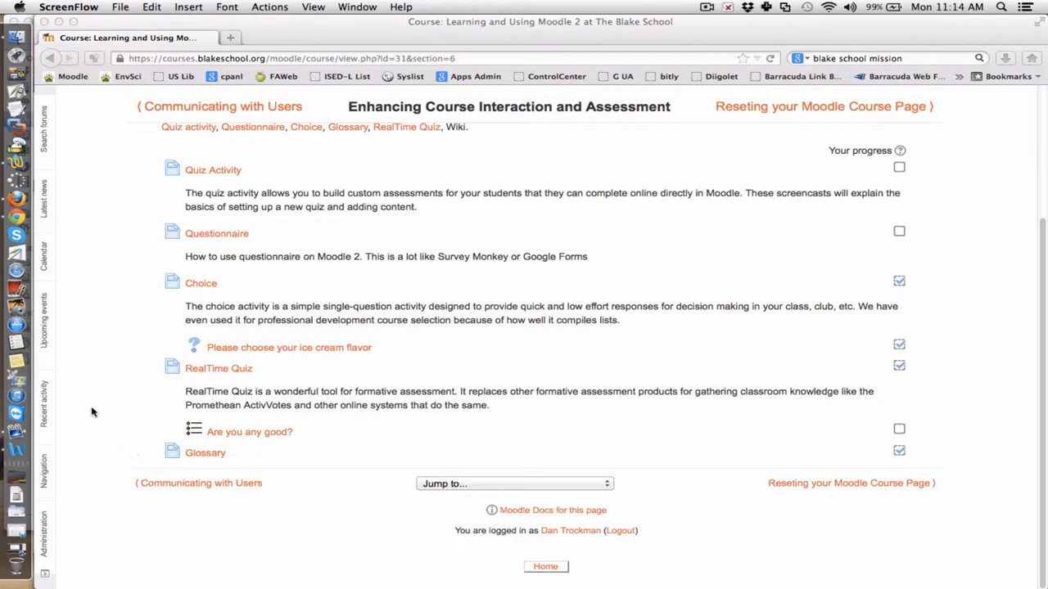
mouse_move(80, 395)
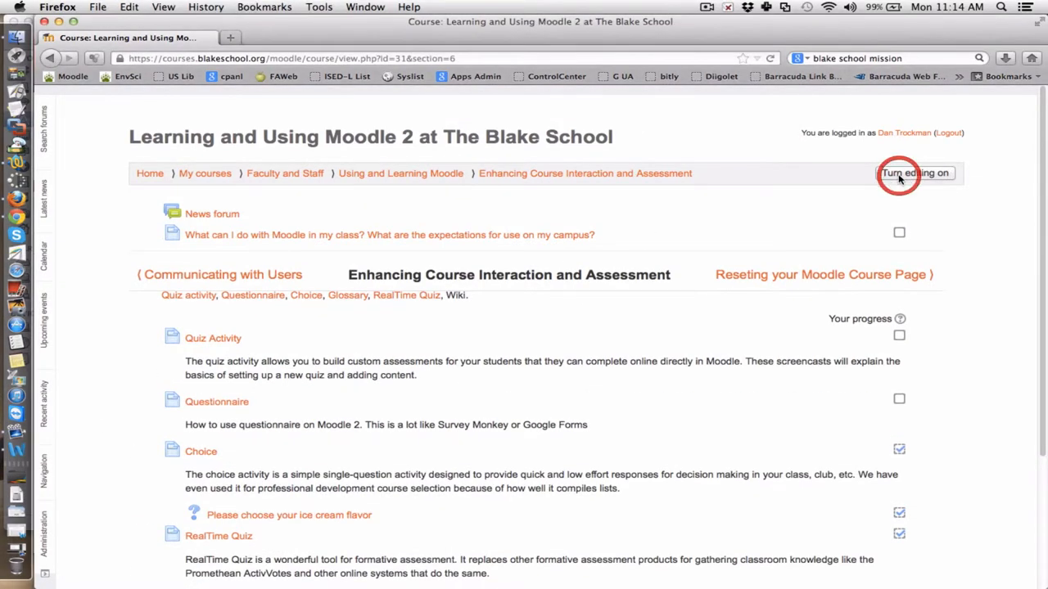
click(914, 173)
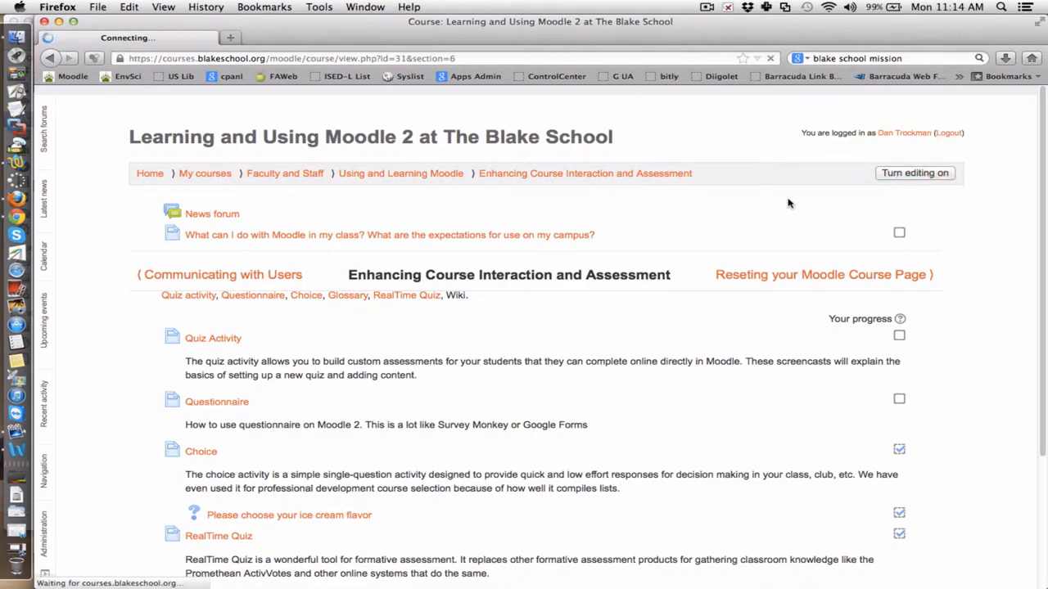
click(914, 173)
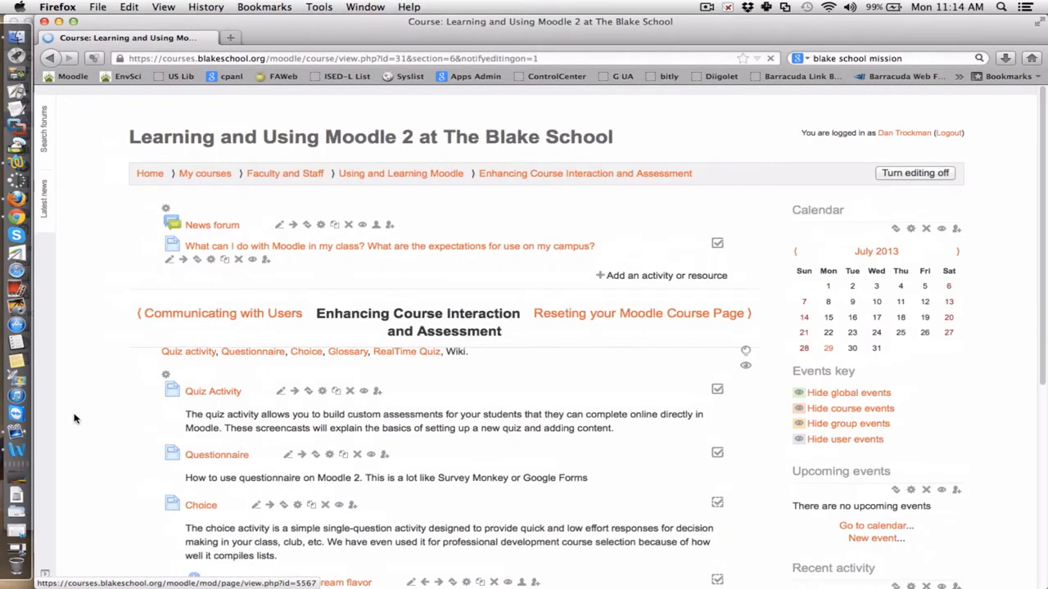
scroll(down, 3)
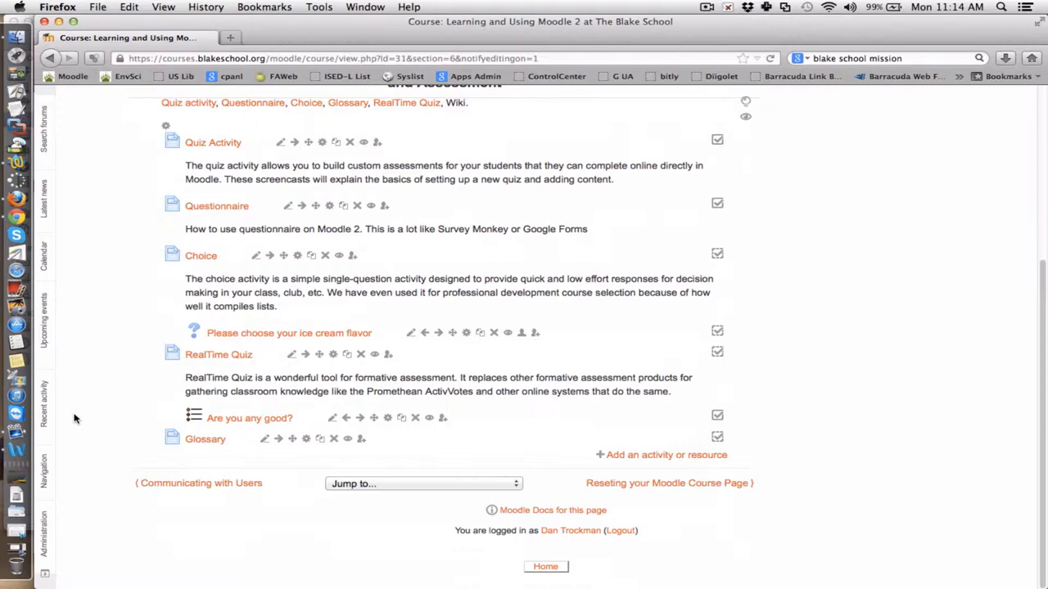
mouse_move(632, 462)
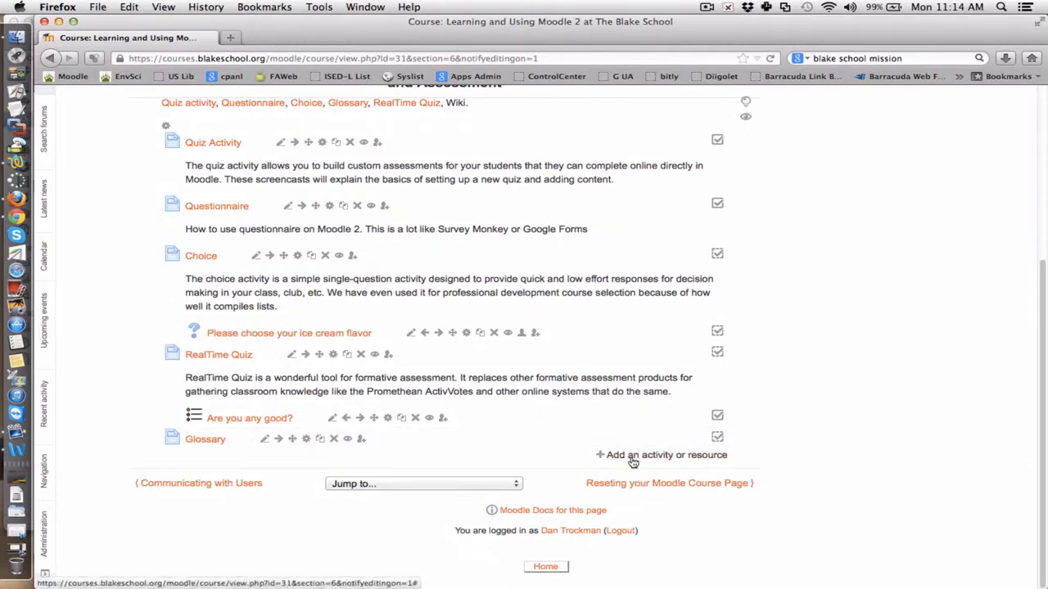
- Choose Glossary in the 'Add an activity or resource' chooser
click(661, 455)
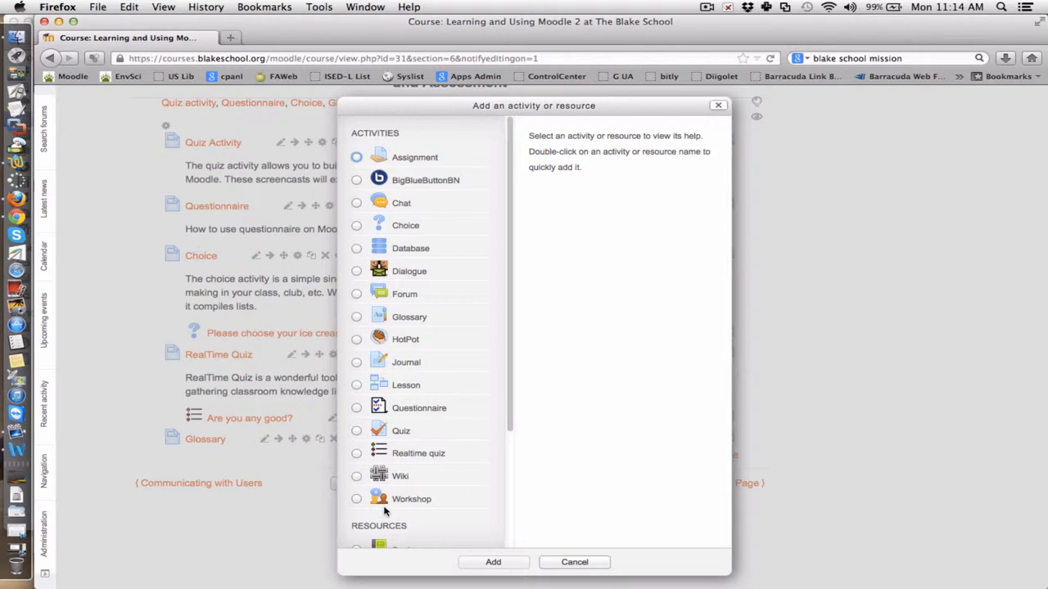
mouse_move(380, 318)
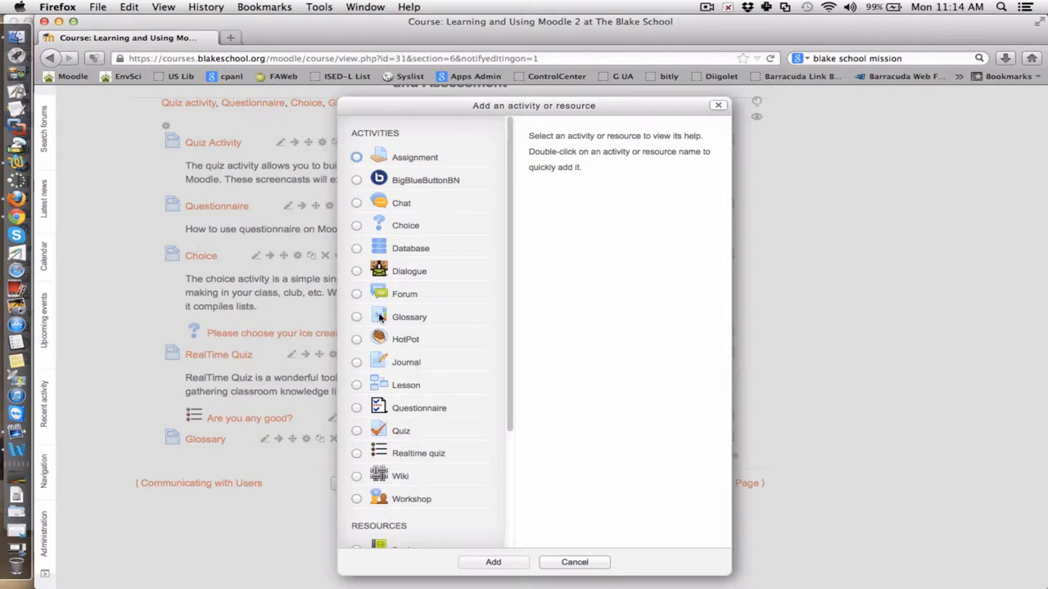
click(357, 317)
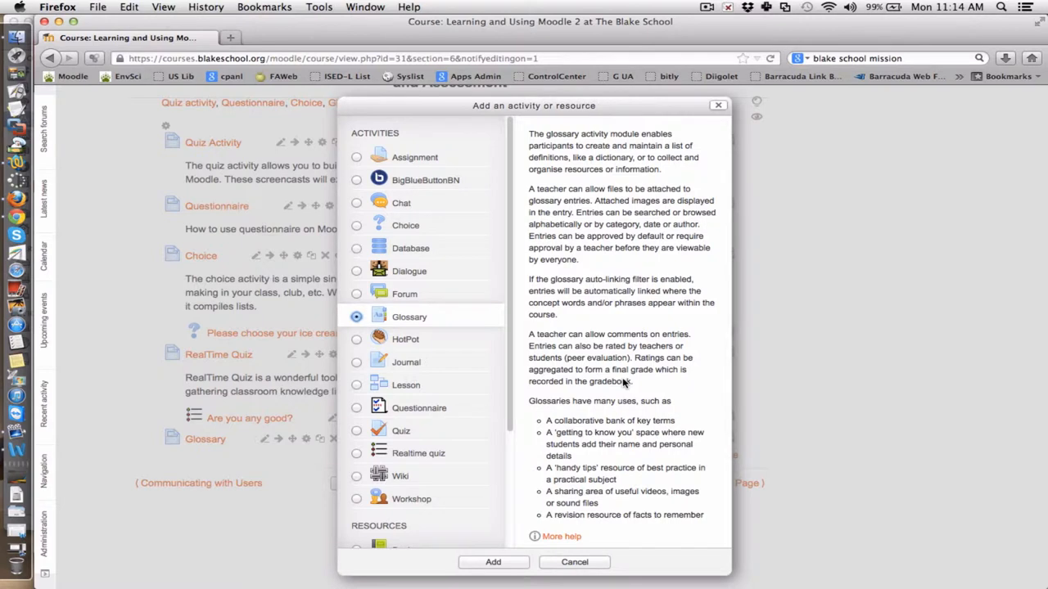
mouse_move(424, 319)
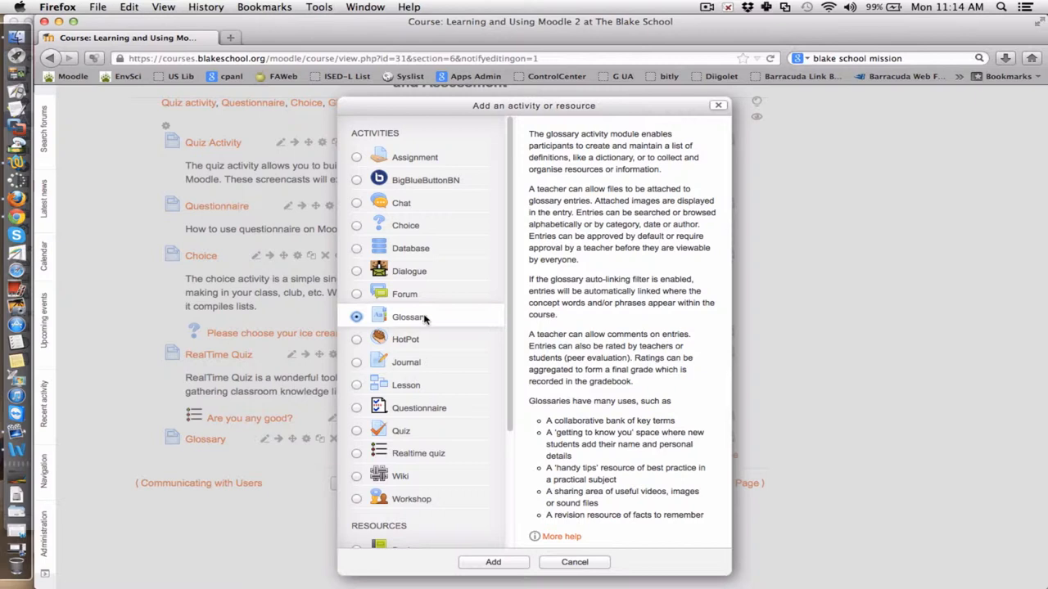
mouse_move(596, 296)
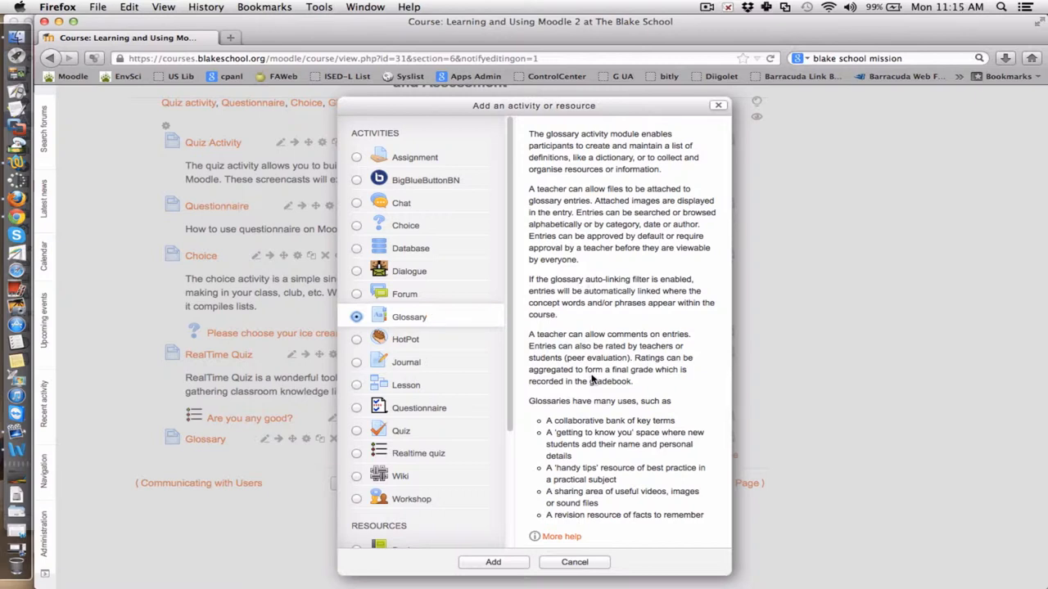
mouse_move(573, 467)
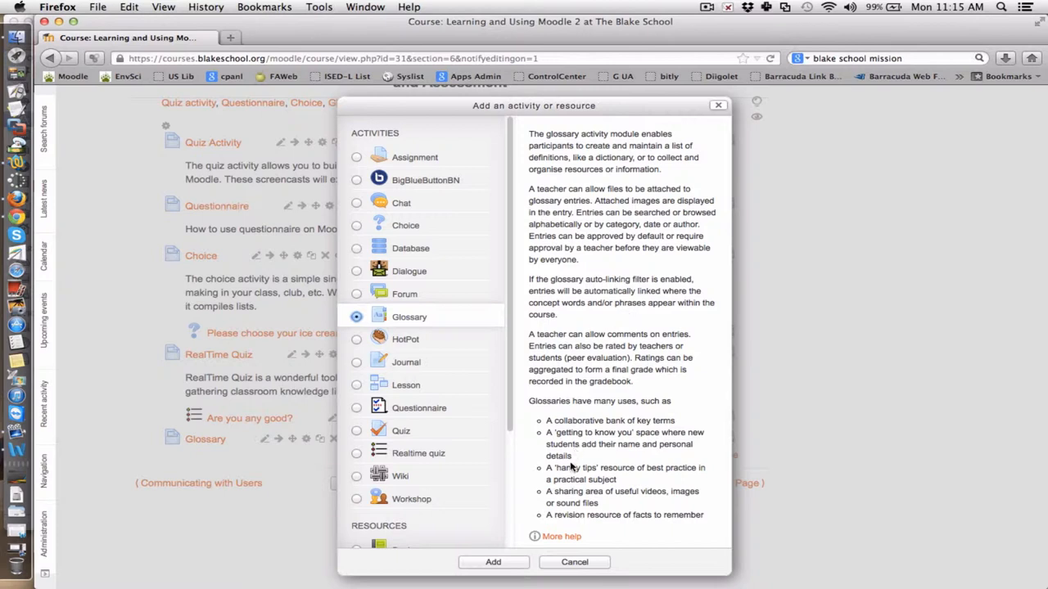
mouse_move(561, 537)
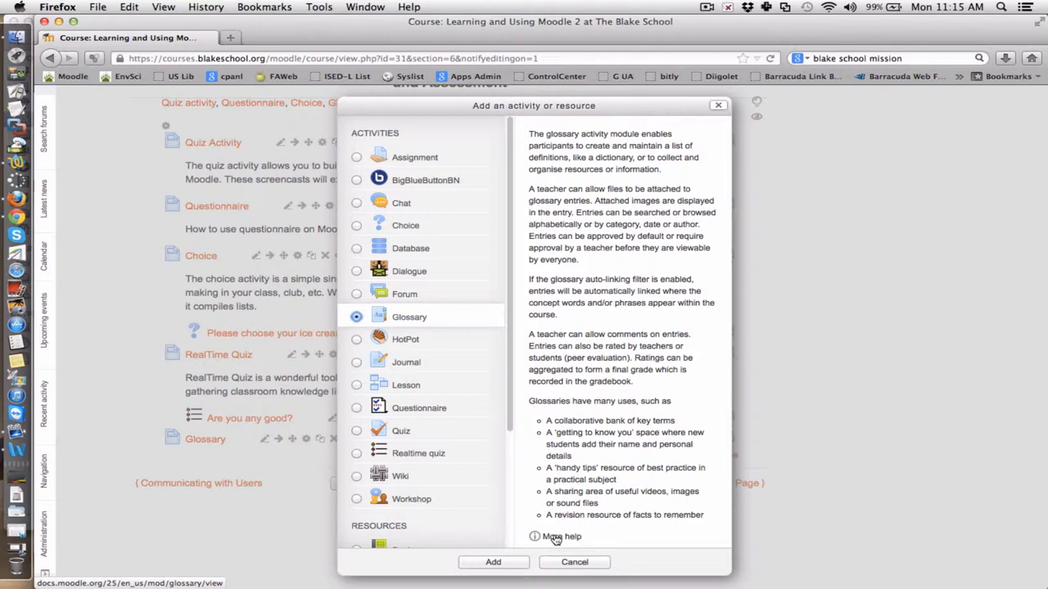
mouse_move(492, 563)
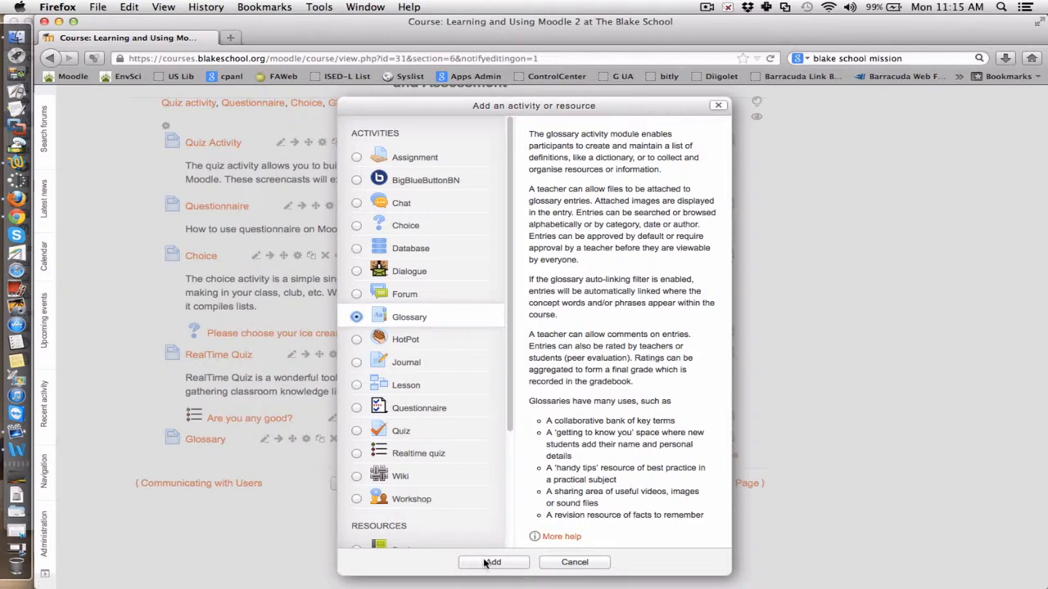
click(492, 564)
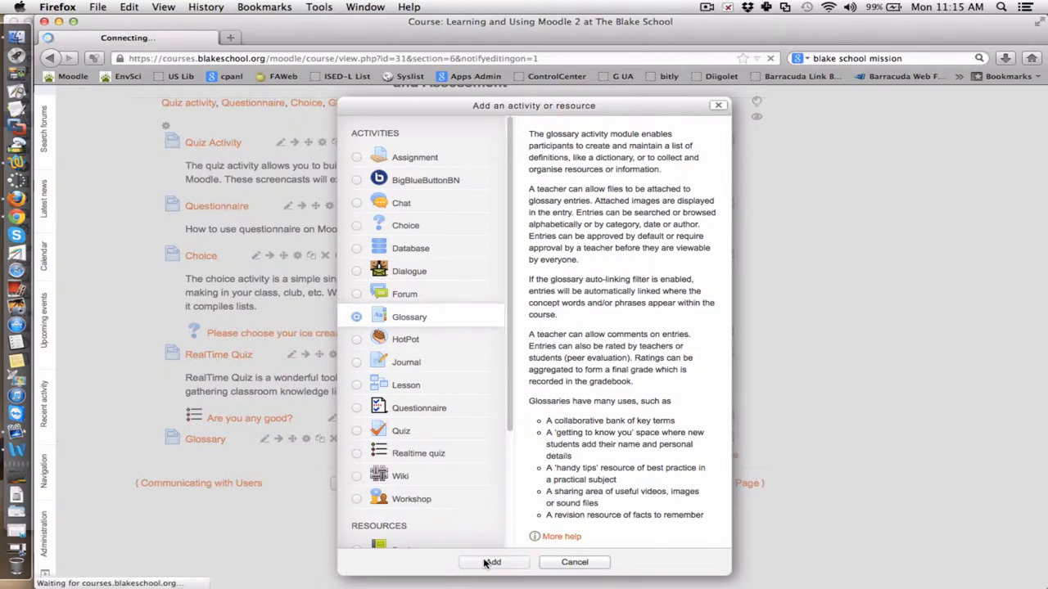
- Add the glossary and name it 'The Blake School'
click(491, 562)
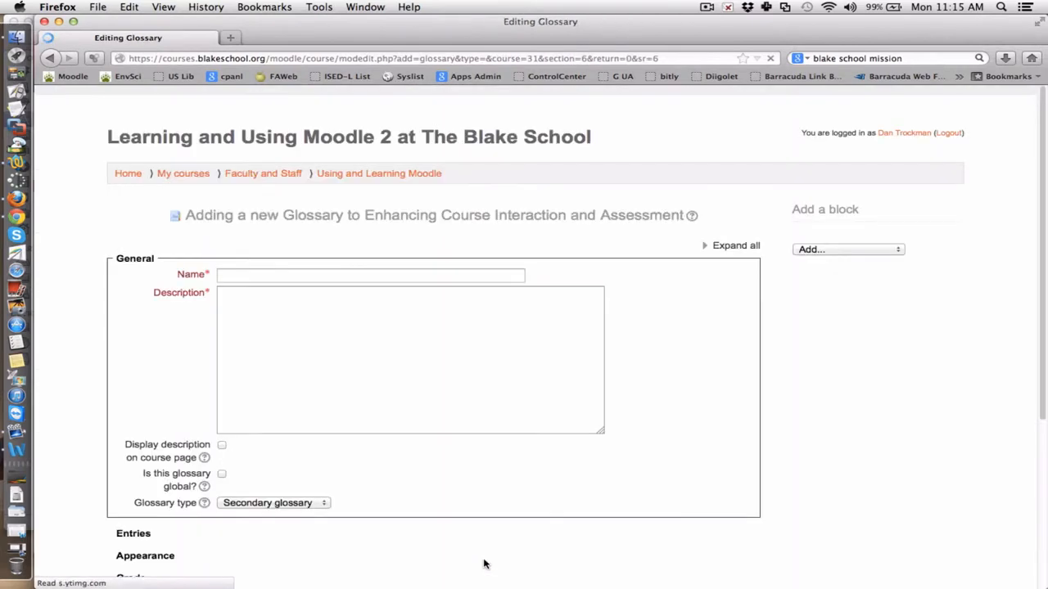
click(363, 276)
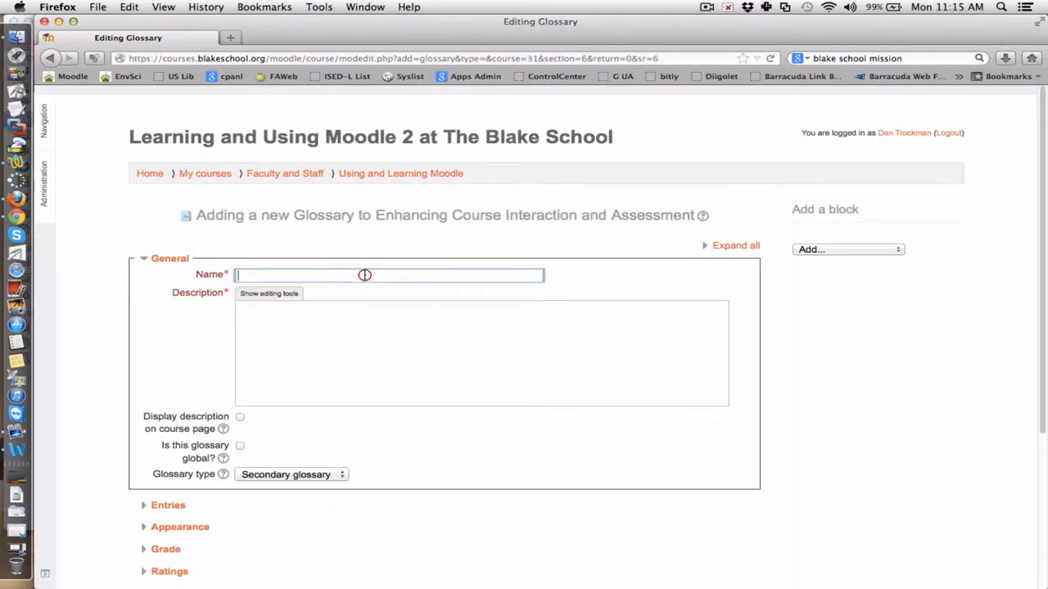
text(The Ba)
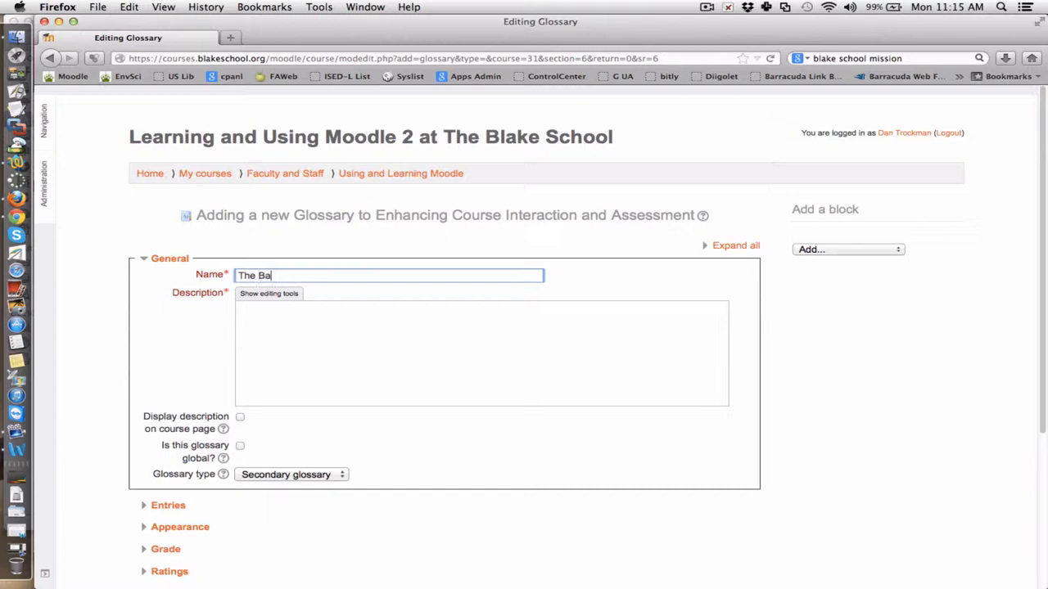
text(ke)
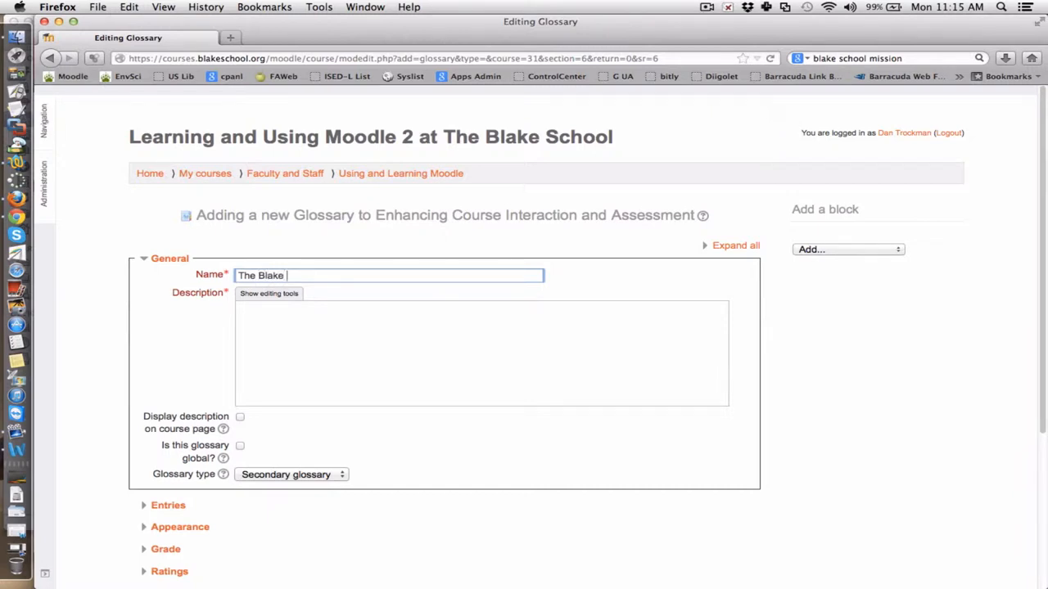
text(School)
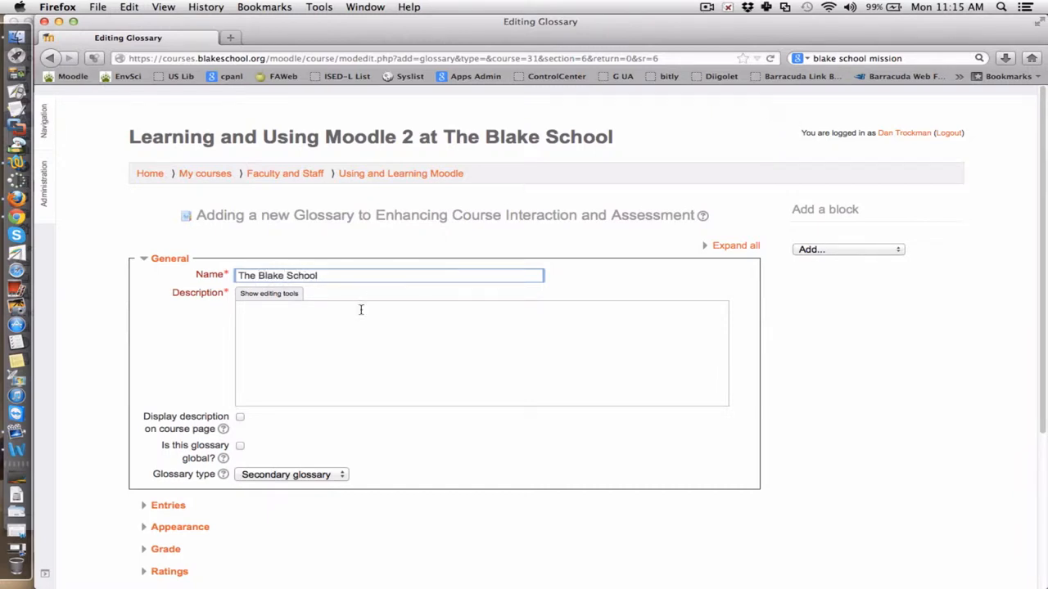
- Describe it: 'Please enter informative entries in this glossary to help us understand better, The Blake School.'
text(Please)
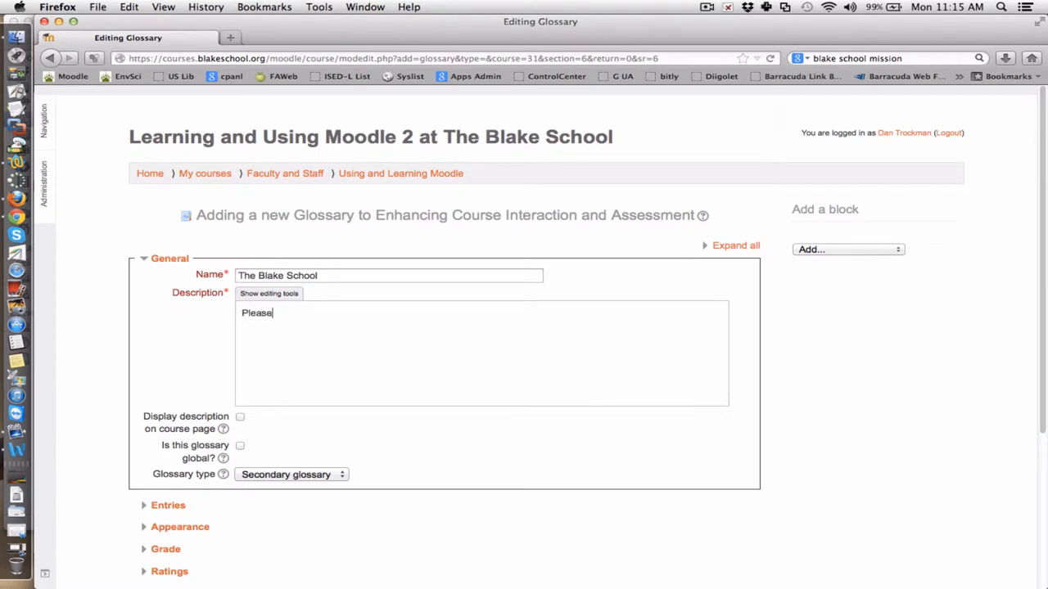
text(enter informatio)
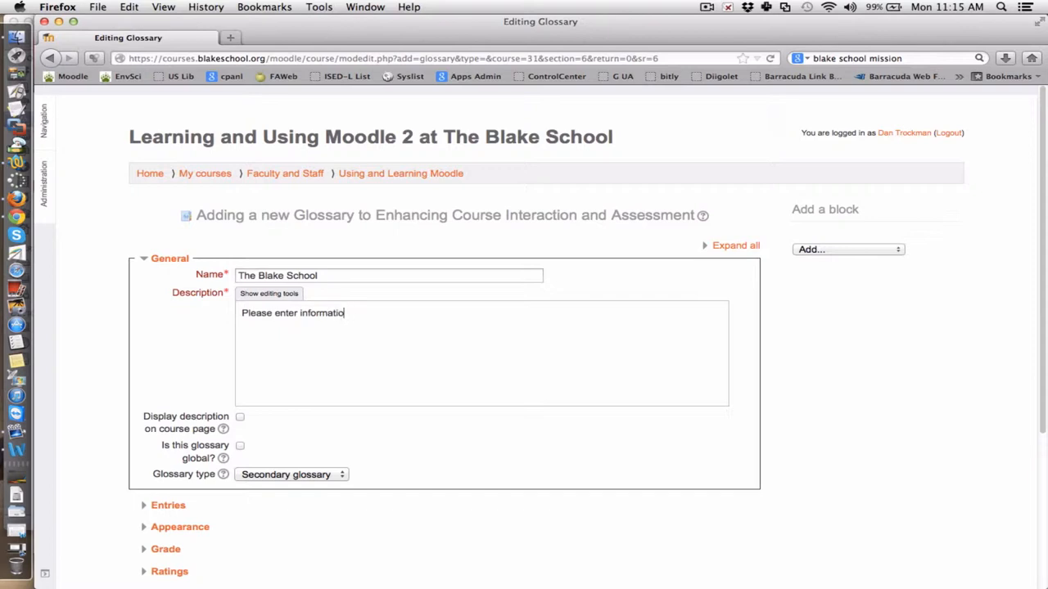
text(ve)
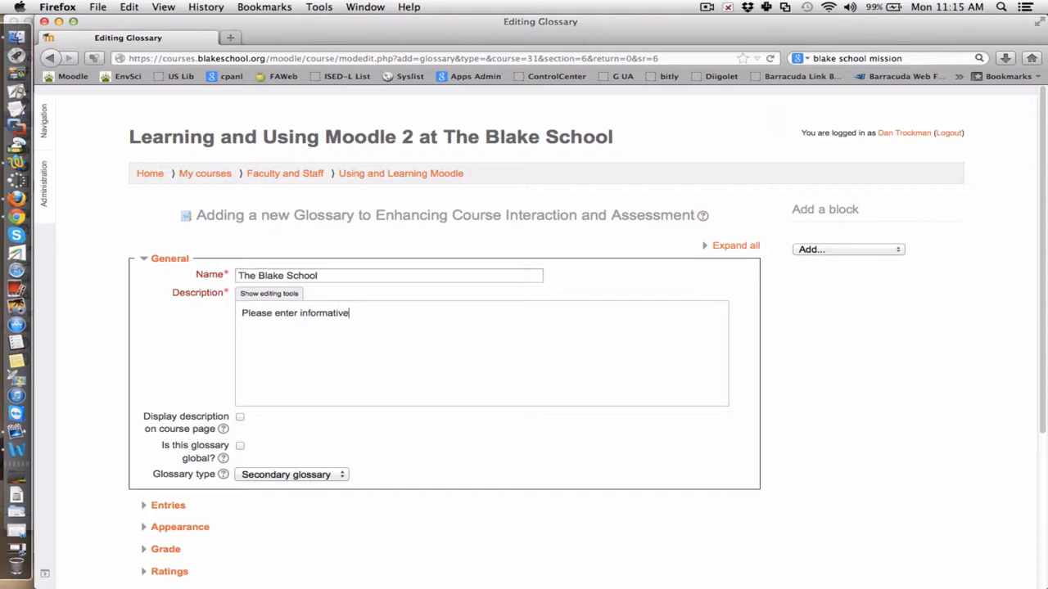
text(entries into this glo)
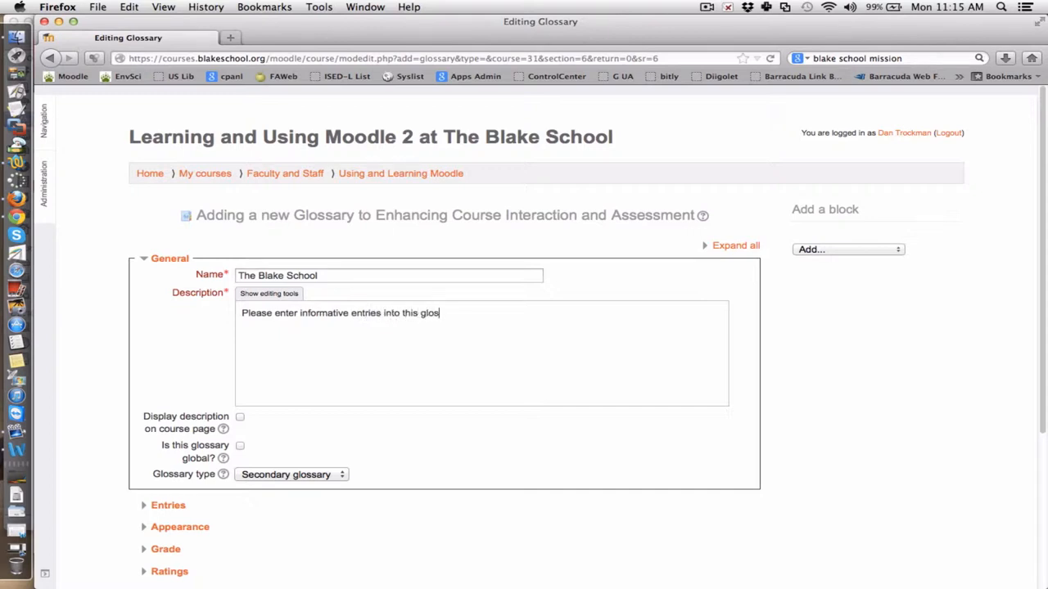
text(sary to)
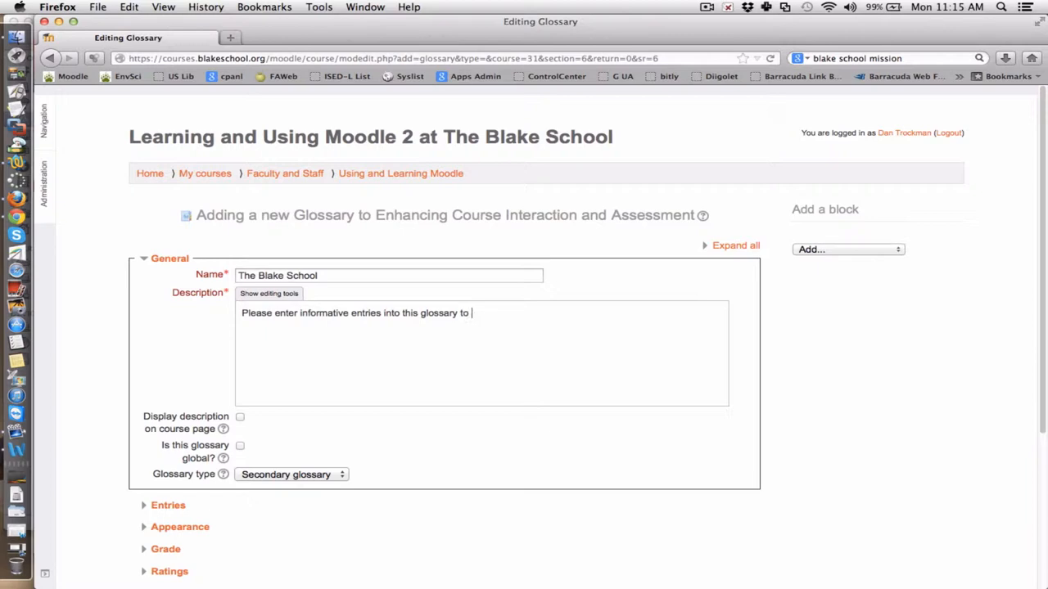
text(help us under)
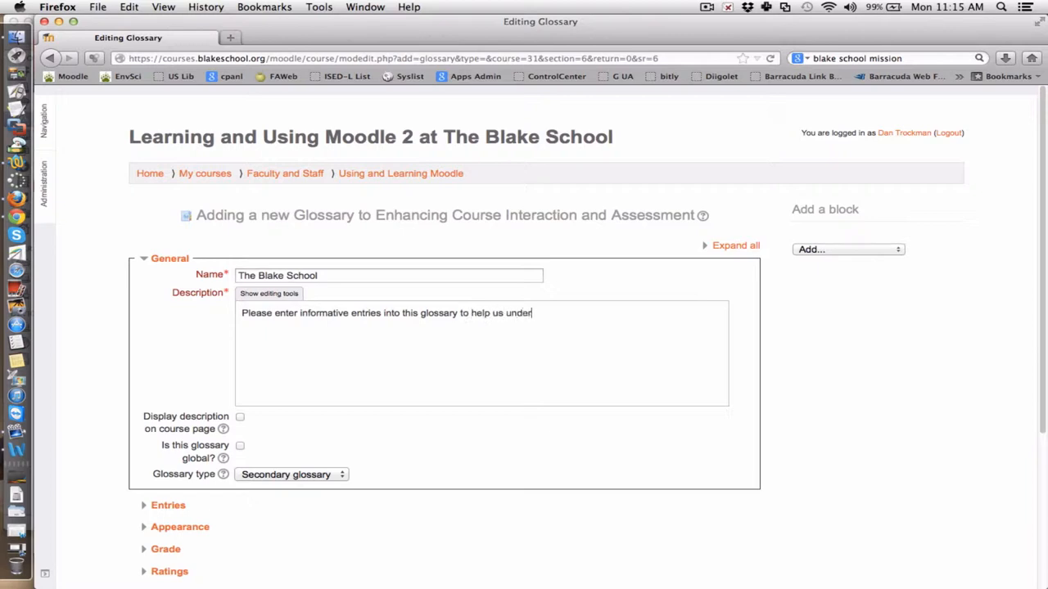
text(stand bet)
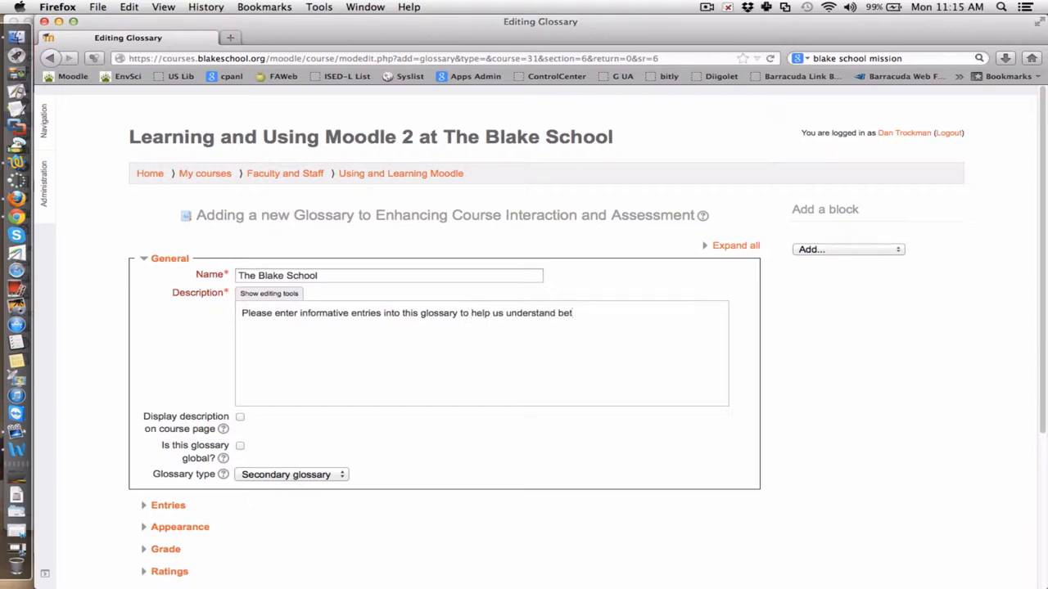
text(ter,)
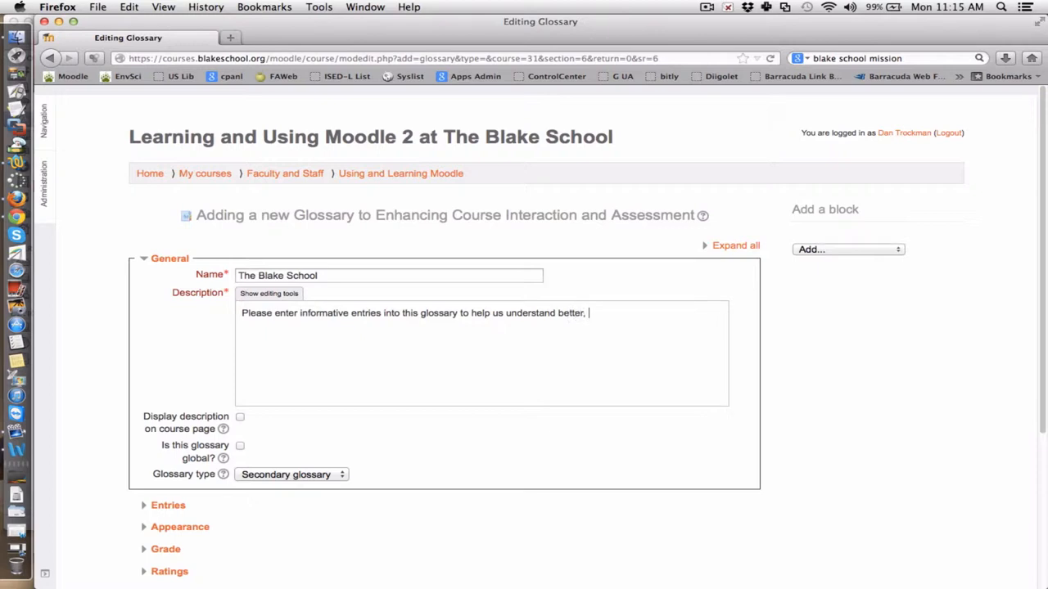
text(The Blake Sc)
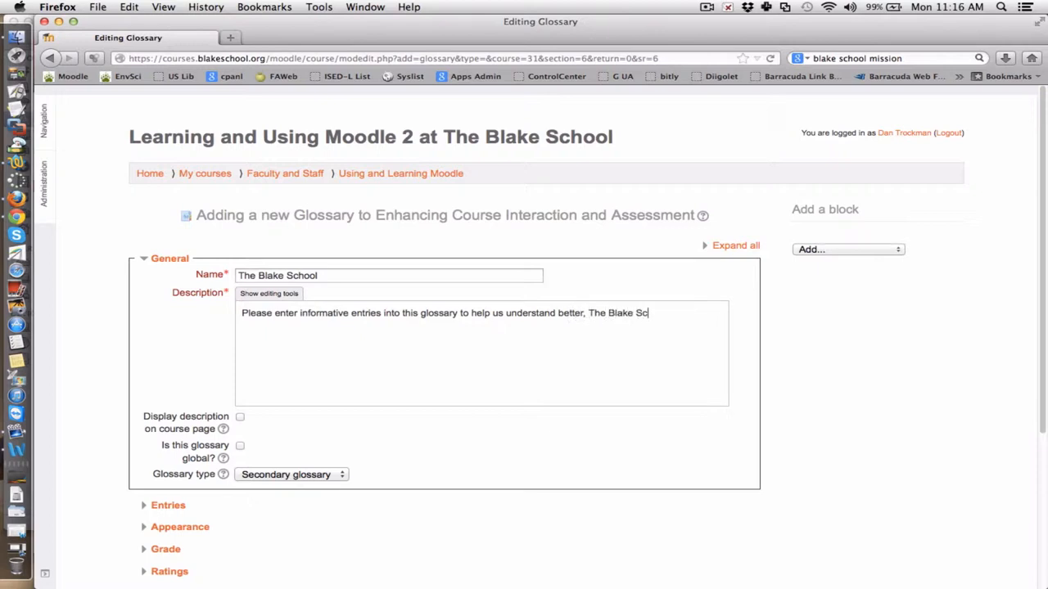
text(hool.)
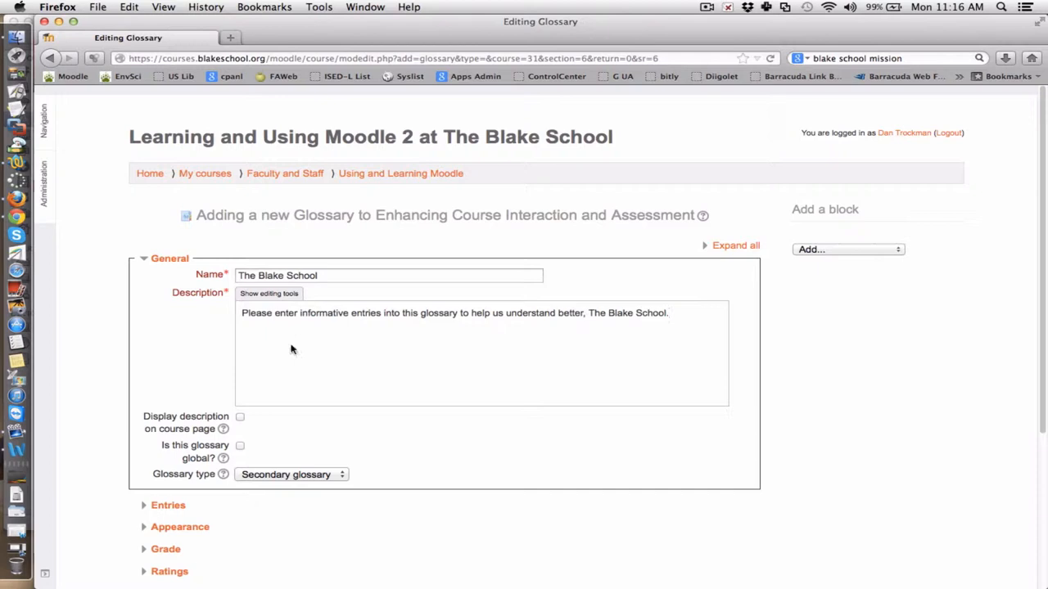
- Review the Glossary type help, leaving it as a secondary glossary
scroll(down, 3)
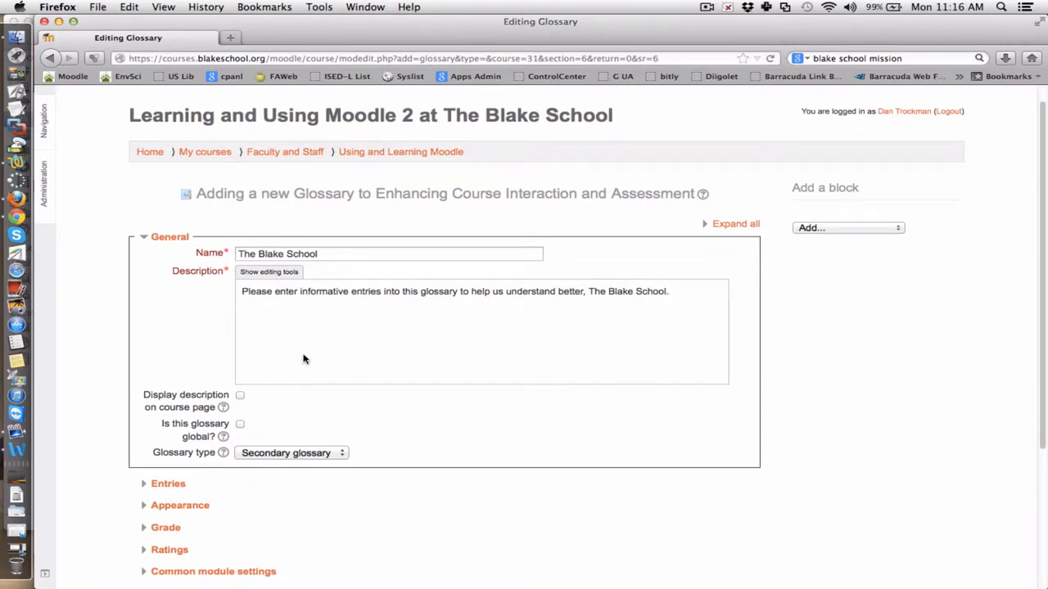
scroll(down, 3)
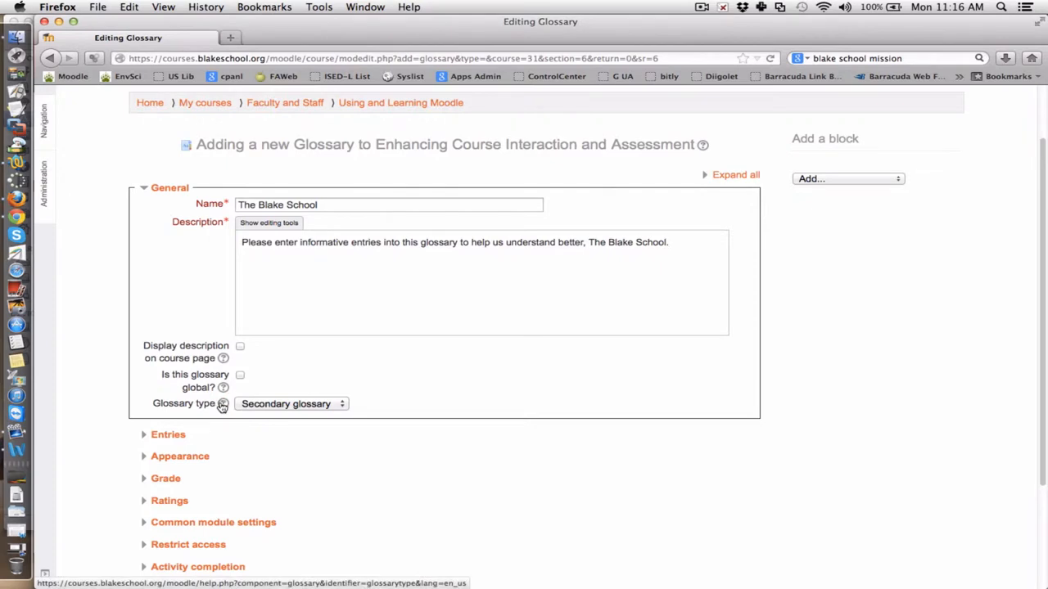
click(222, 403)
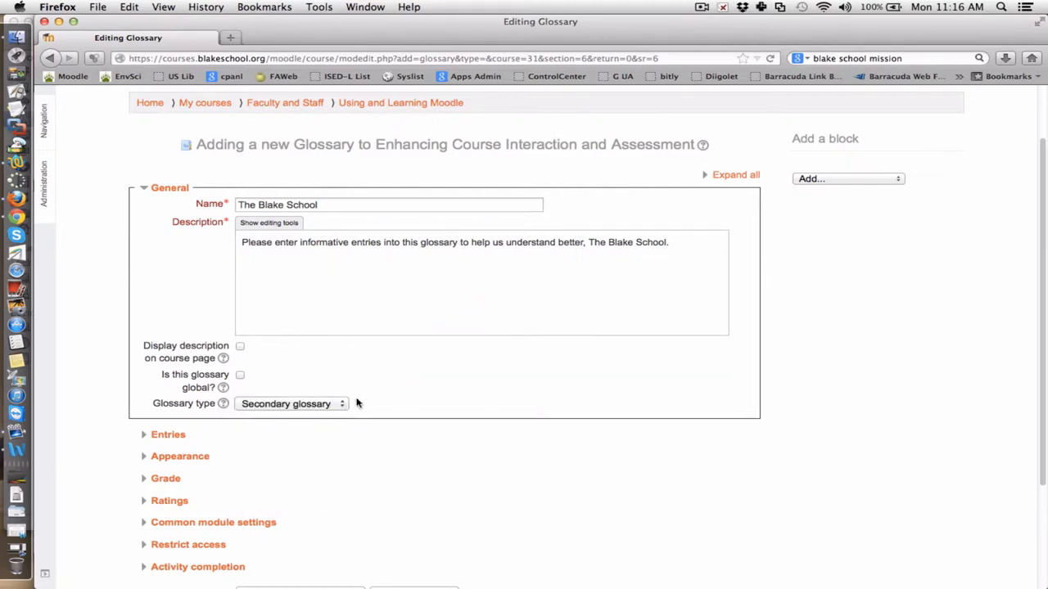
mouse_move(327, 406)
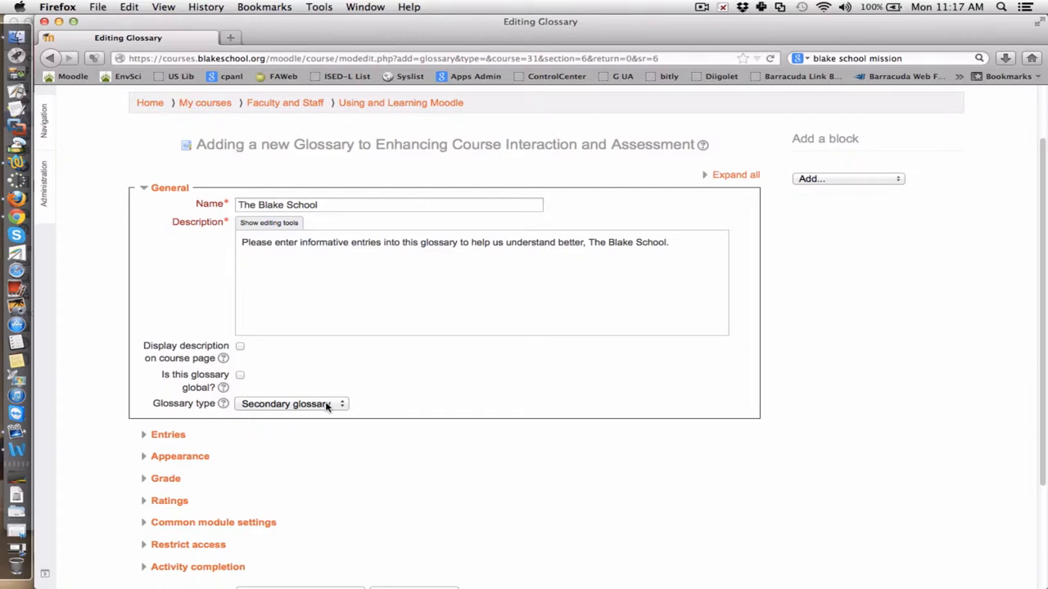
mouse_move(366, 406)
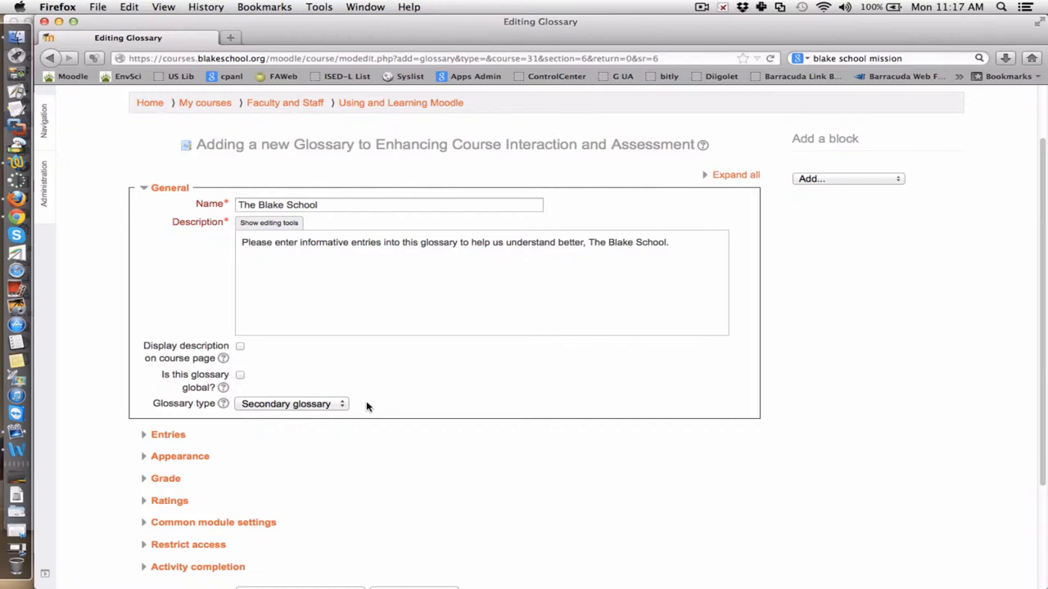
mouse_move(401, 447)
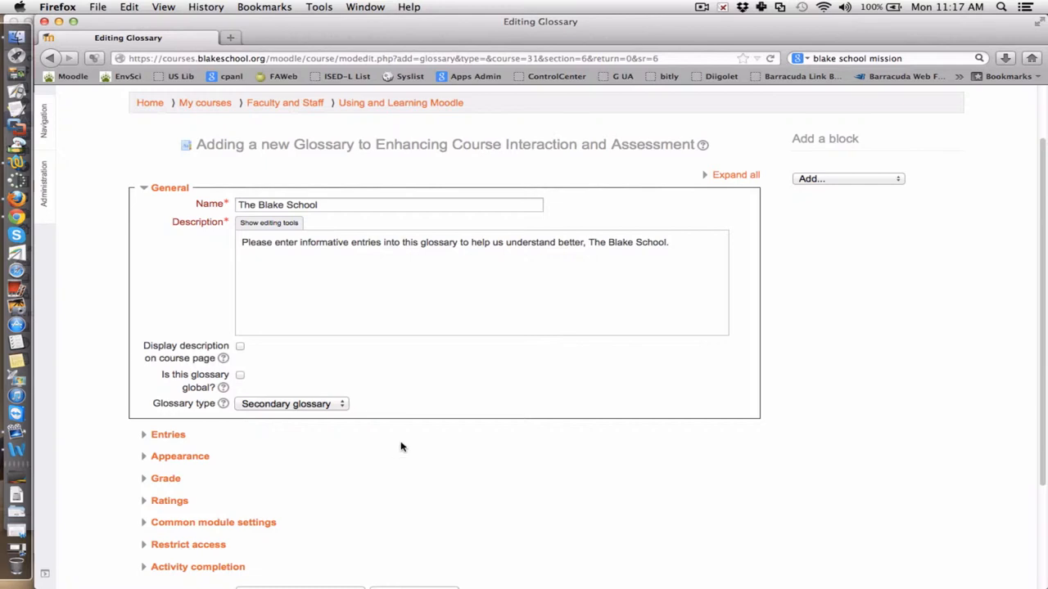
mouse_move(226, 383)
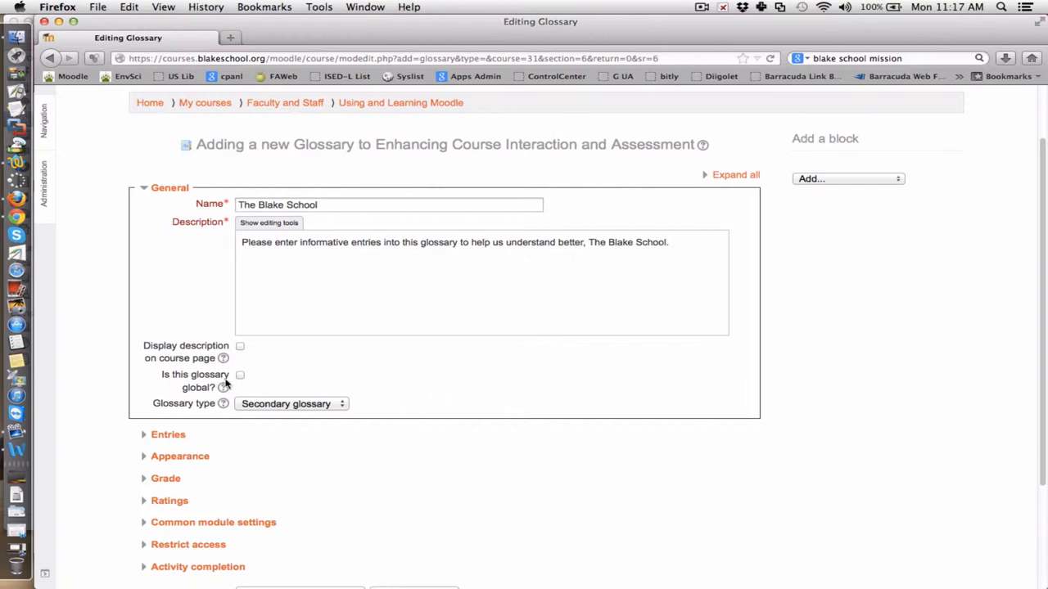
click(223, 387)
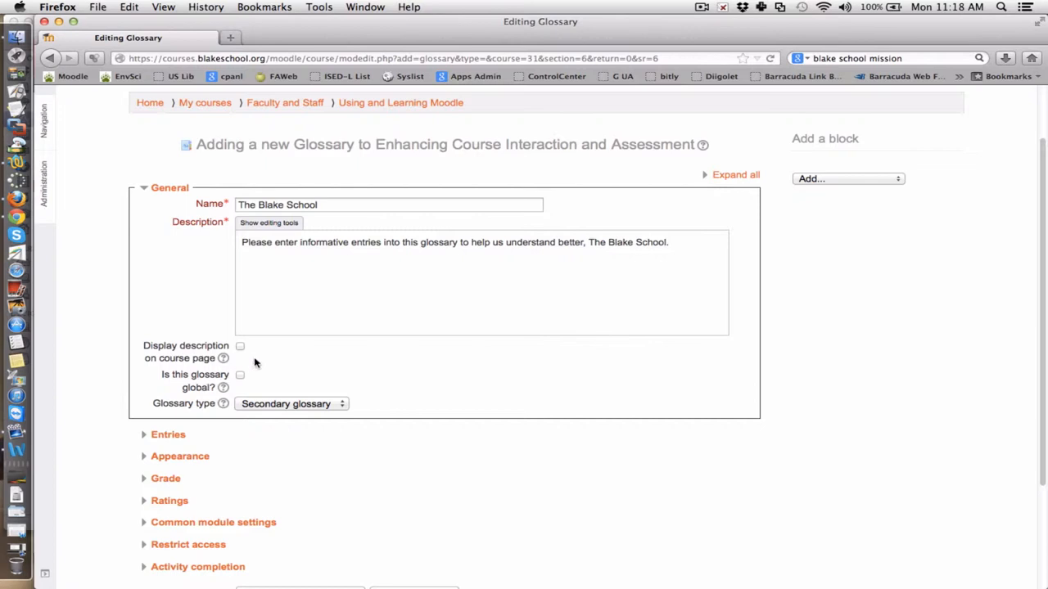
- Read the display-description help and show the description on the course page
click(223, 359)
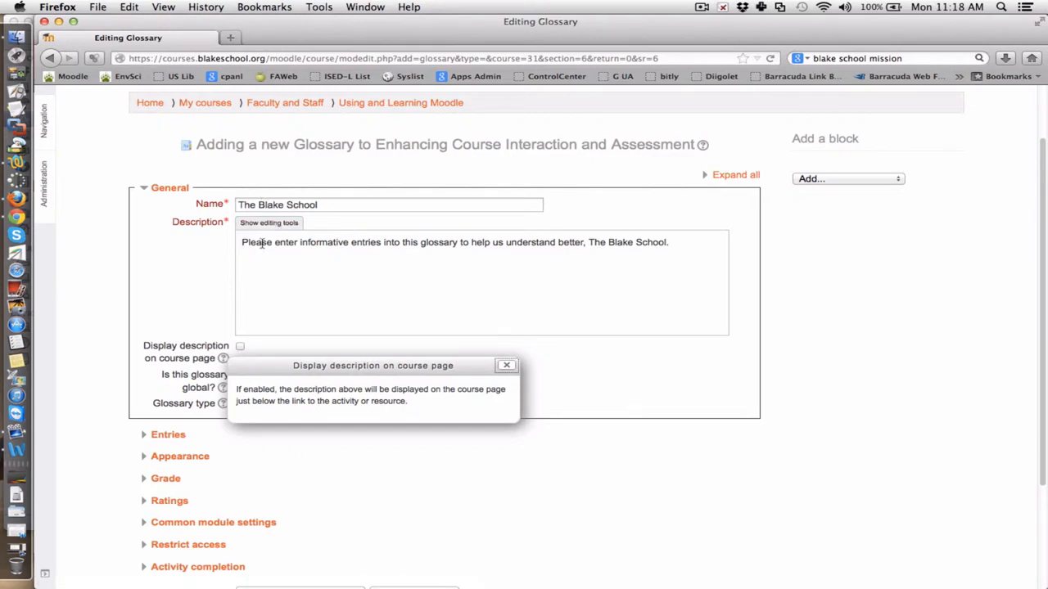
click(506, 366)
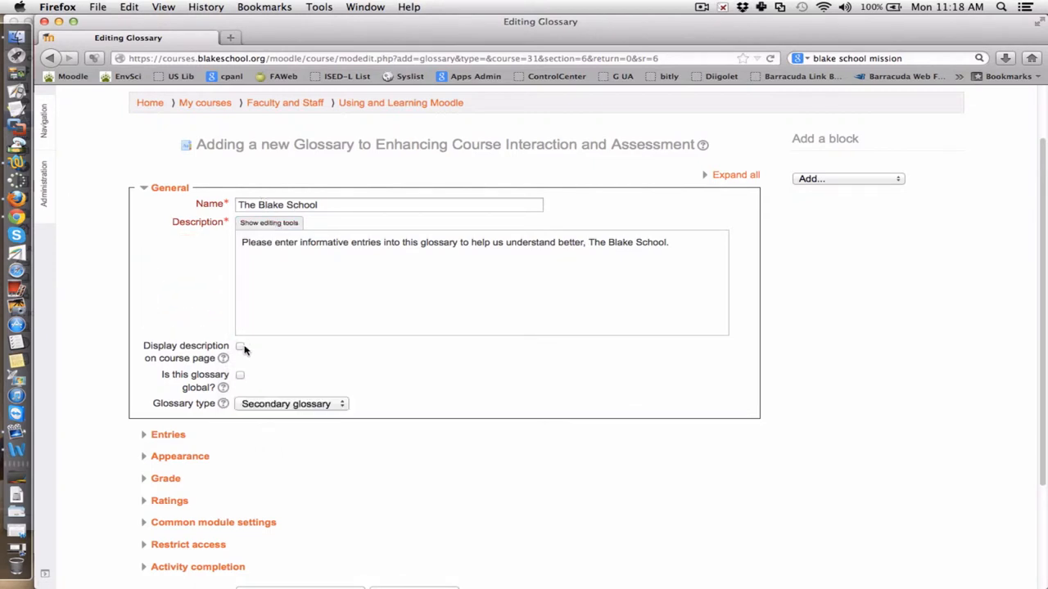
click(239, 339)
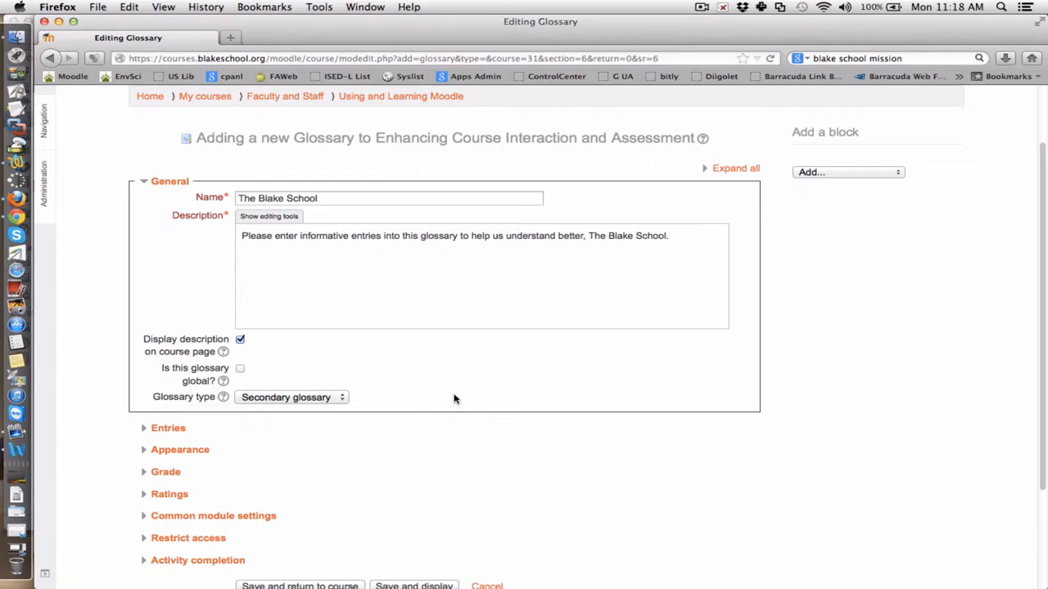
scroll(down, 3)
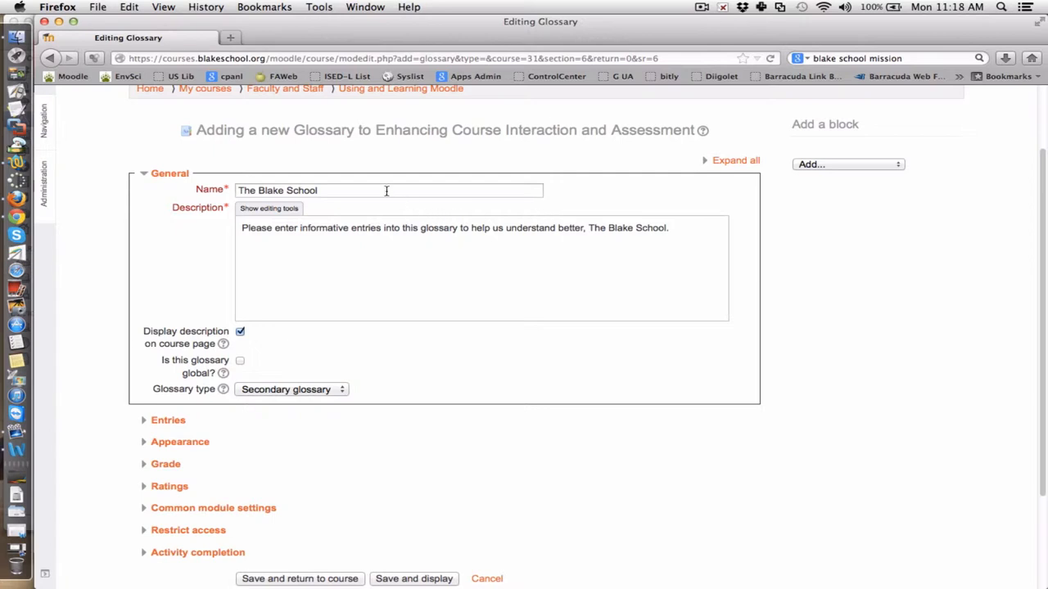
- Extend the name to 'The Blake School - Enter more information in this Glossary'
text(-)
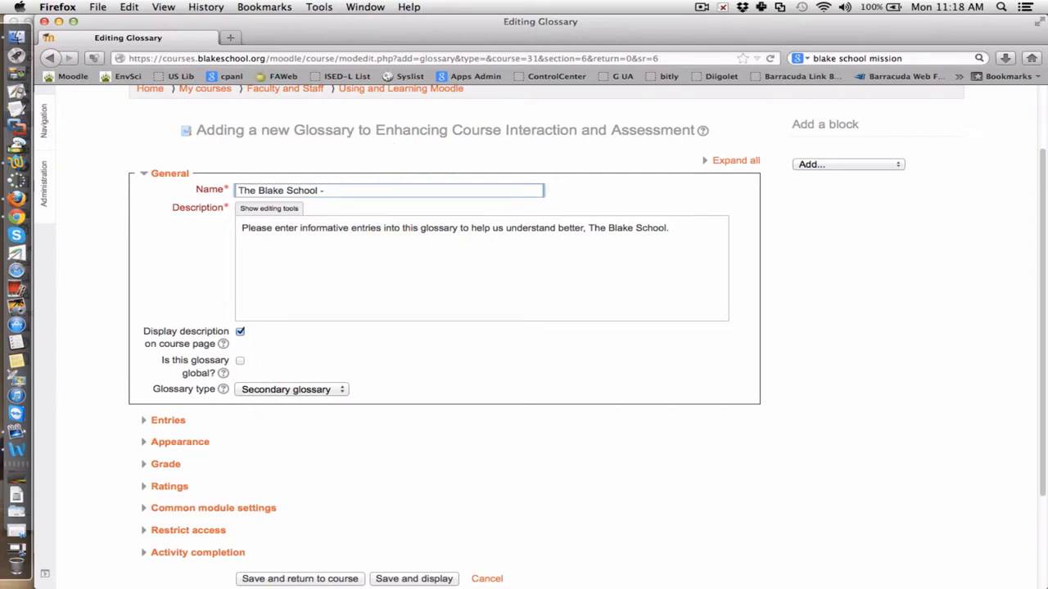
text(Enter more)
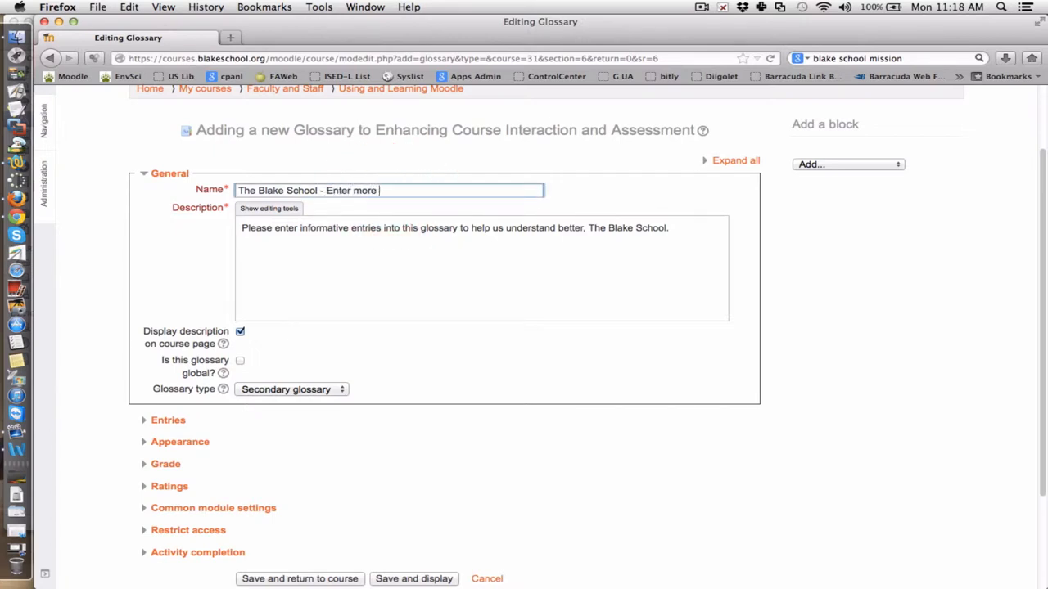
text(information in t)
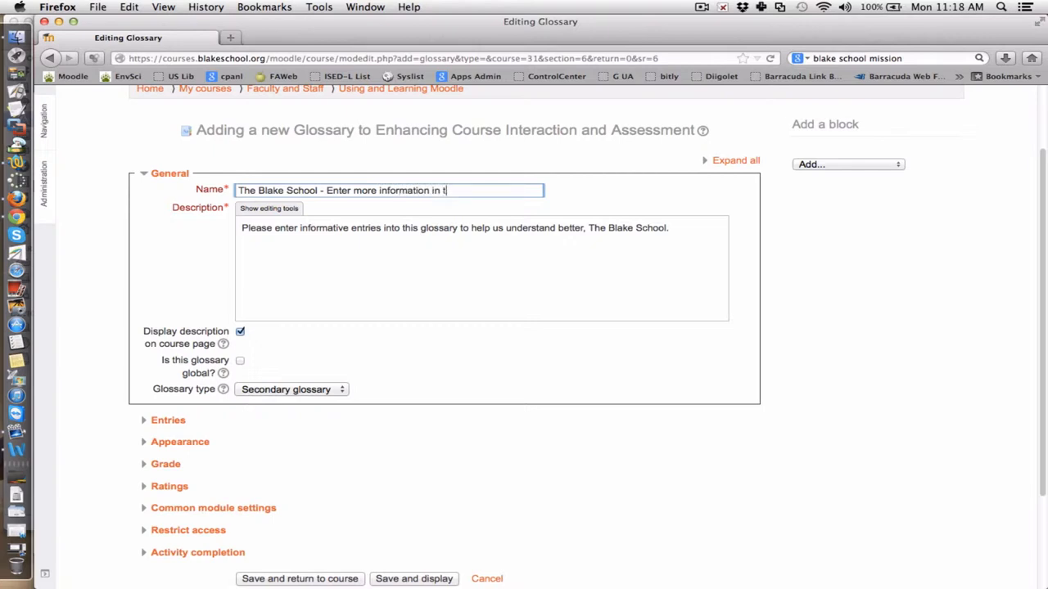
text(hisl)
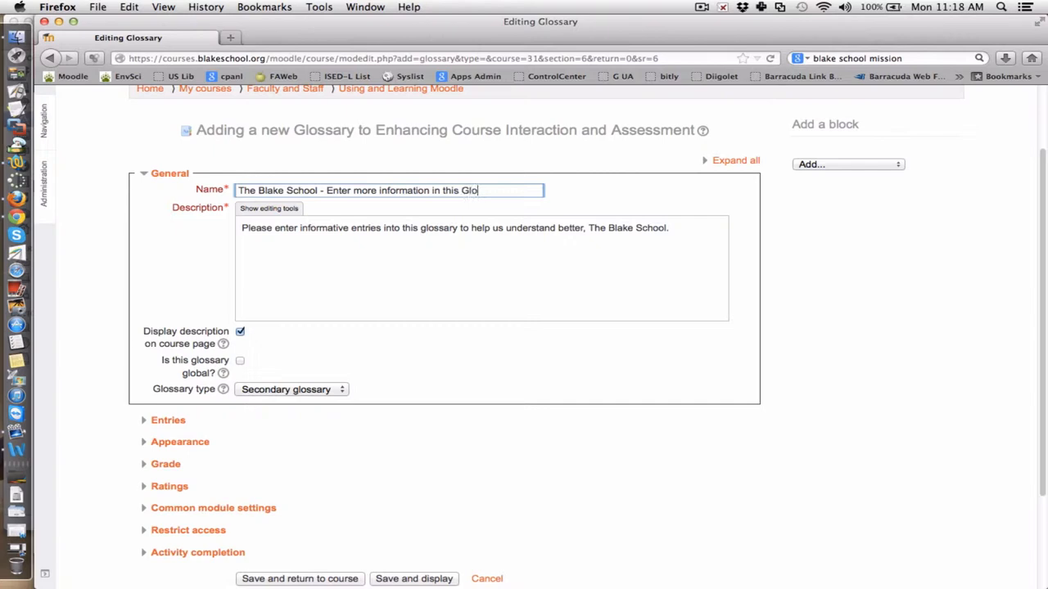
text(ssary)
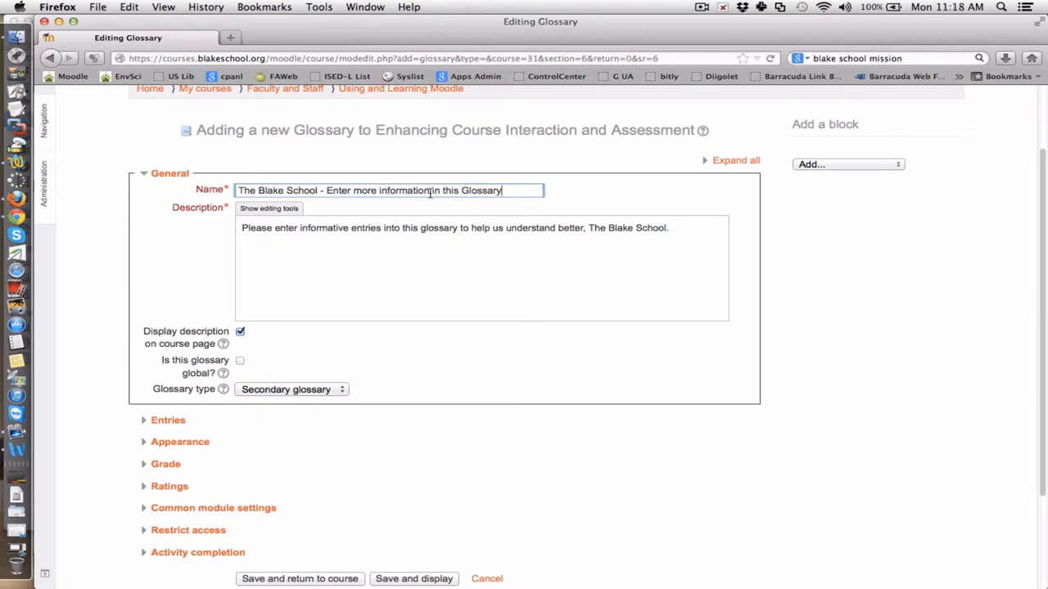
scroll(down, 3)
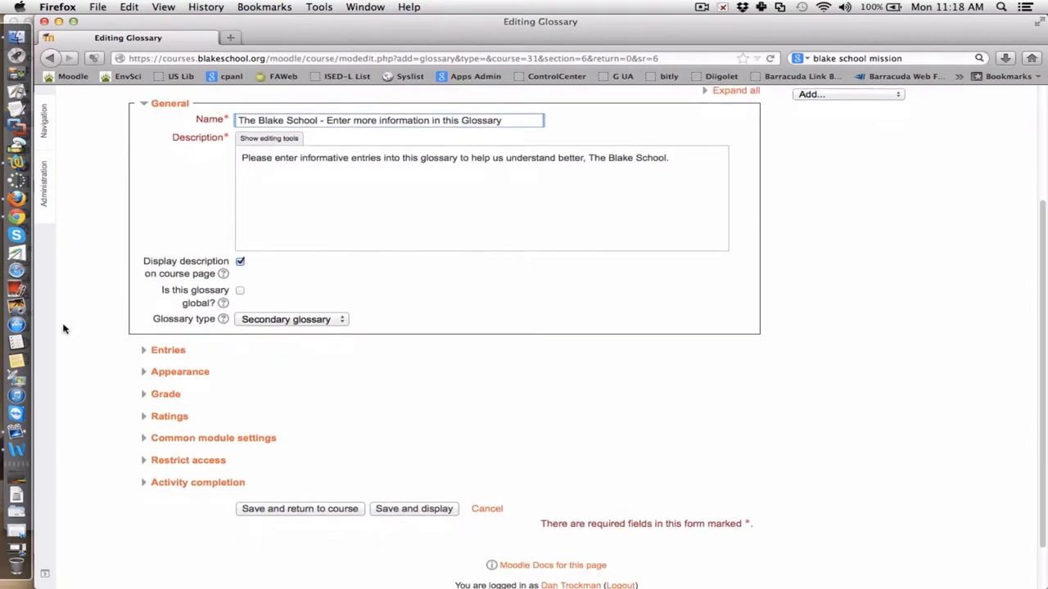
- In the Entries settings, set Always allow editing to Yes
click(167, 351)
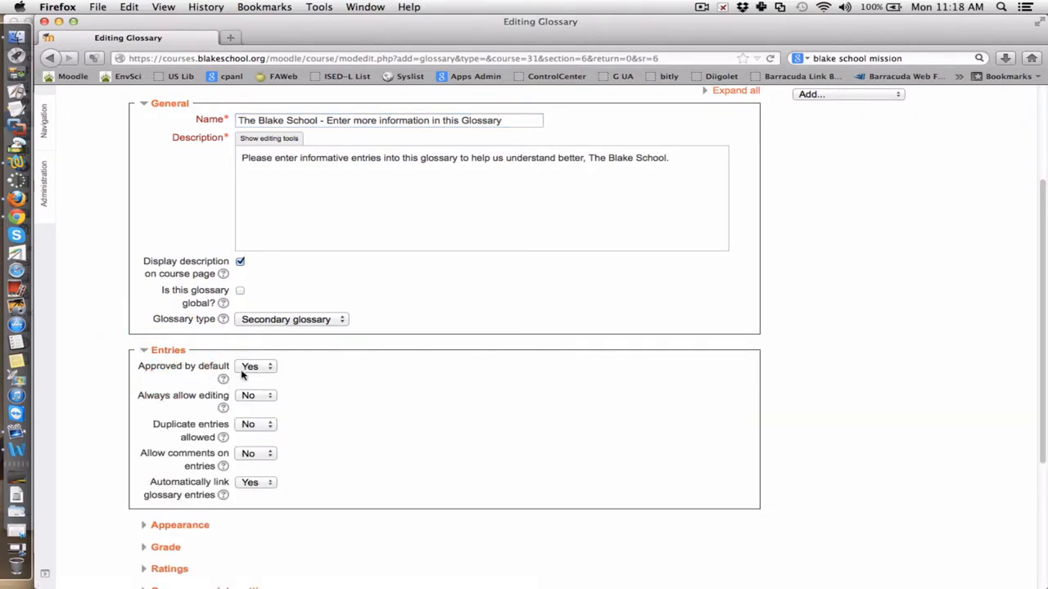
mouse_move(262, 370)
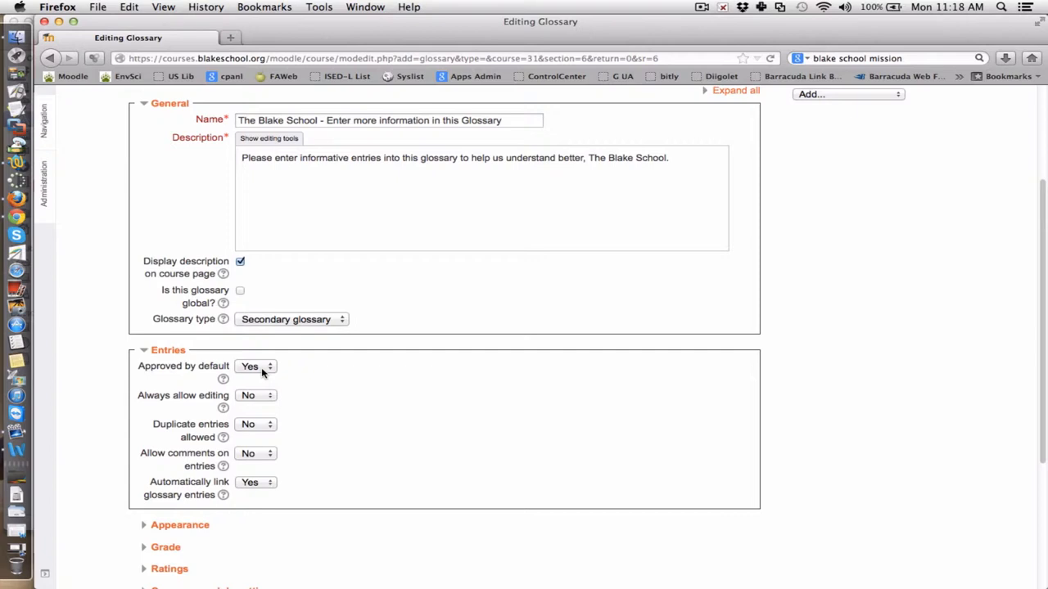
mouse_move(254, 375)
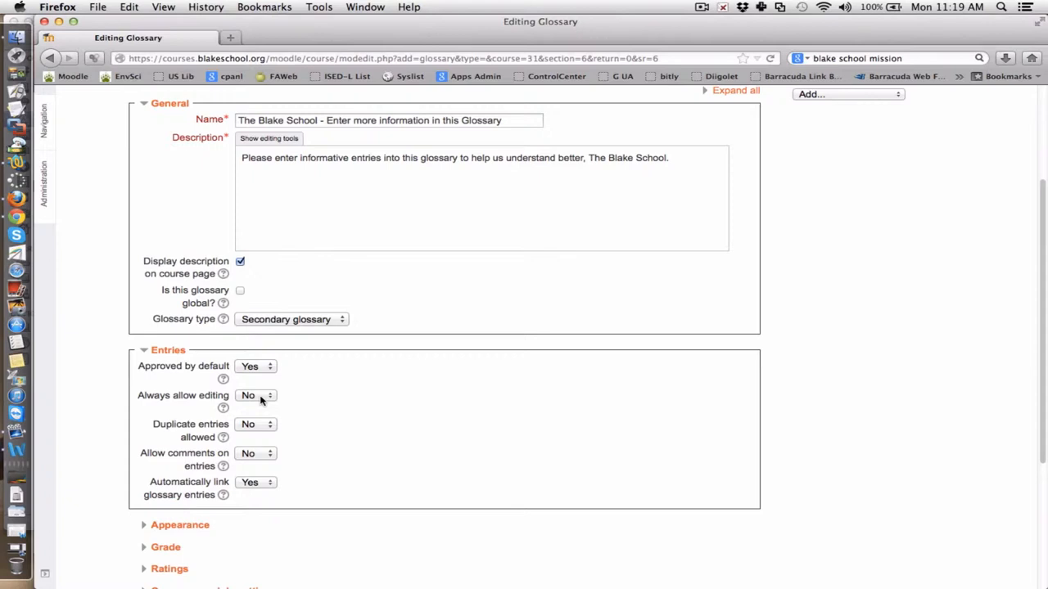
click(255, 395)
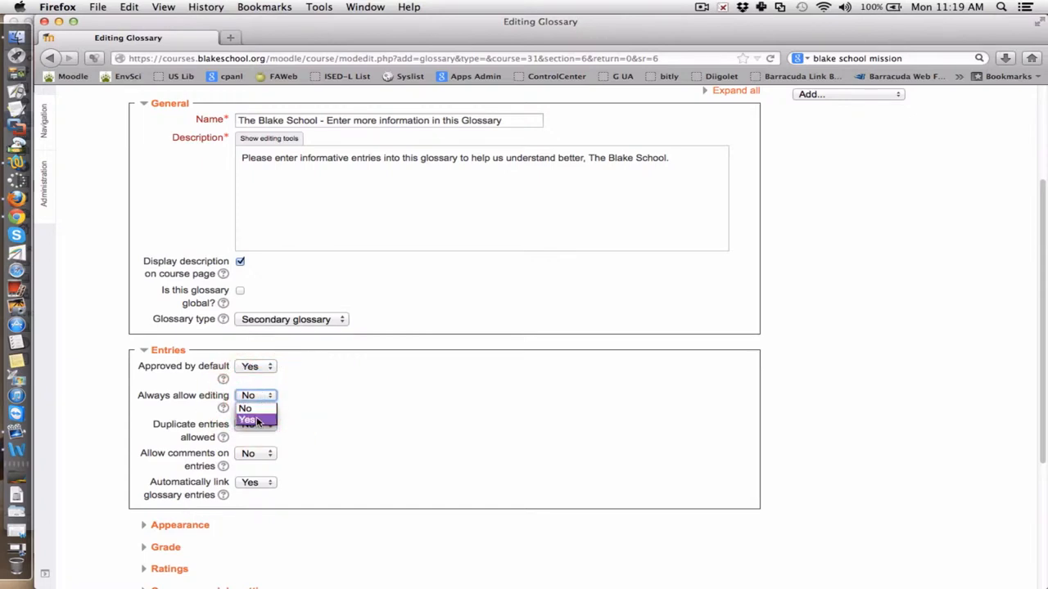
click(247, 420)
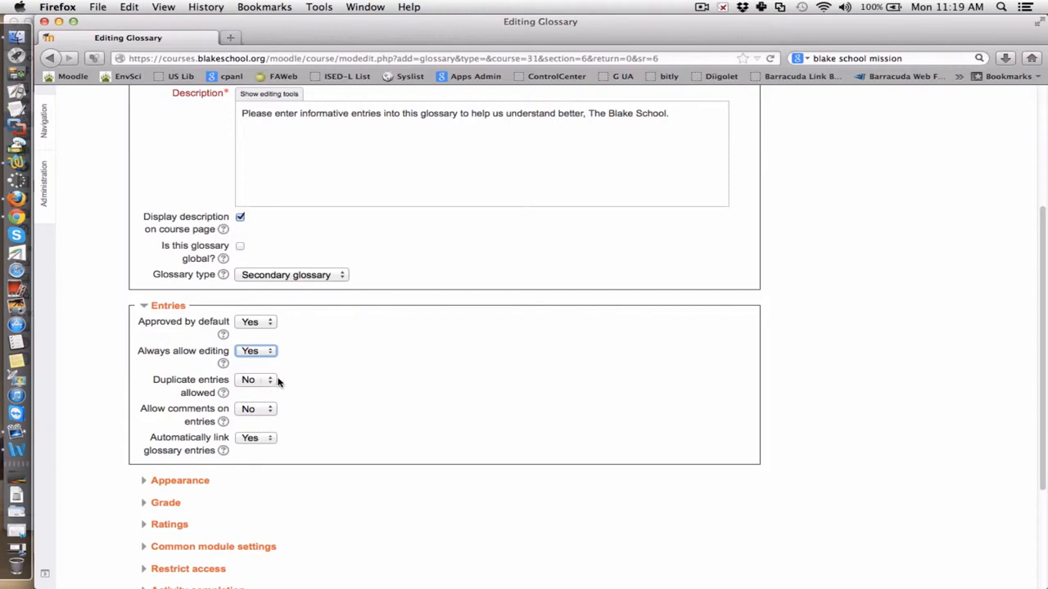
scroll(down, 3)
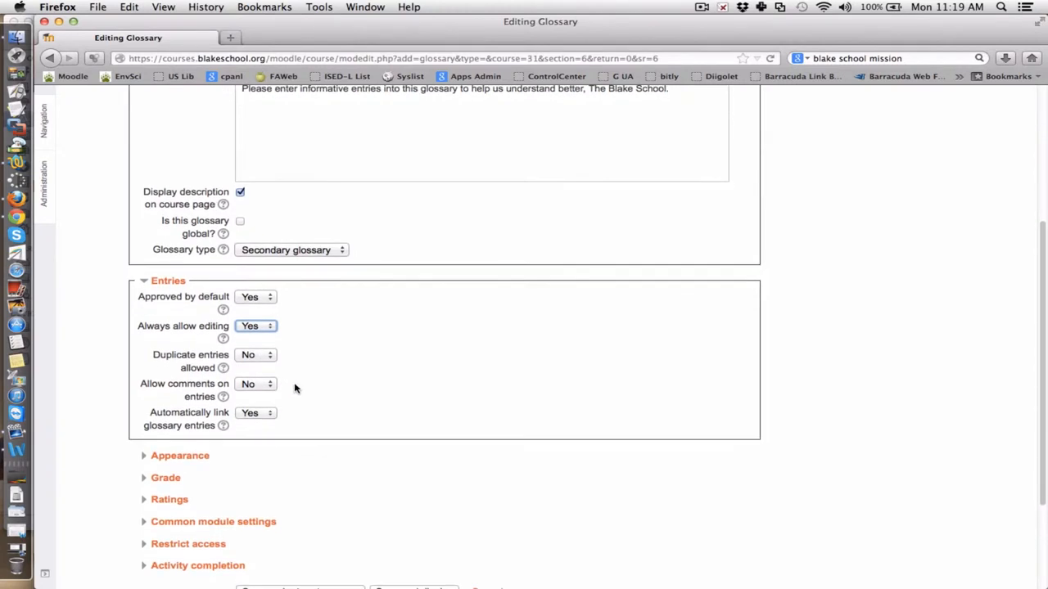
mouse_move(307, 382)
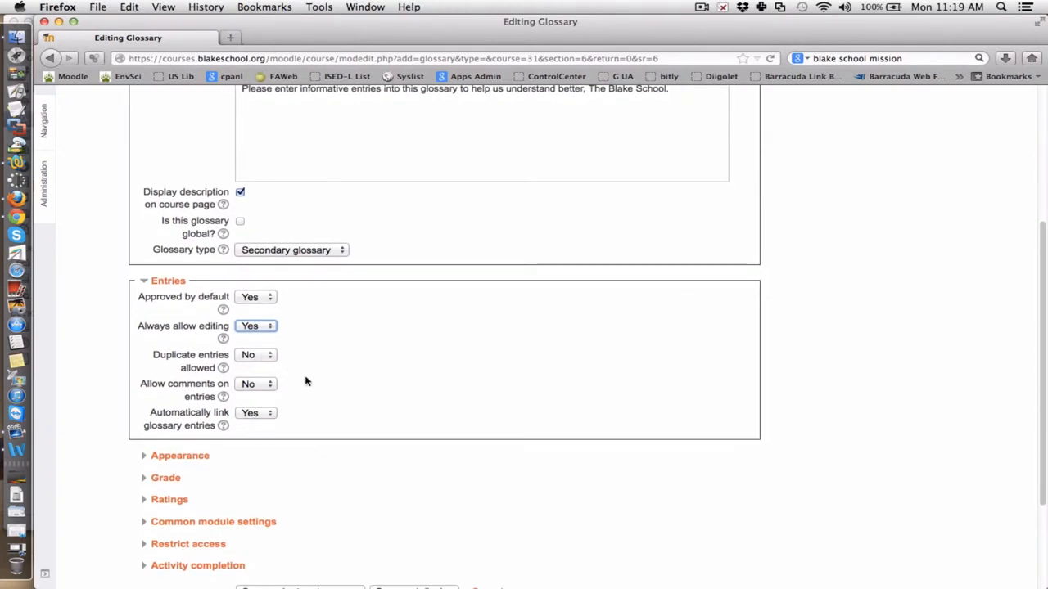
- Set Allow comments on entries to Yes
scroll(down, 3)
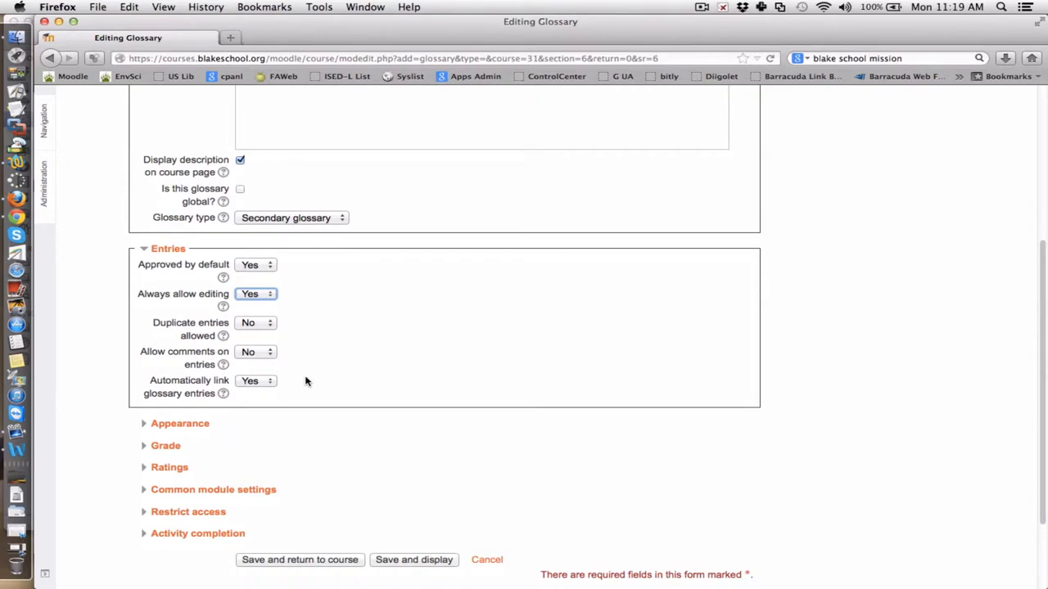
click(255, 352)
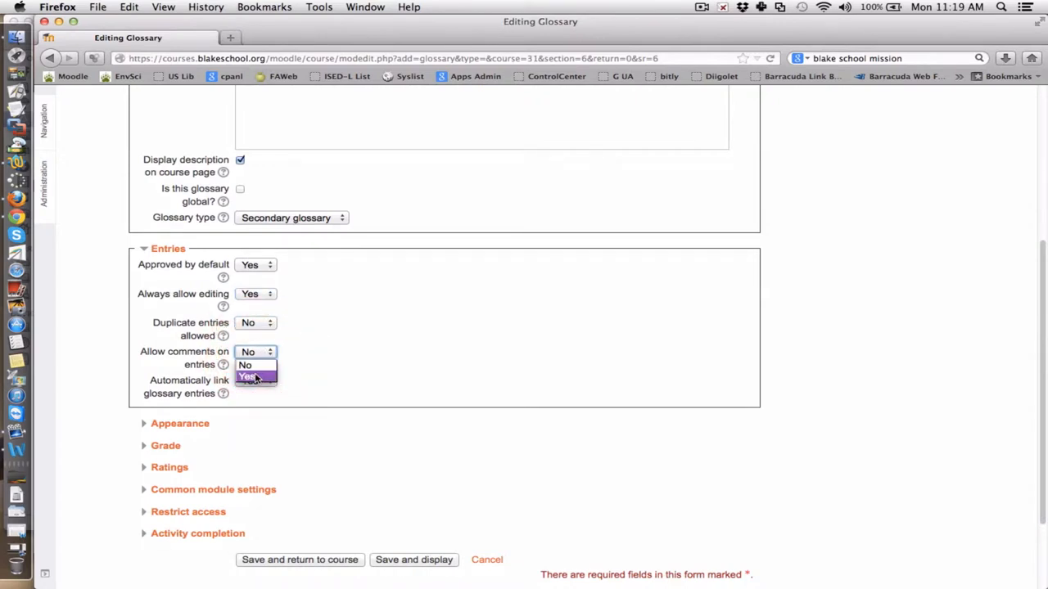
click(249, 377)
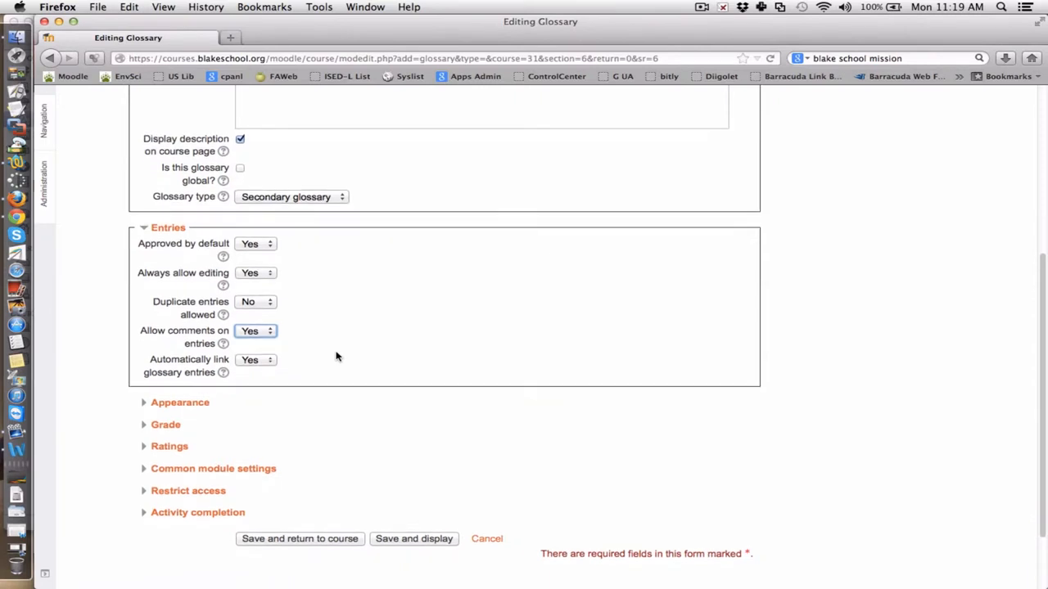
scroll(down, 3)
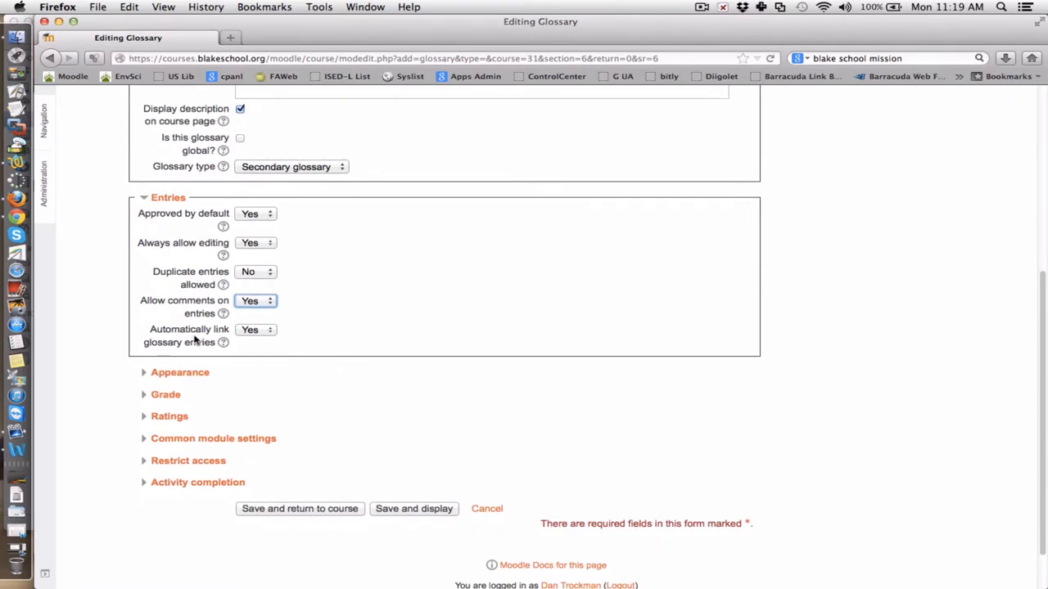
mouse_move(259, 334)
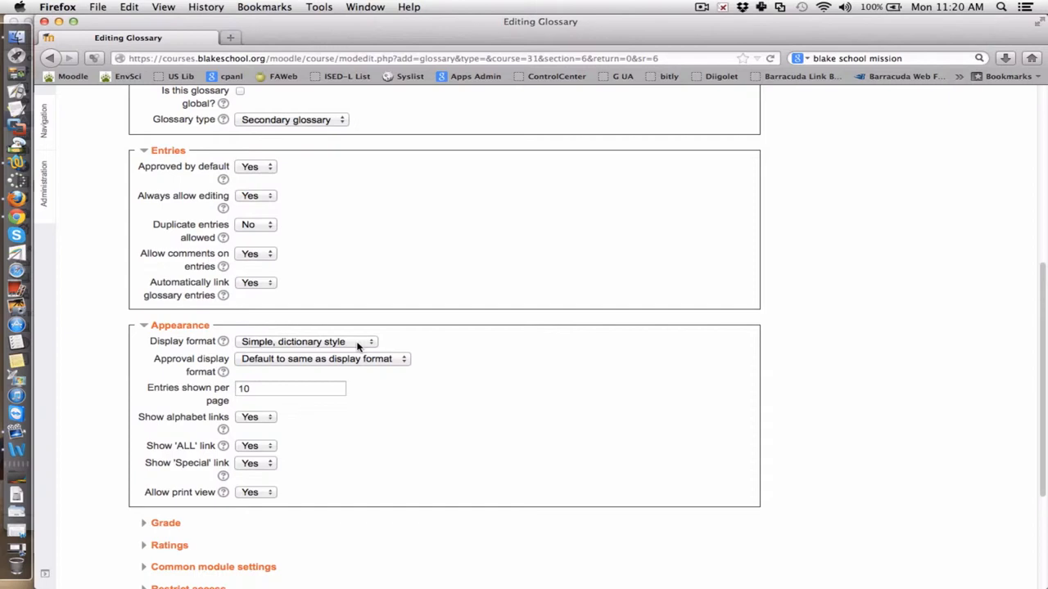
- Keep the Appearance settings at simple dictionary style with default links and print view
click(305, 342)
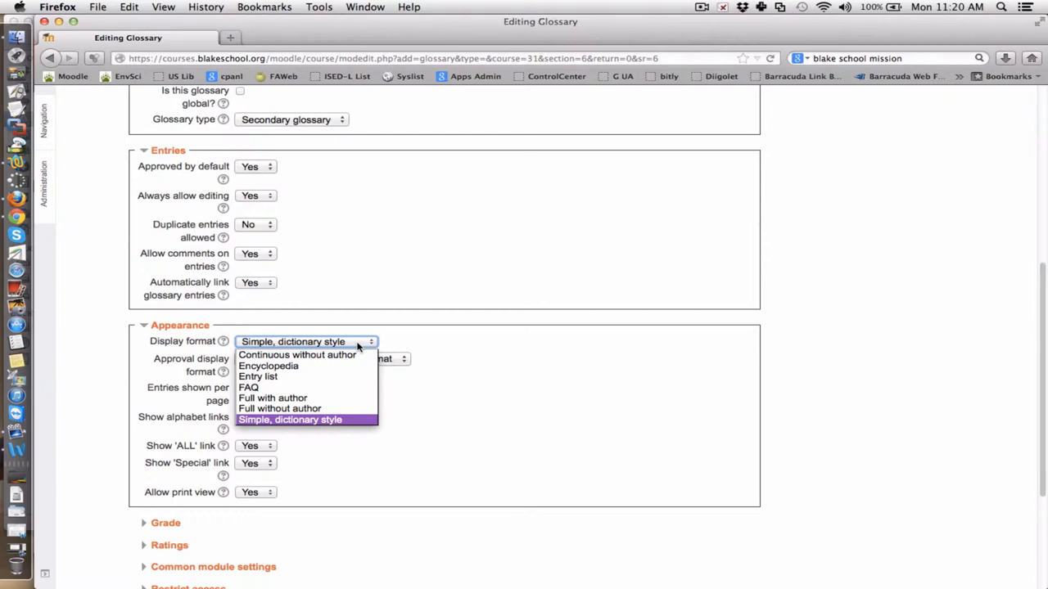
mouse_move(505, 429)
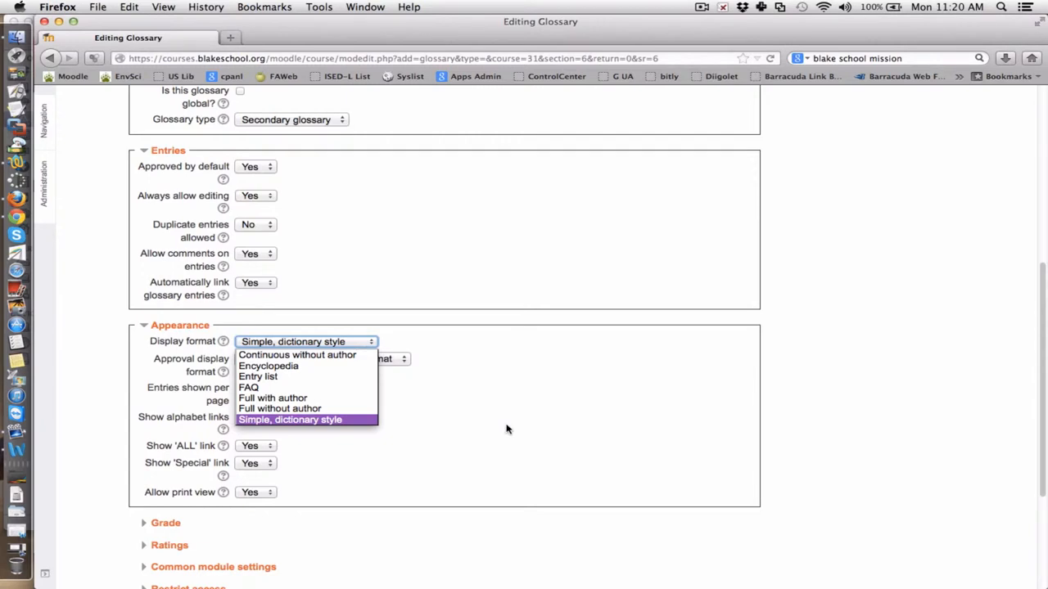
click(290, 419)
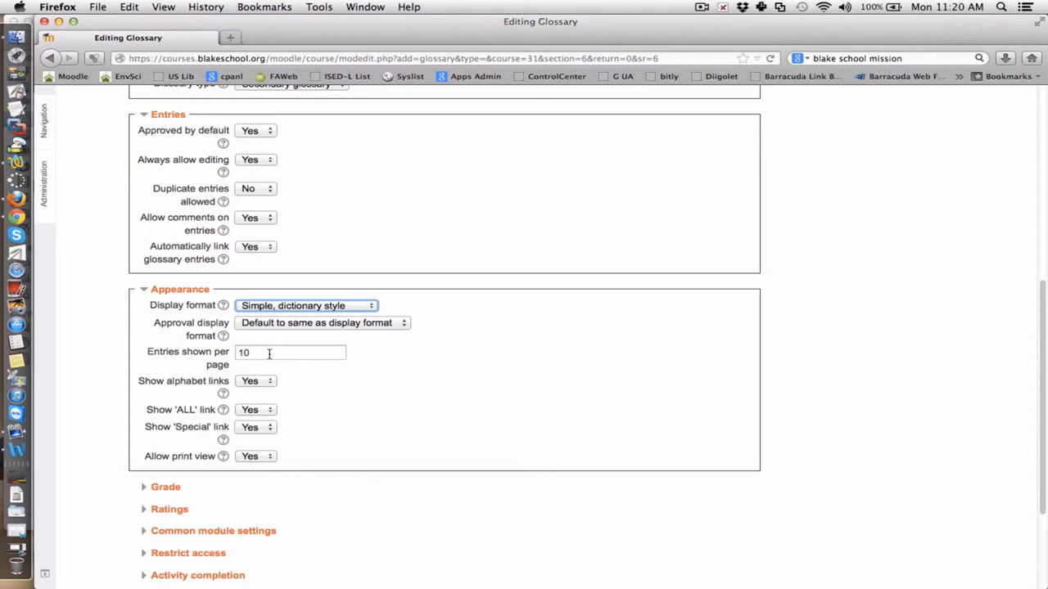
mouse_move(340, 386)
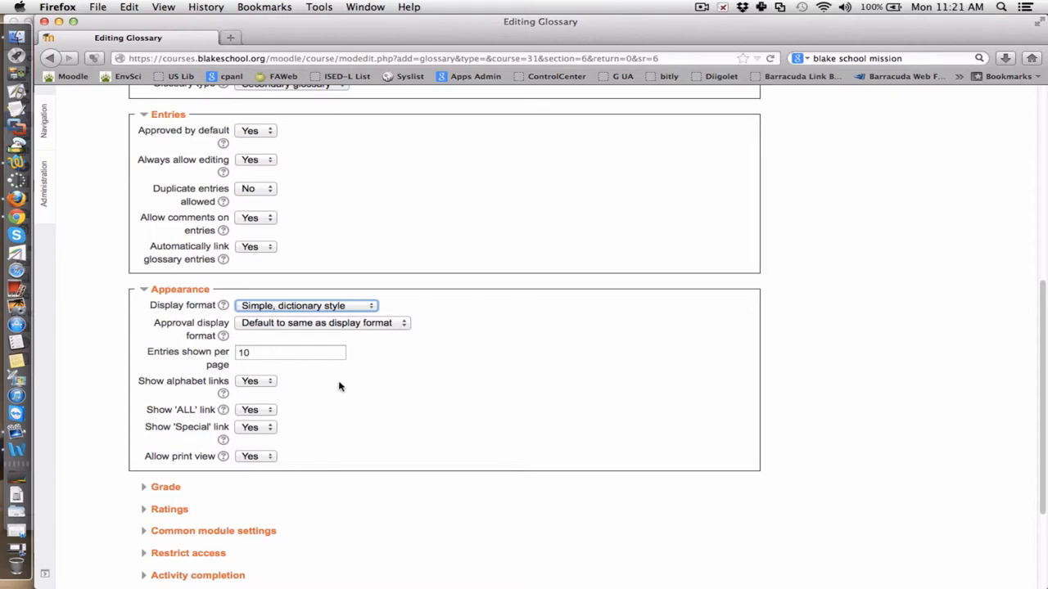
scroll(down, 3)
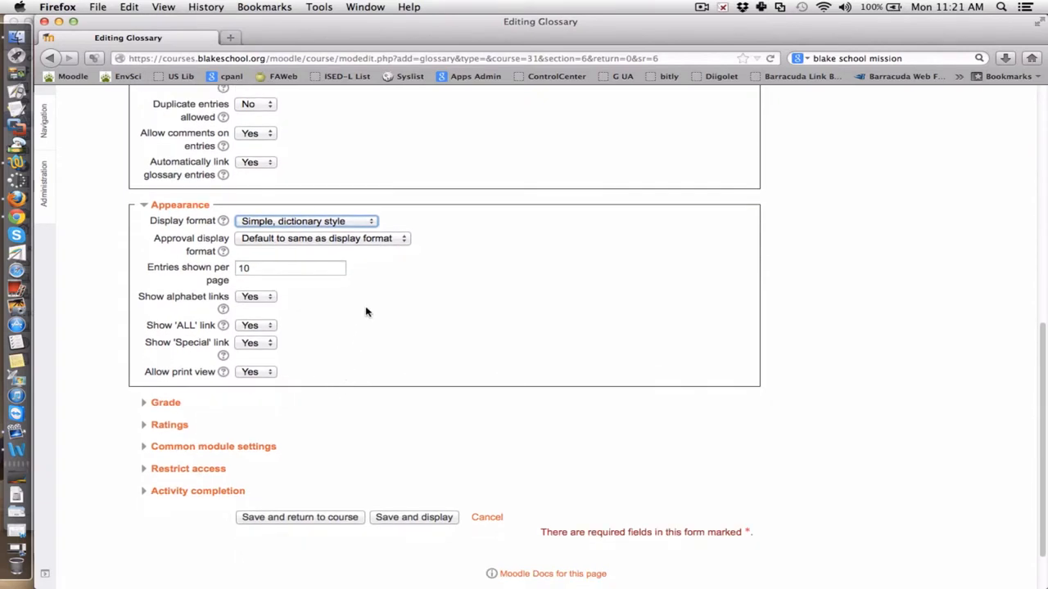
scroll(down, 3)
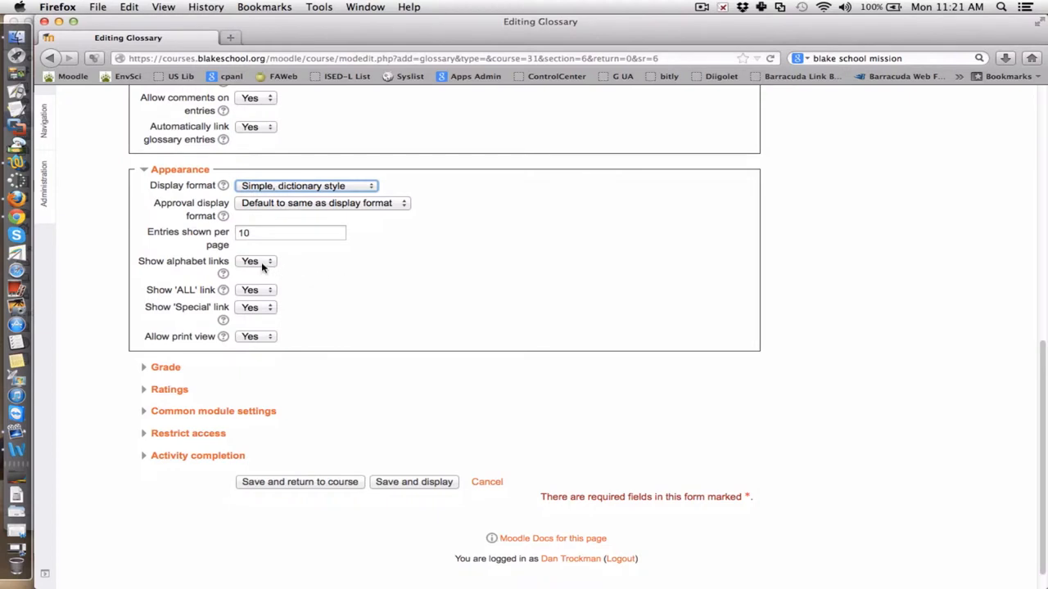
mouse_move(262, 276)
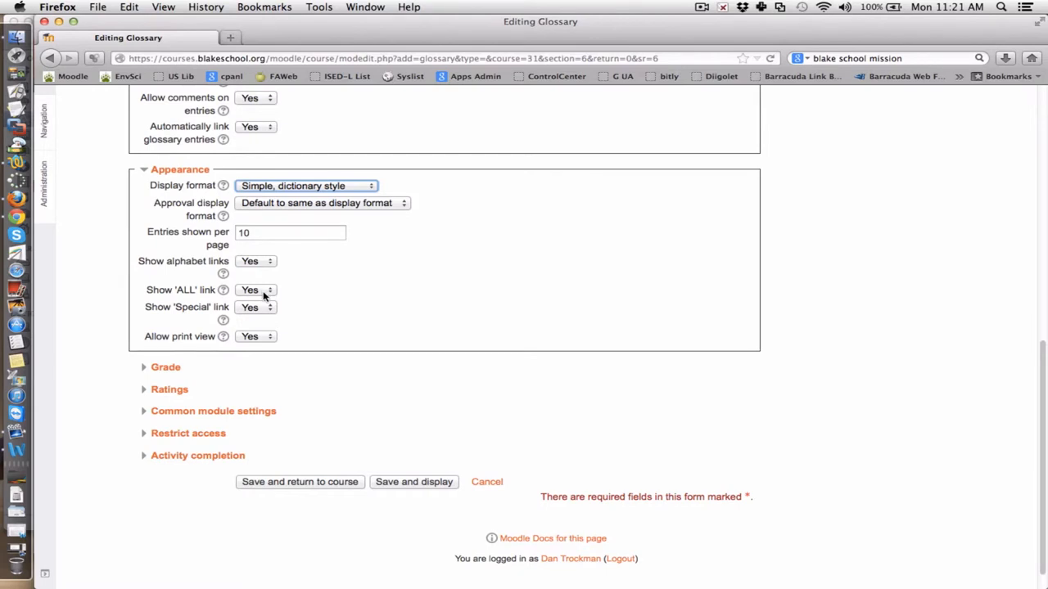
mouse_move(295, 319)
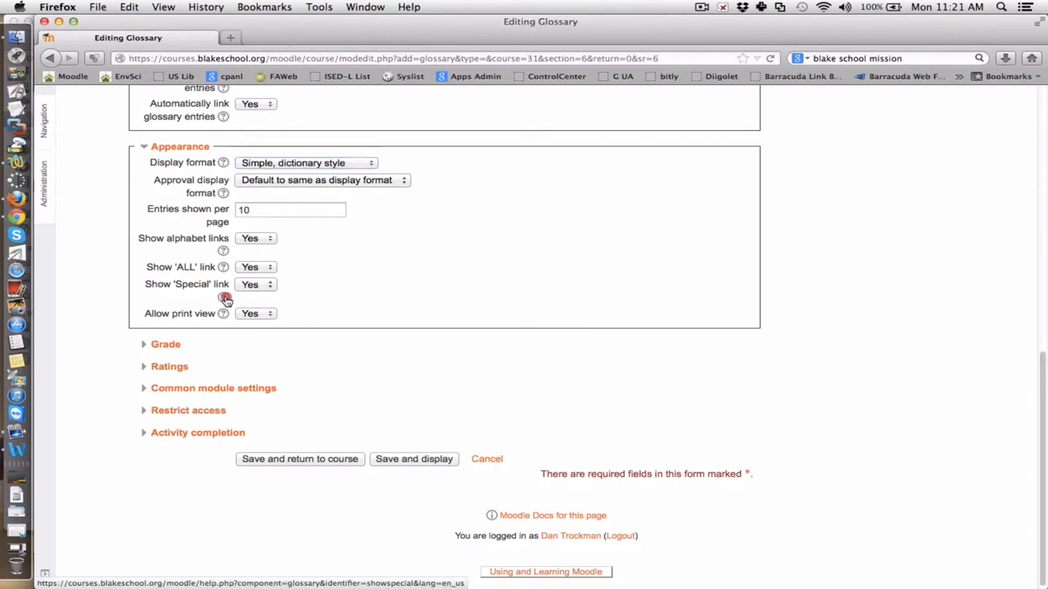
- Read the Special link help and expand the Grade section
click(222, 285)
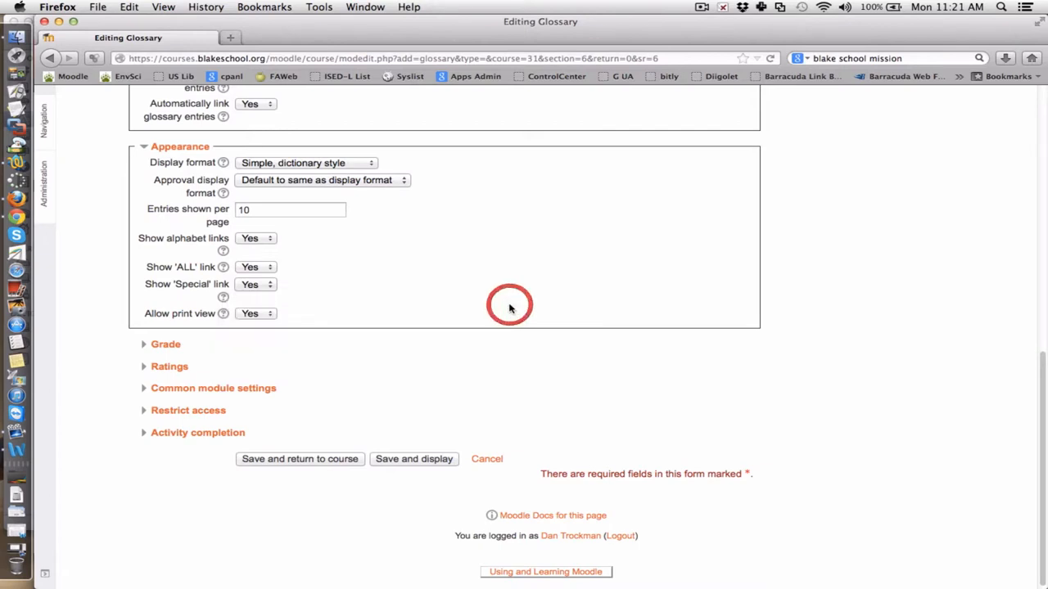
mouse_move(288, 286)
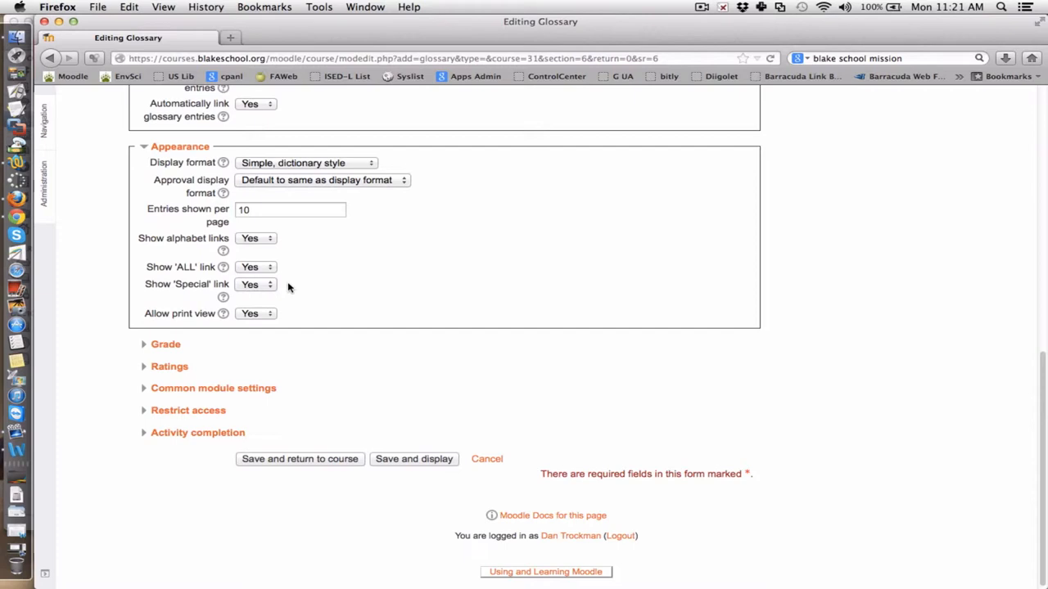
scroll(up, 3)
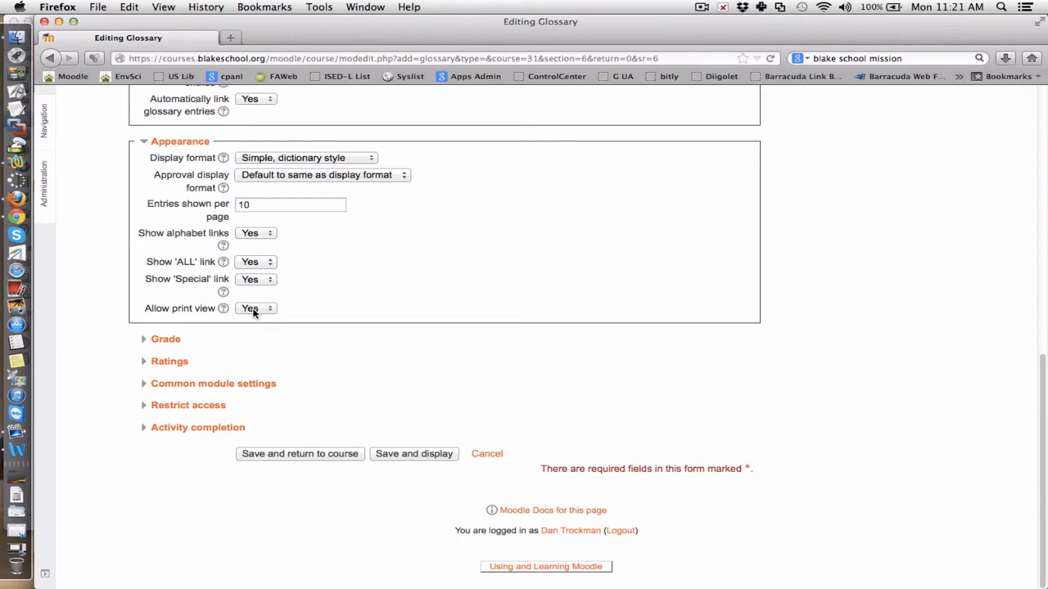
click(166, 339)
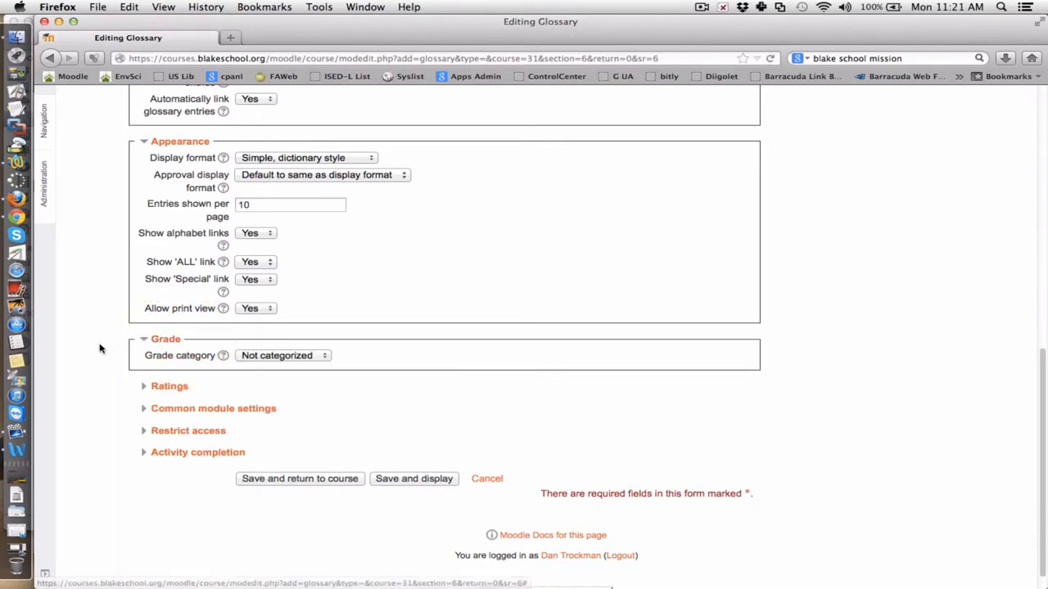
click(282, 353)
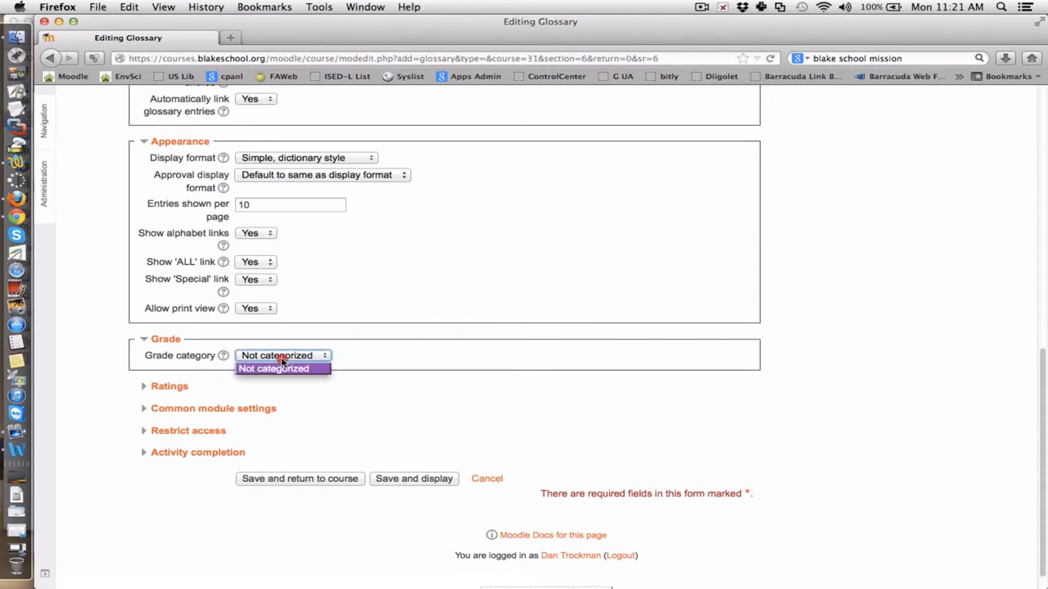
mouse_move(389, 357)
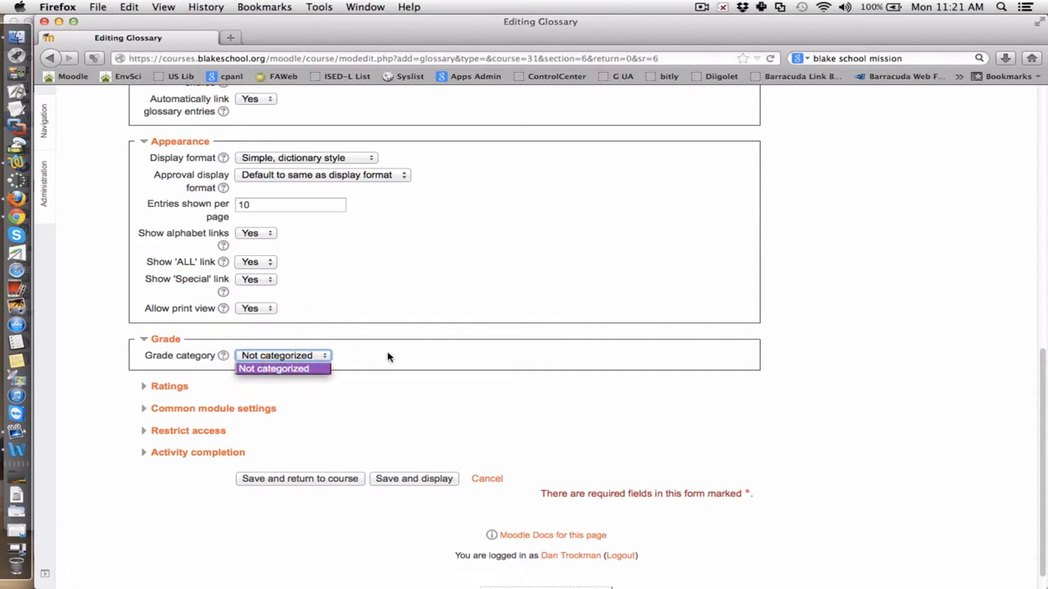
click(282, 355)
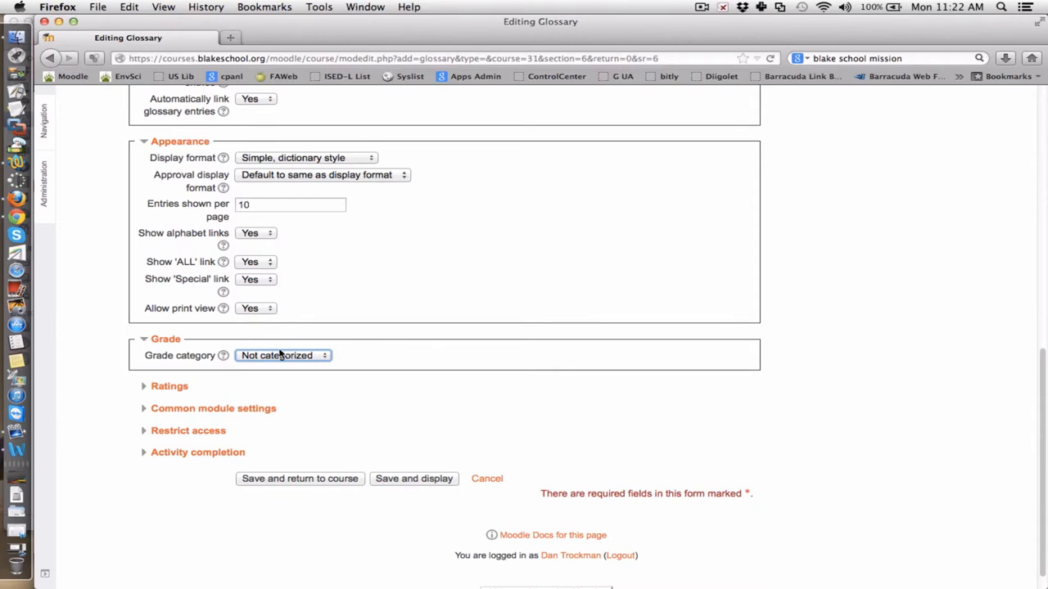
- In Ratings, set the aggregate type to Average of ratings
click(170, 386)
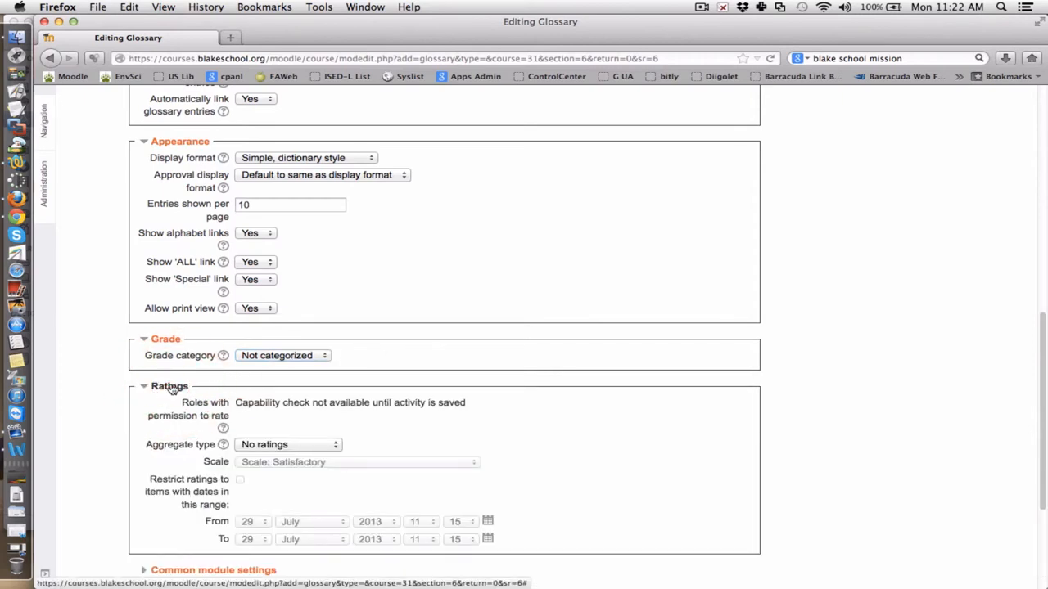
mouse_move(289, 413)
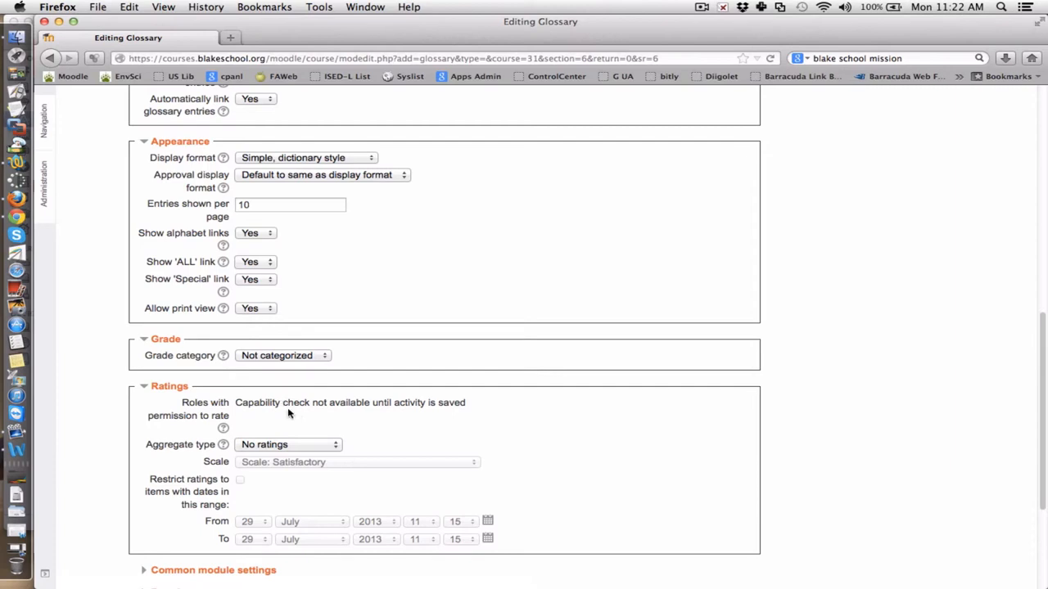
scroll(down, 3)
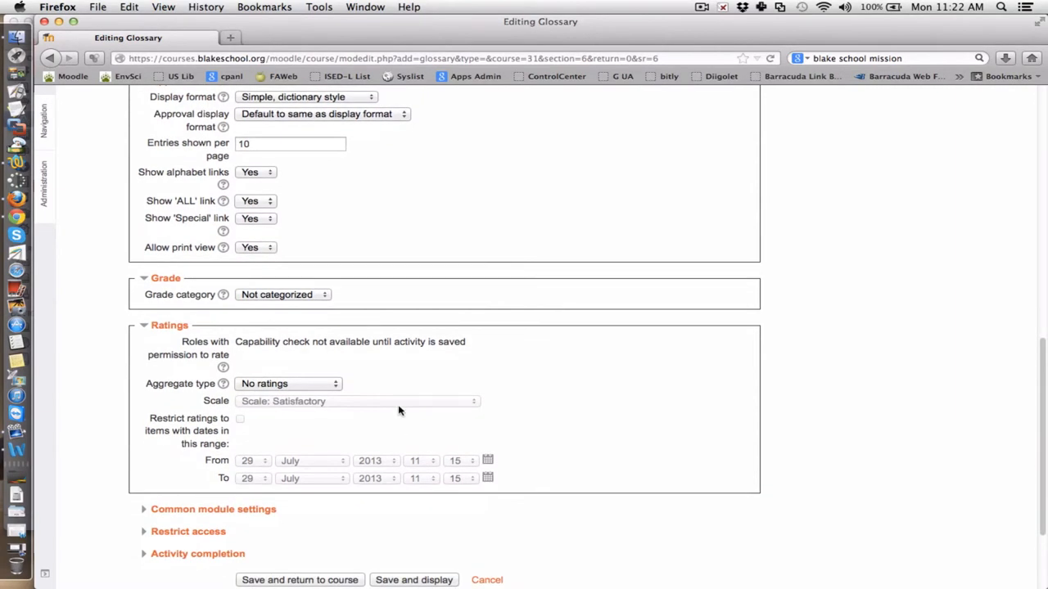
mouse_move(409, 377)
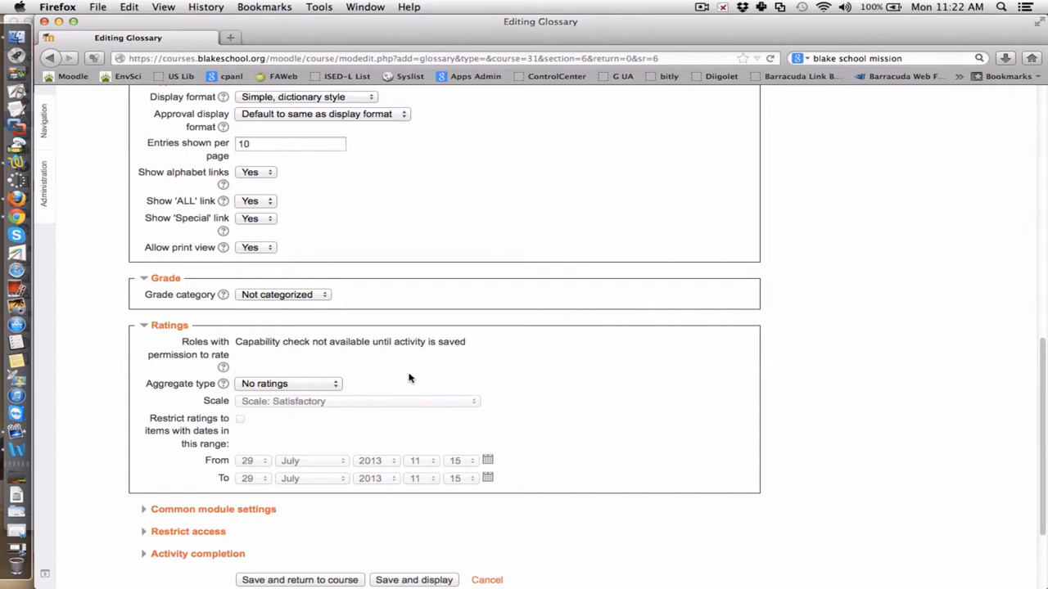
mouse_move(330, 390)
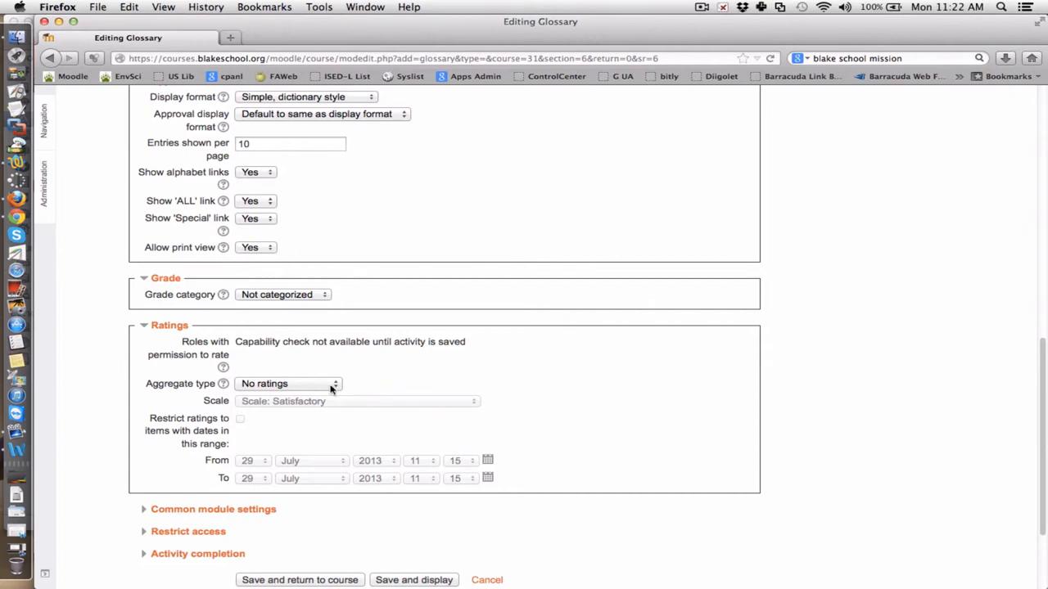
click(288, 384)
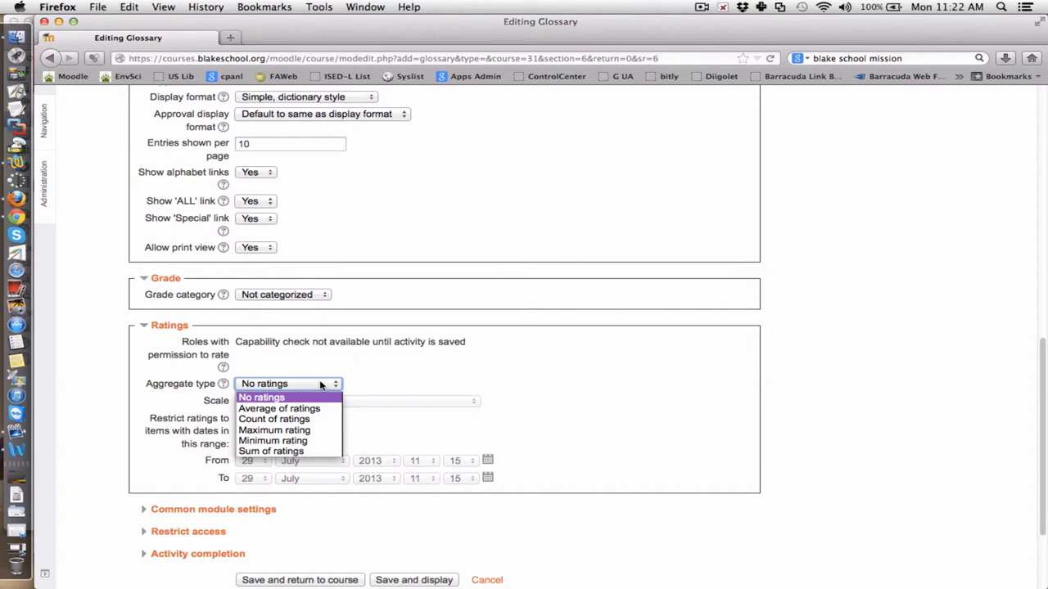
mouse_move(303, 429)
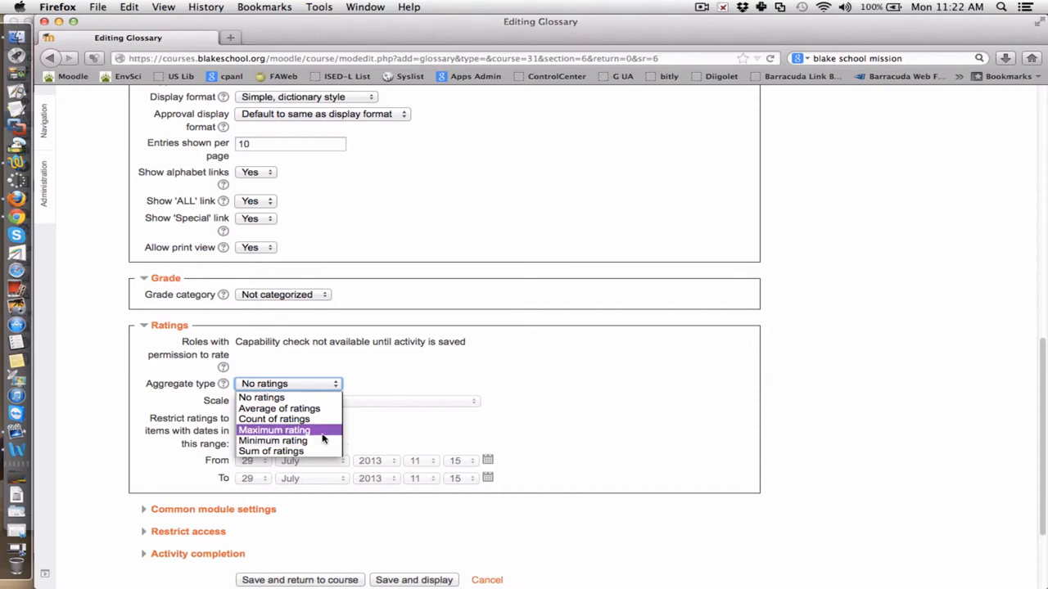
mouse_move(319, 435)
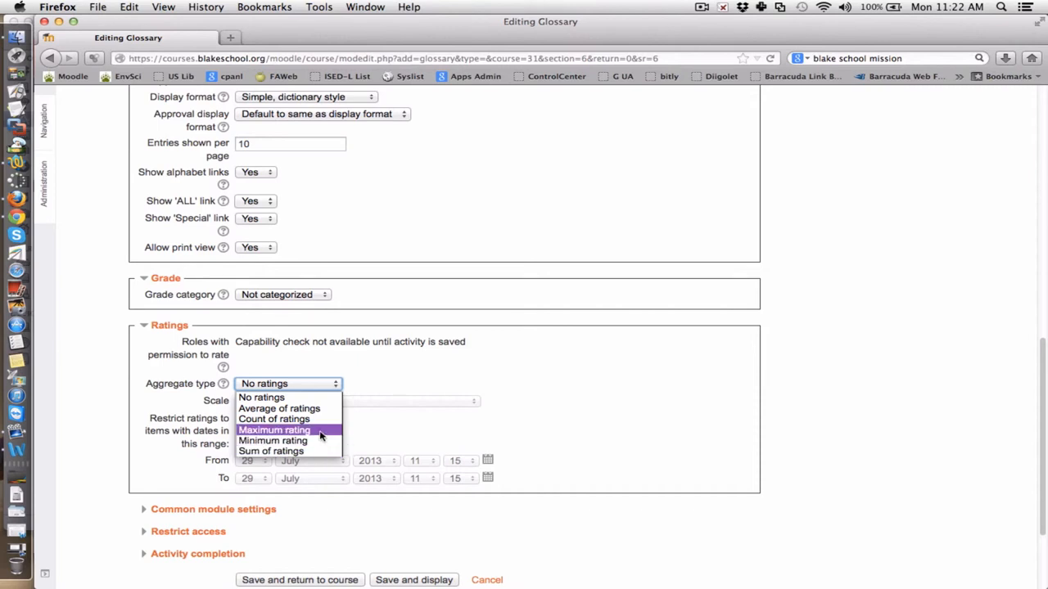
click(278, 407)
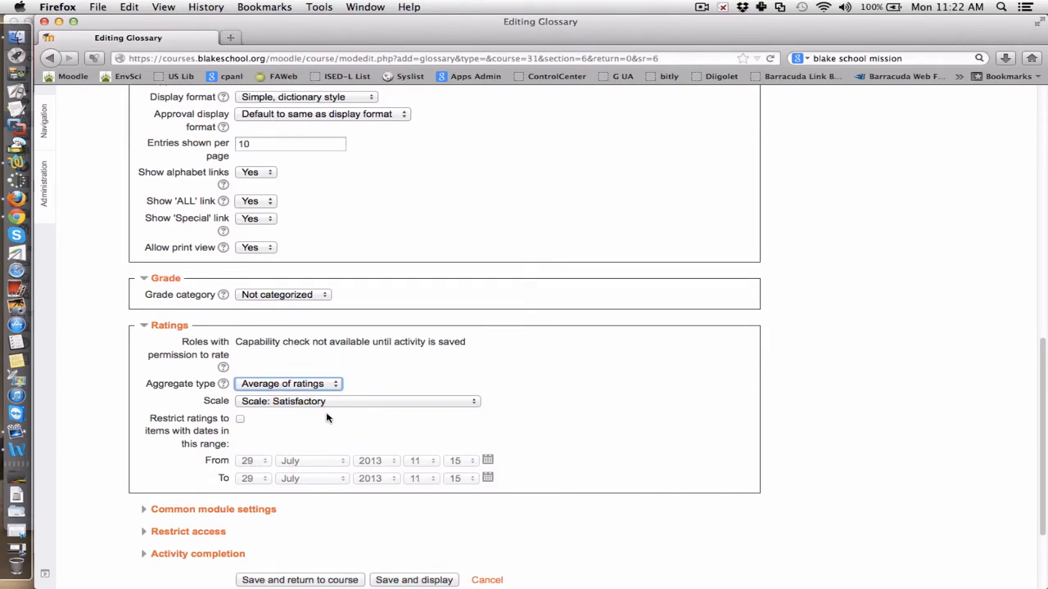
mouse_move(347, 403)
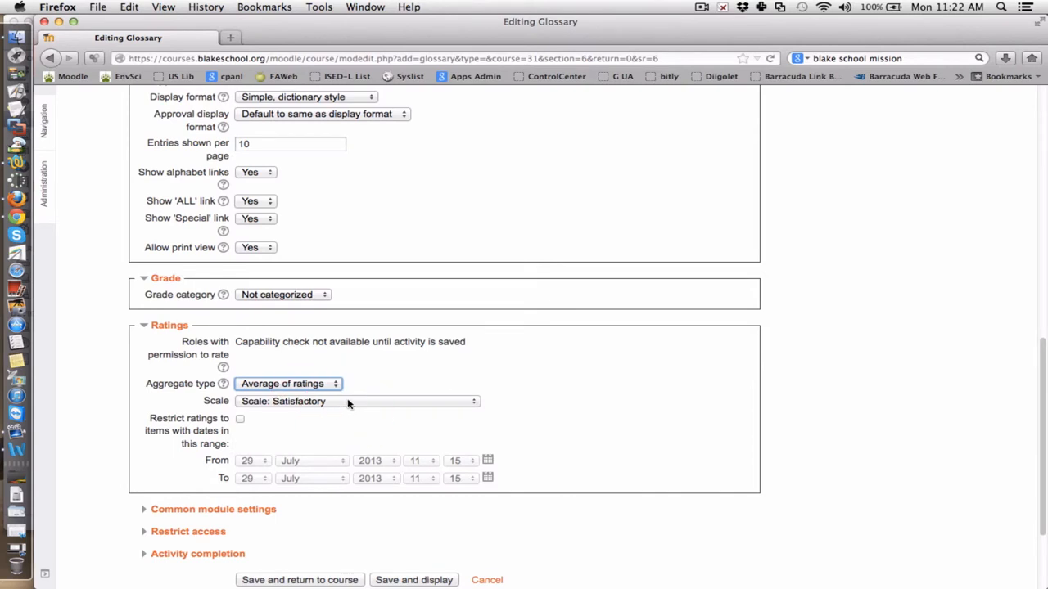
- Choose a 100-point rating scale
click(357, 401)
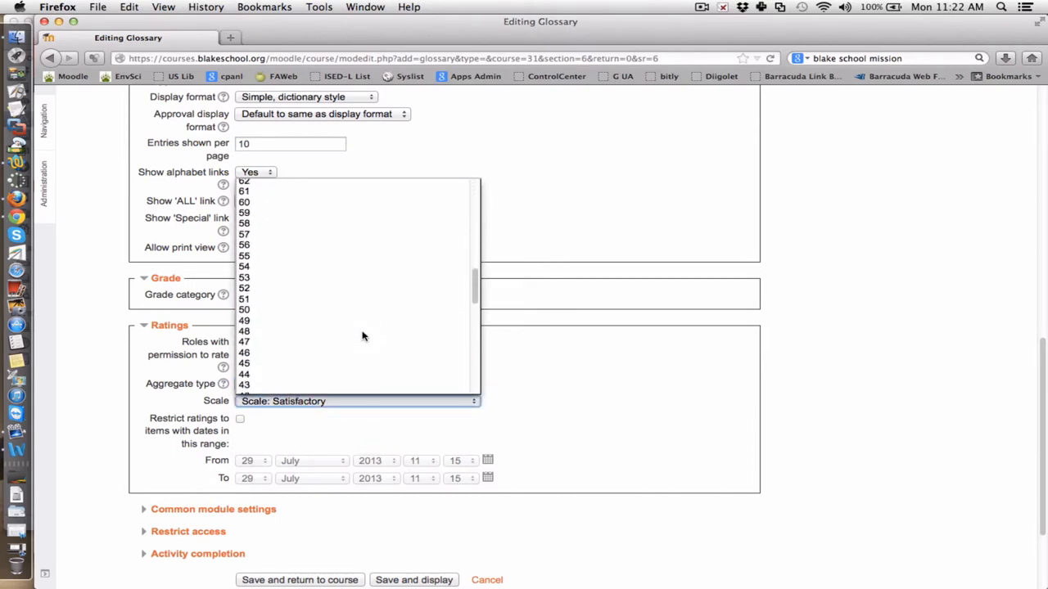
scroll(up, 3)
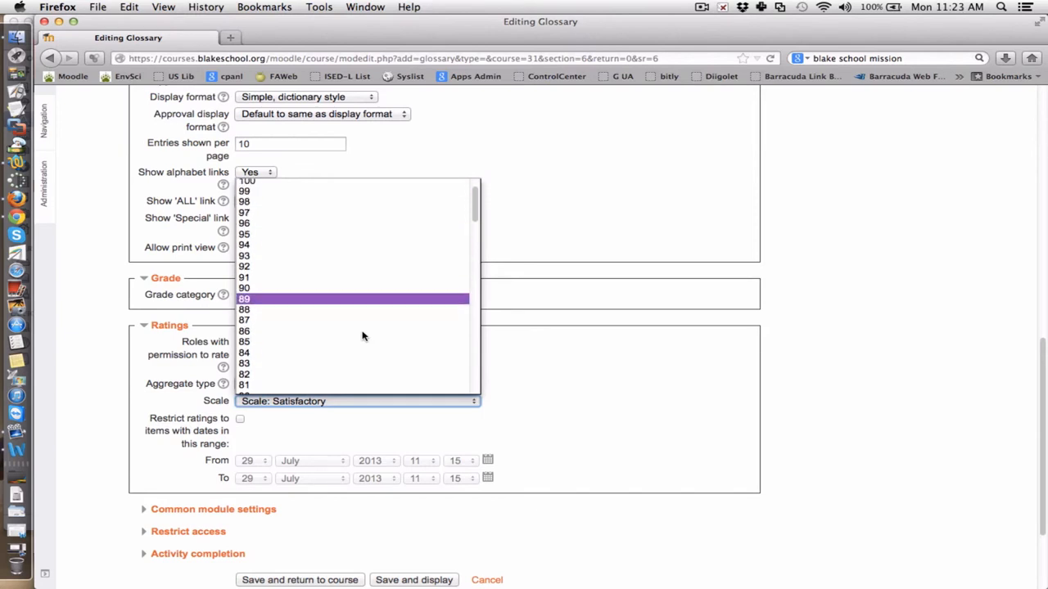
click(245, 180)
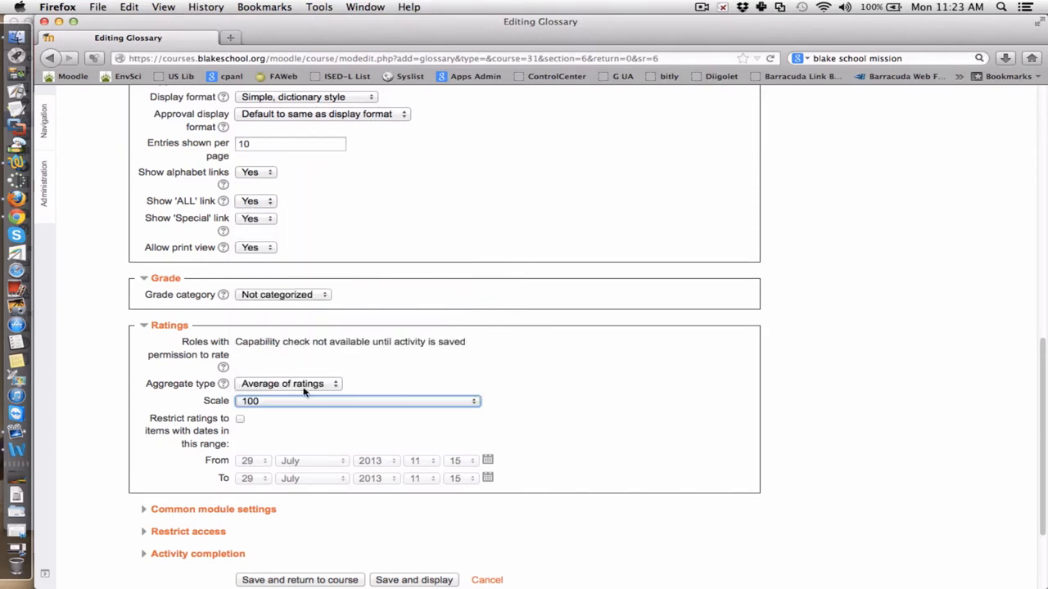
scroll(down, 3)
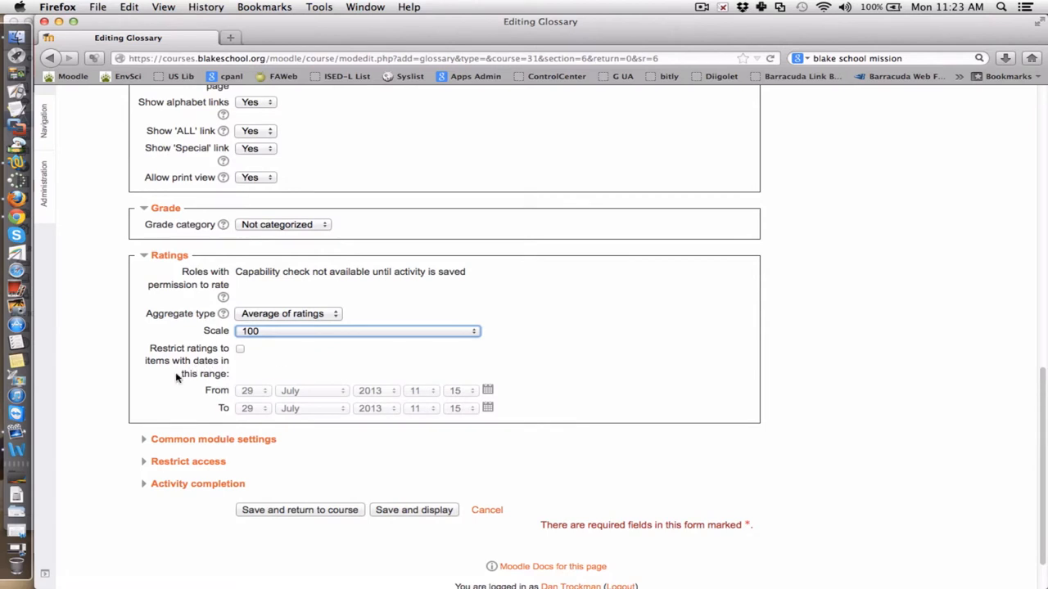
- Save and display the new, empty glossary
scroll(down, 3)
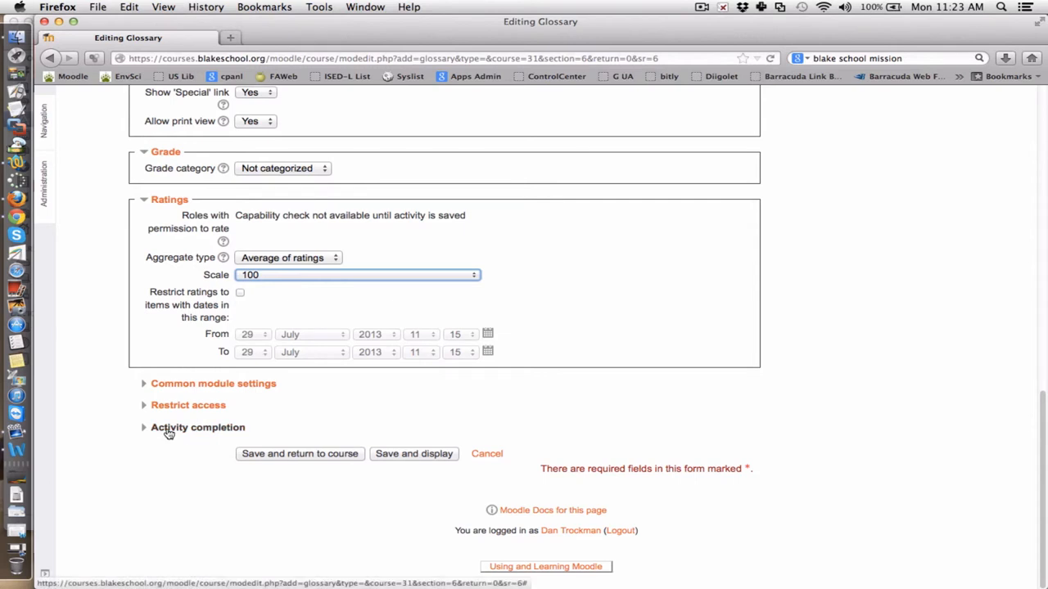
mouse_move(110, 442)
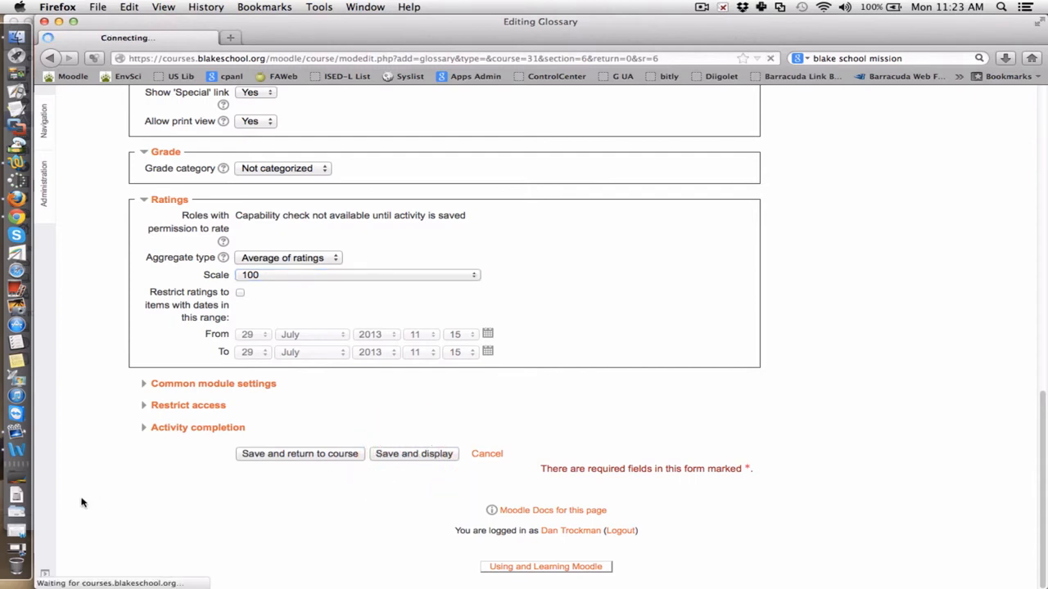
click(413, 453)
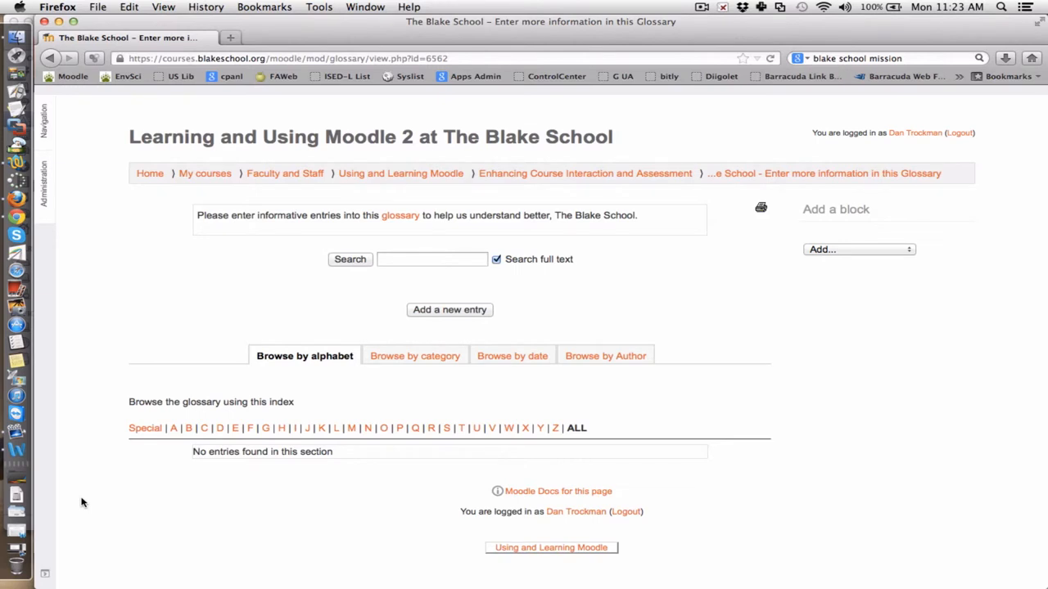
- Start a new entry with the concept 'Mission and Values', replacing a mistyped school name
click(449, 309)
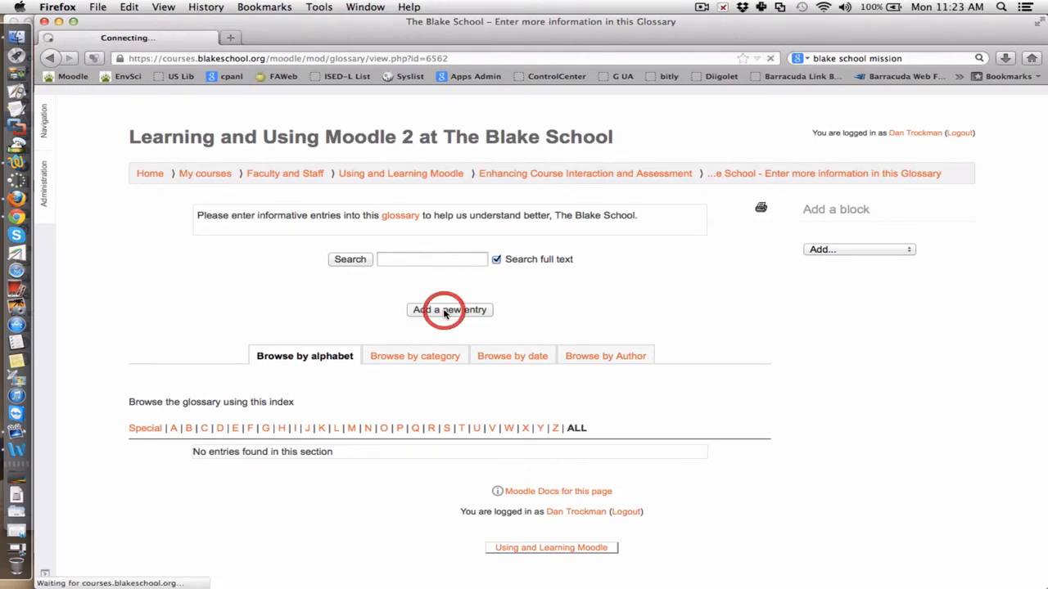
click(448, 310)
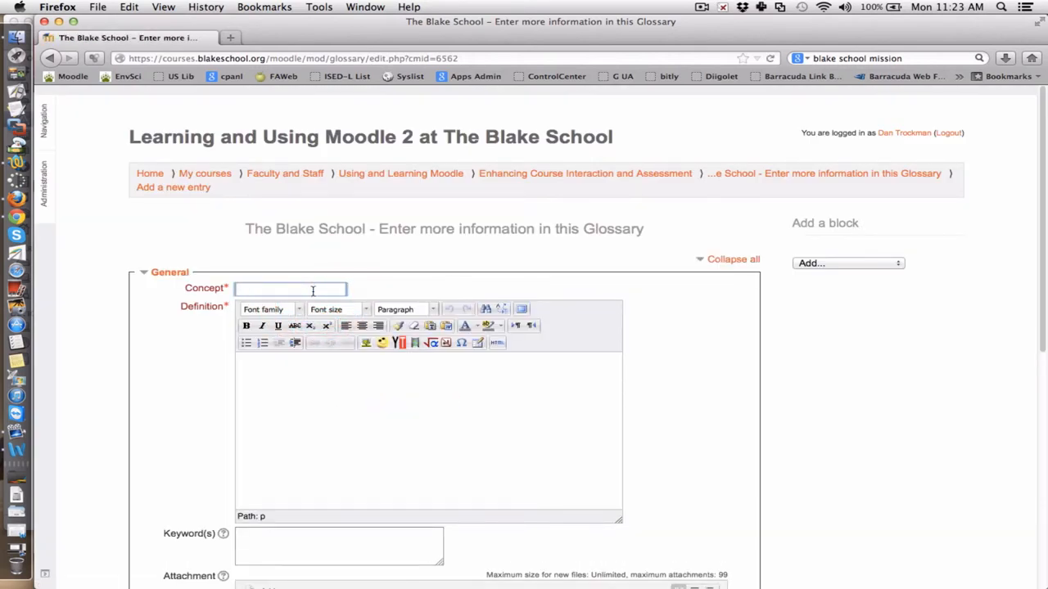
text(The Blake Sch)
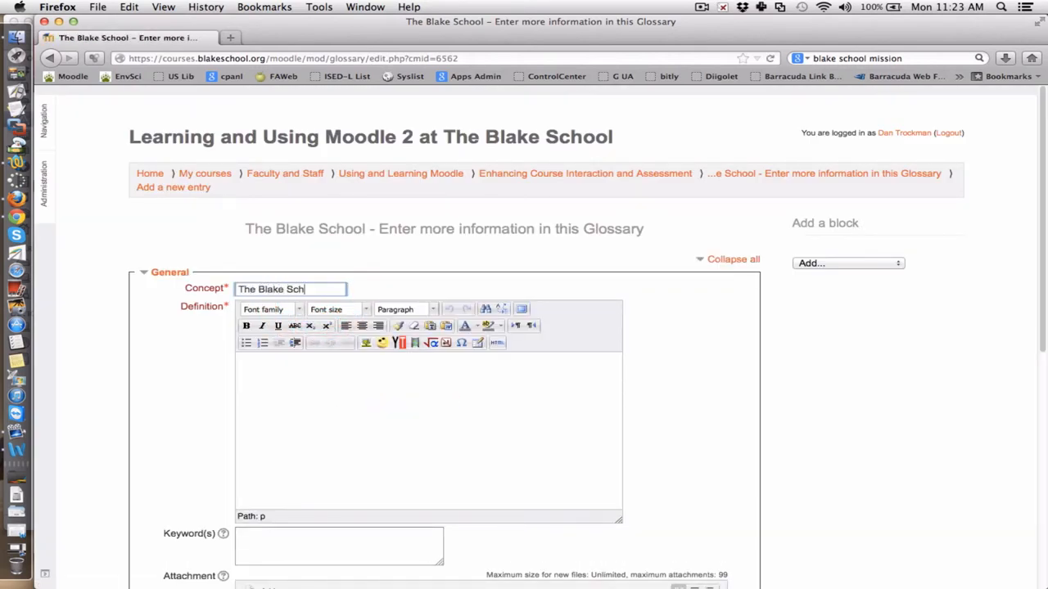
key(Backspace)
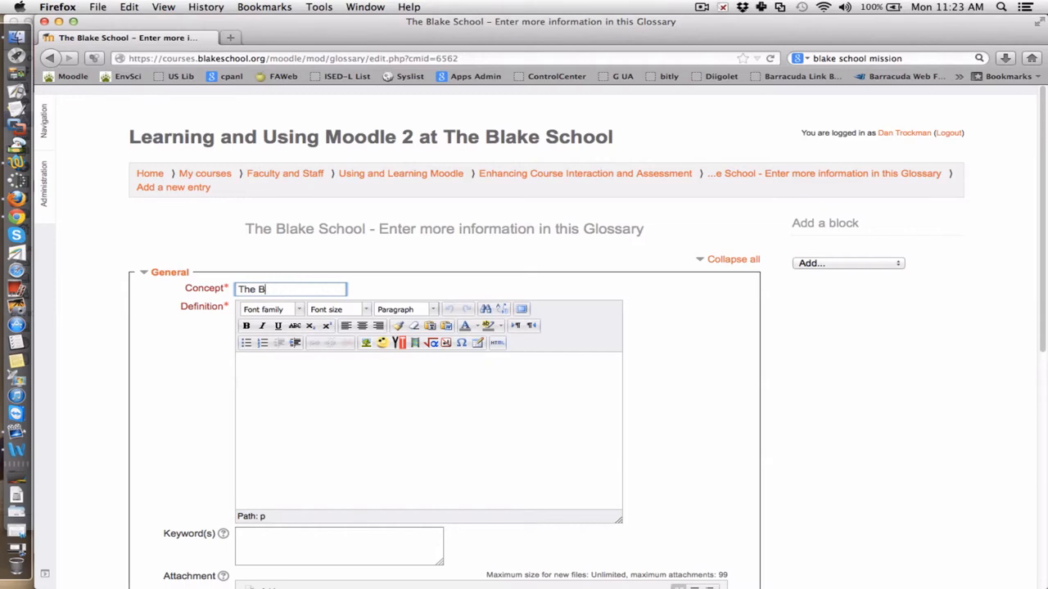
text(Missi)
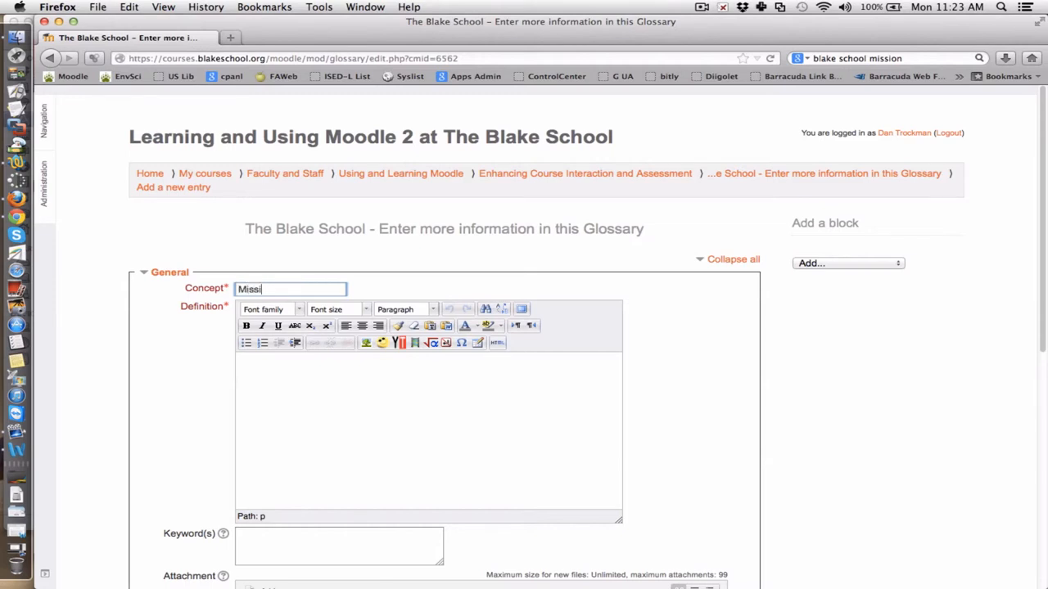
text(on and)
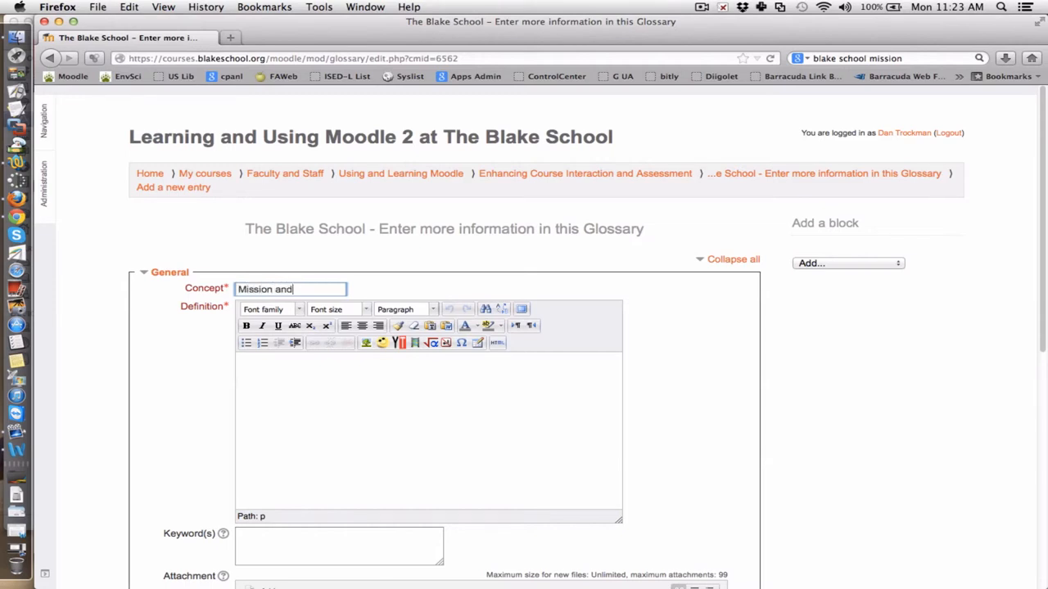
text(Value)
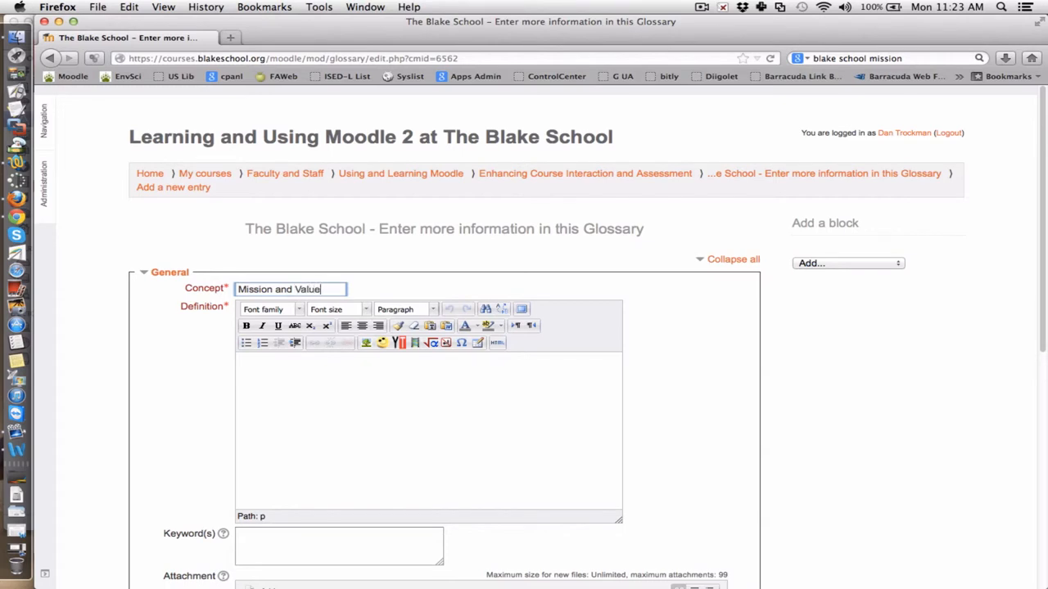
text(s)
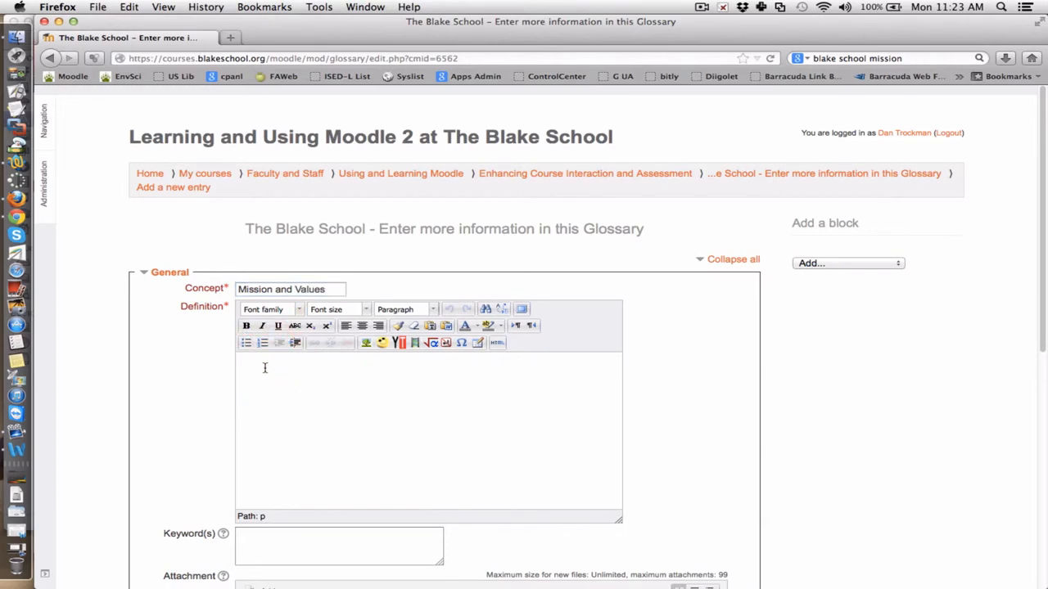
- Begin the definition with 'Mission and Values of The Blake School as published 7/29/1...'
text(Mission)
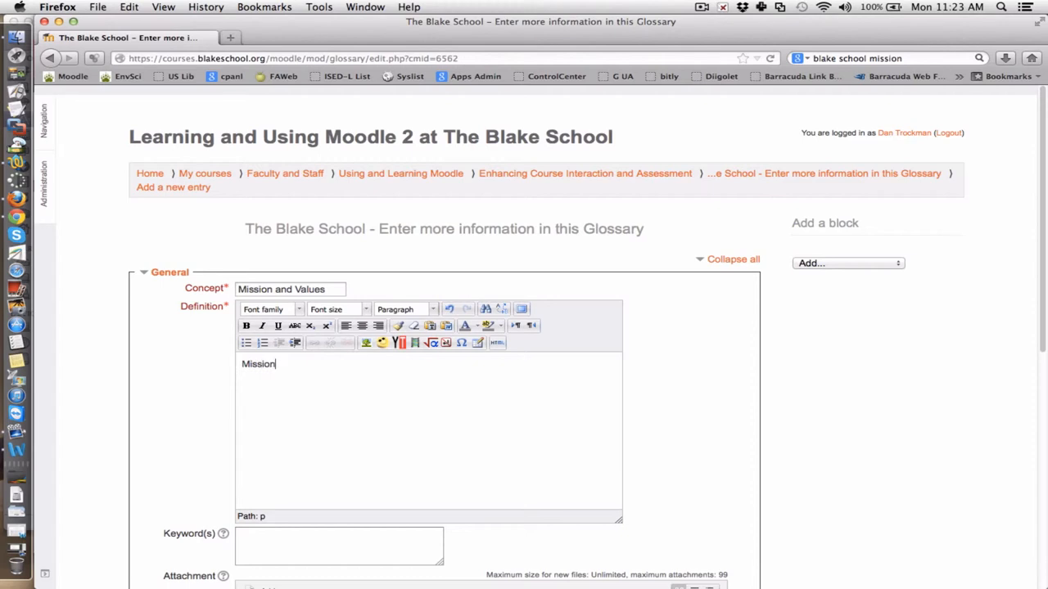
text(and Value)
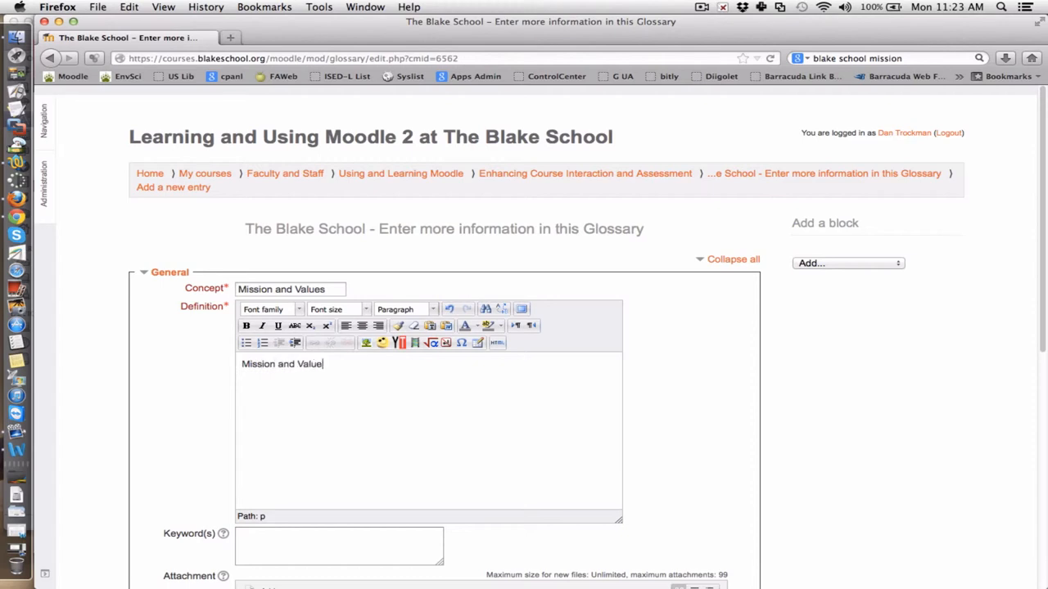
text(of The)
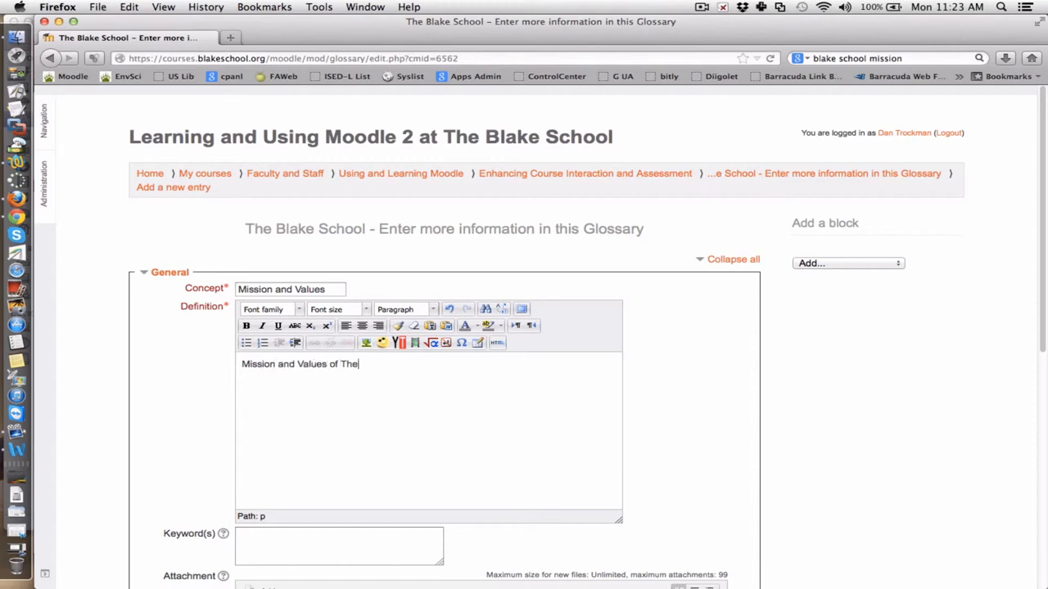
text(Blake s)
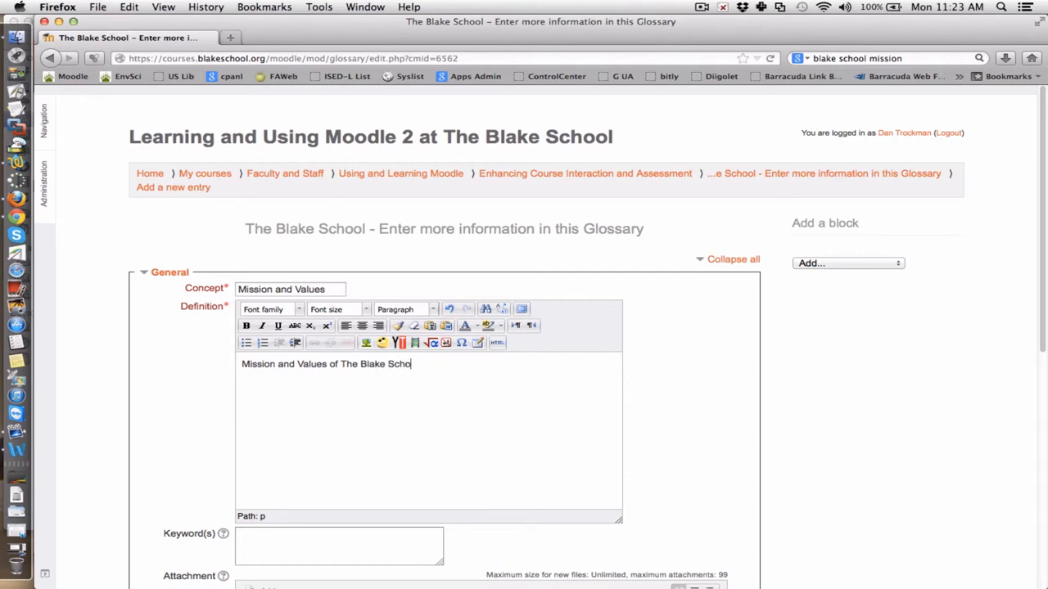
text(as pu)
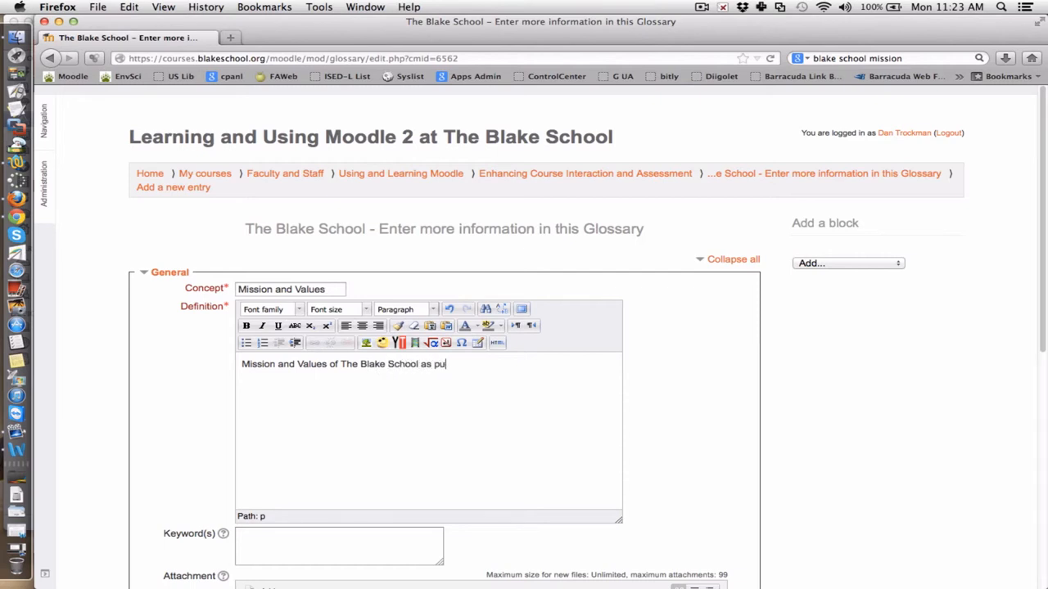
text(blished)
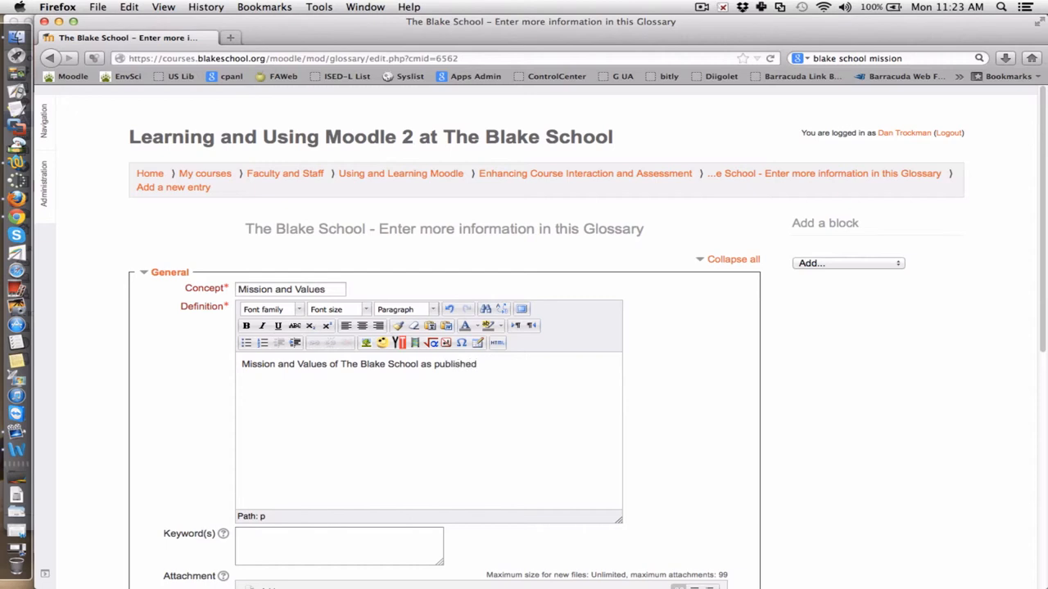
text(7/)
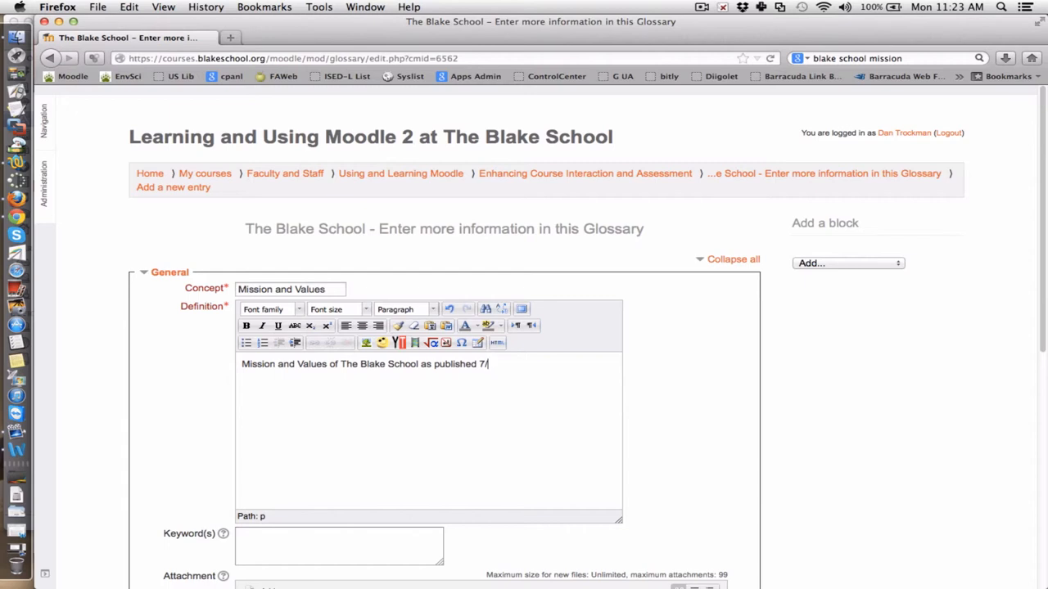
text(29/1)
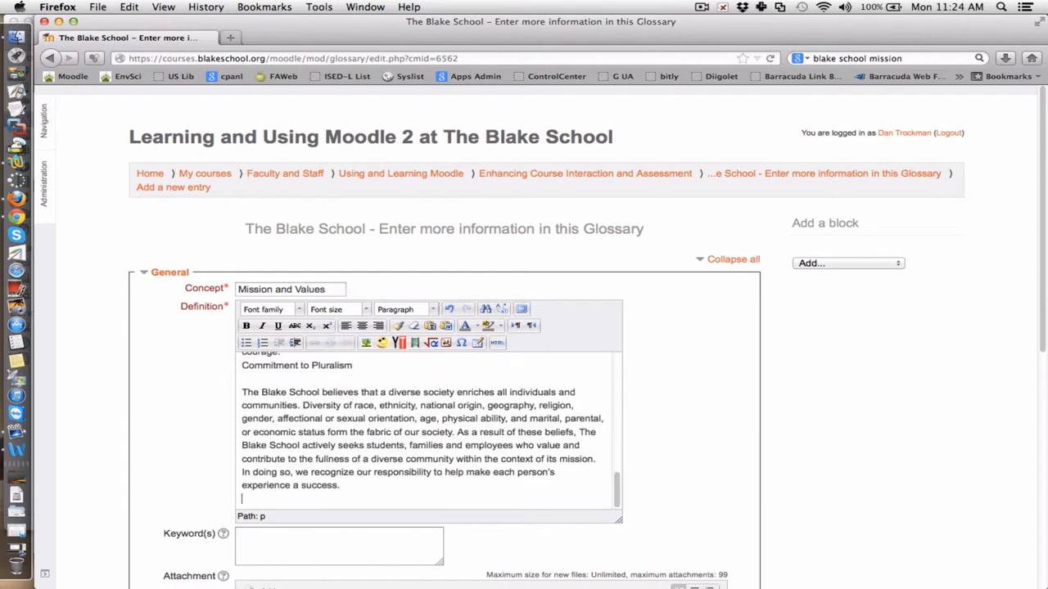
- Scroll through the pasted mission and values text to review it
scroll(up, 3)
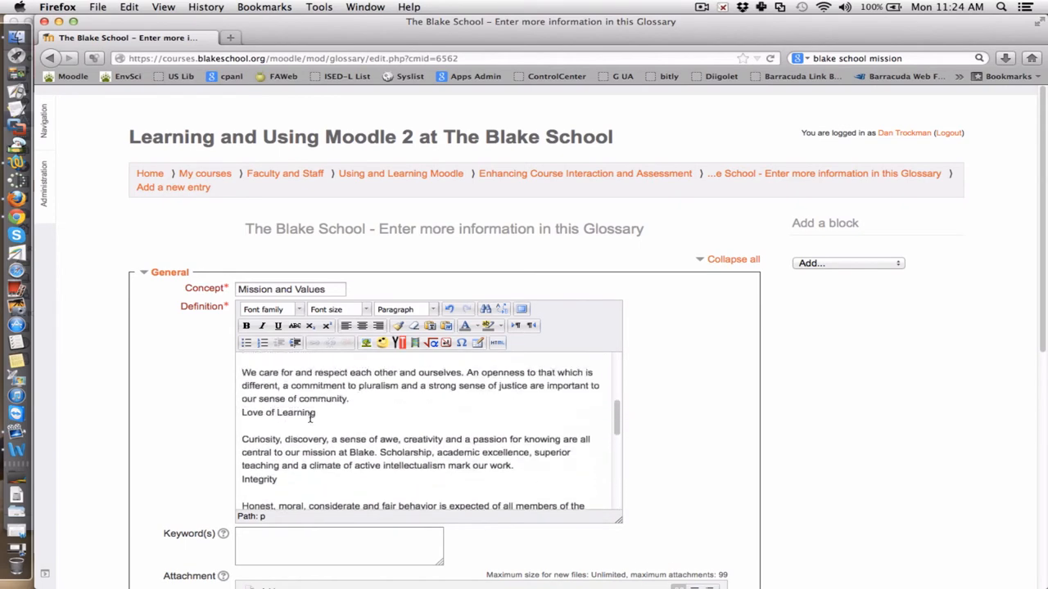
scroll(up, 3)
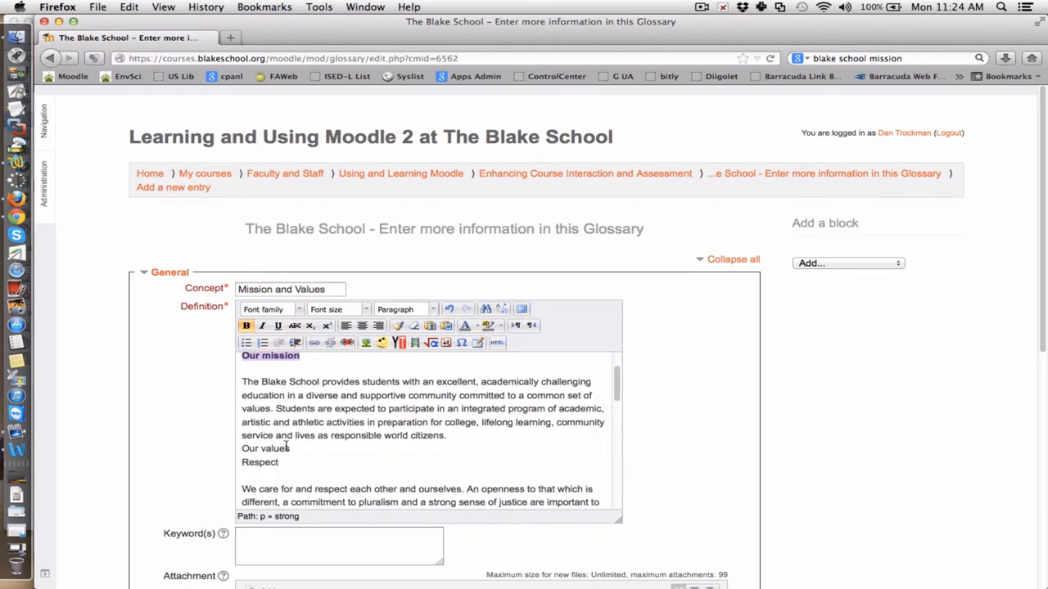
scroll(down, 3)
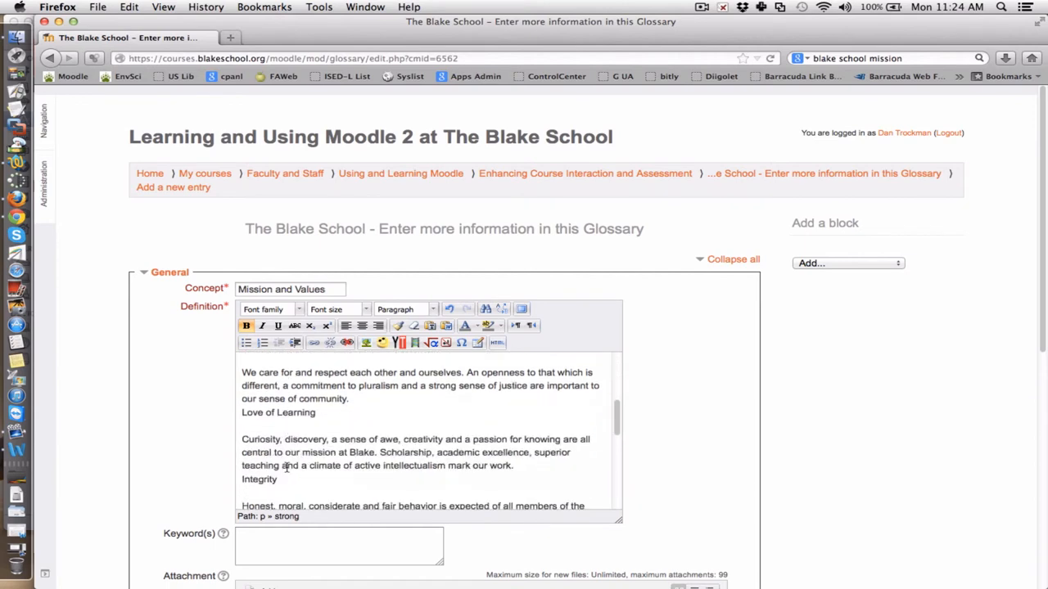
scroll(down, 3)
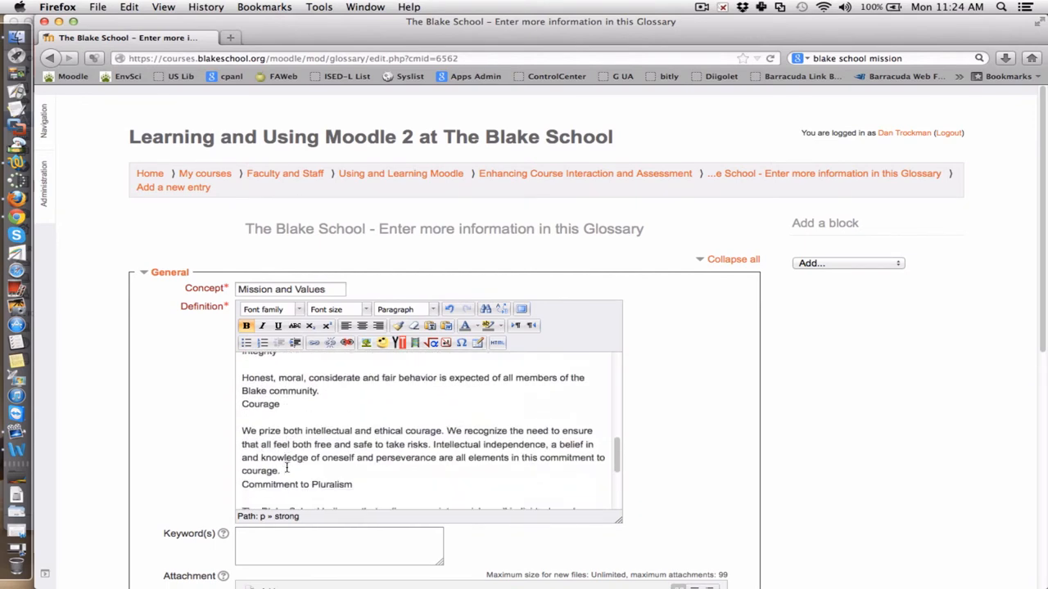
scroll(up, 3)
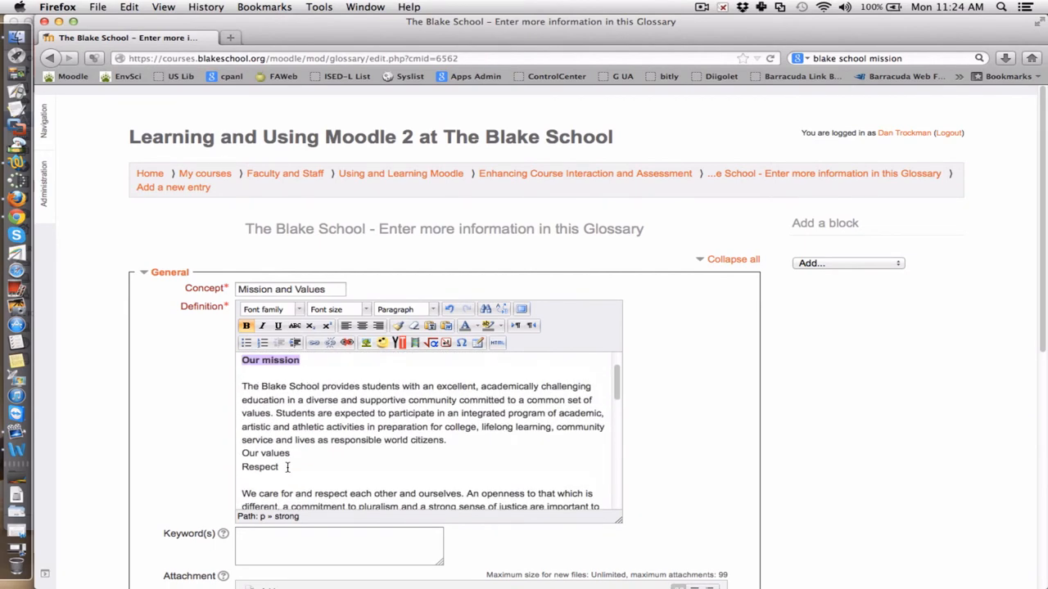
scroll(down, 3)
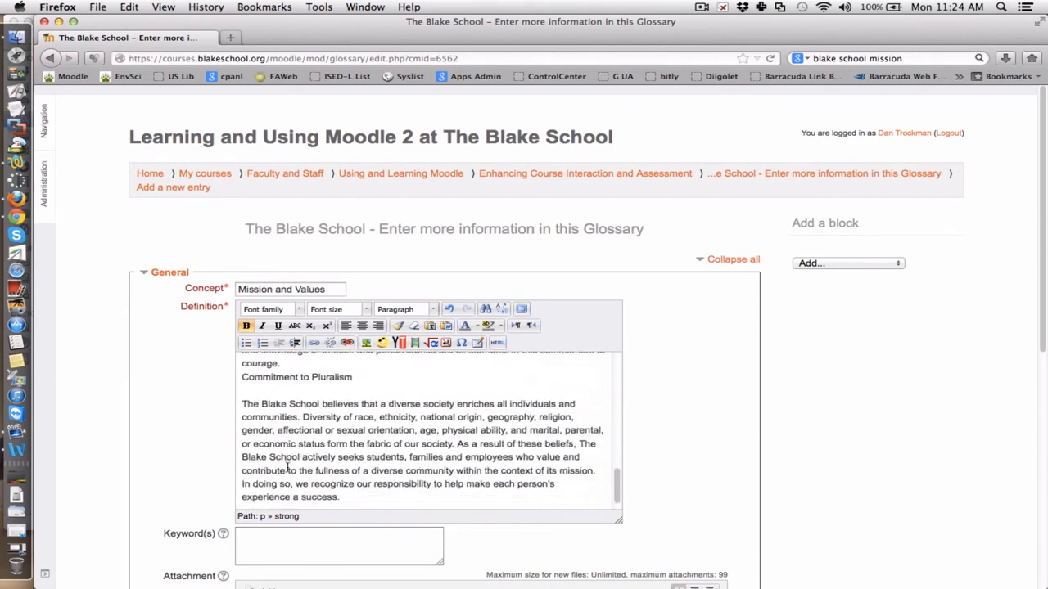
scroll(up, 3)
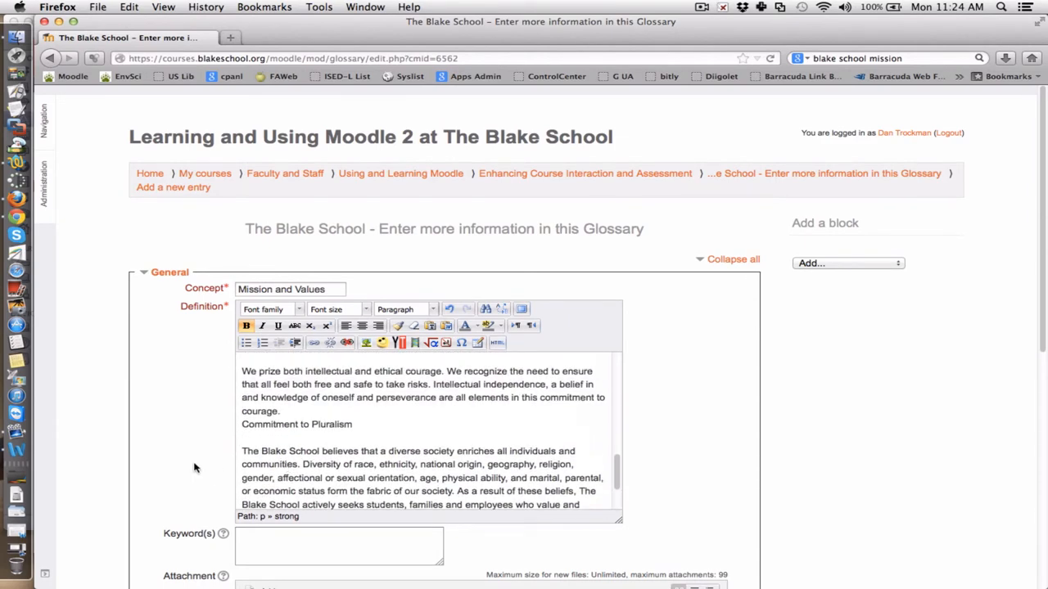
scroll(down, 3)
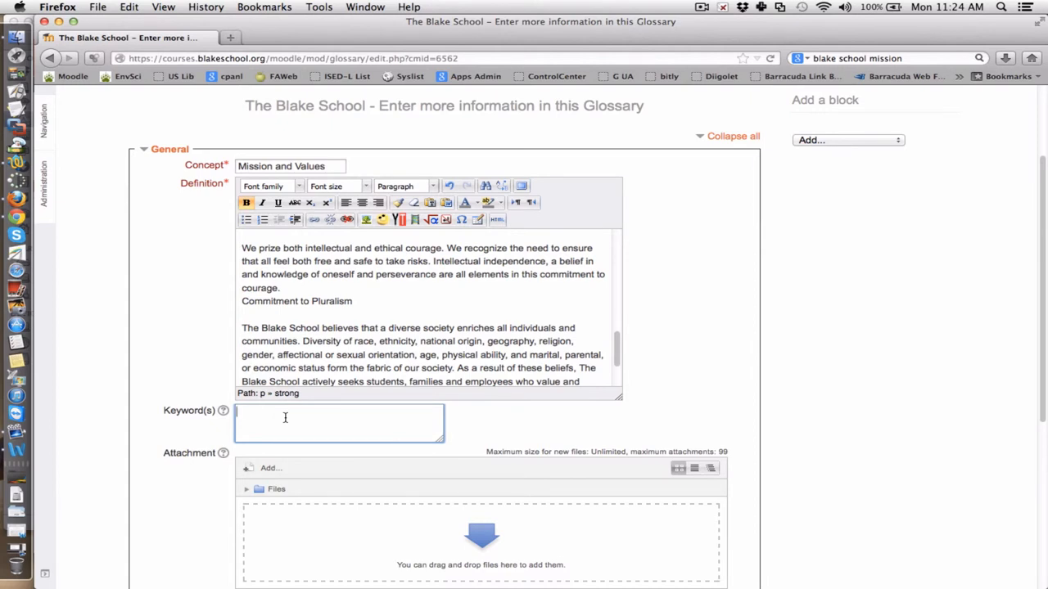
- Enter the keywords pluralism, values and mission on separate lines in the Keyword(s) box
text(plur)
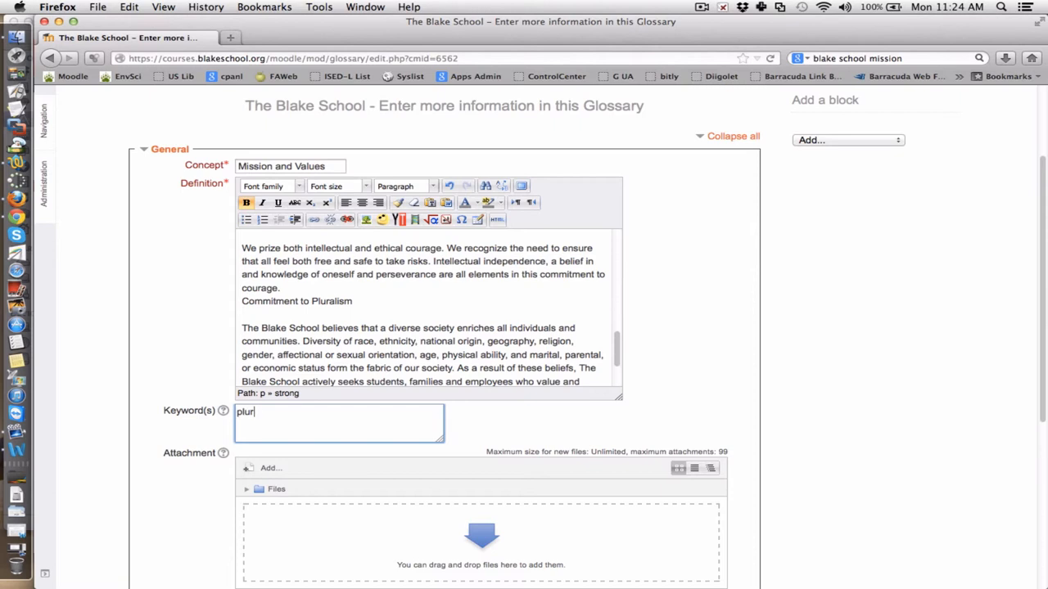
text(alism)
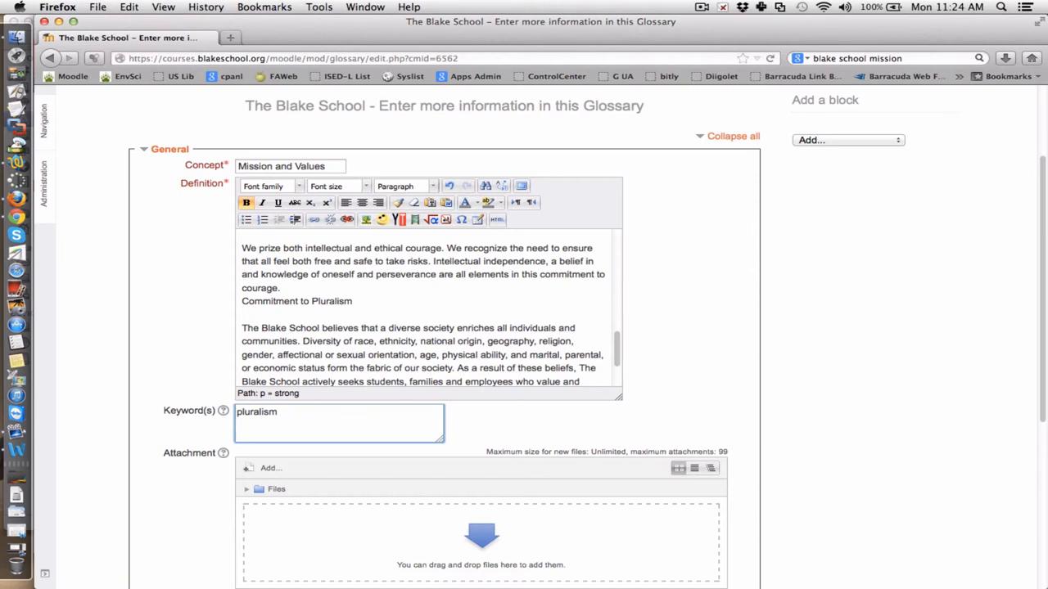
text(values)
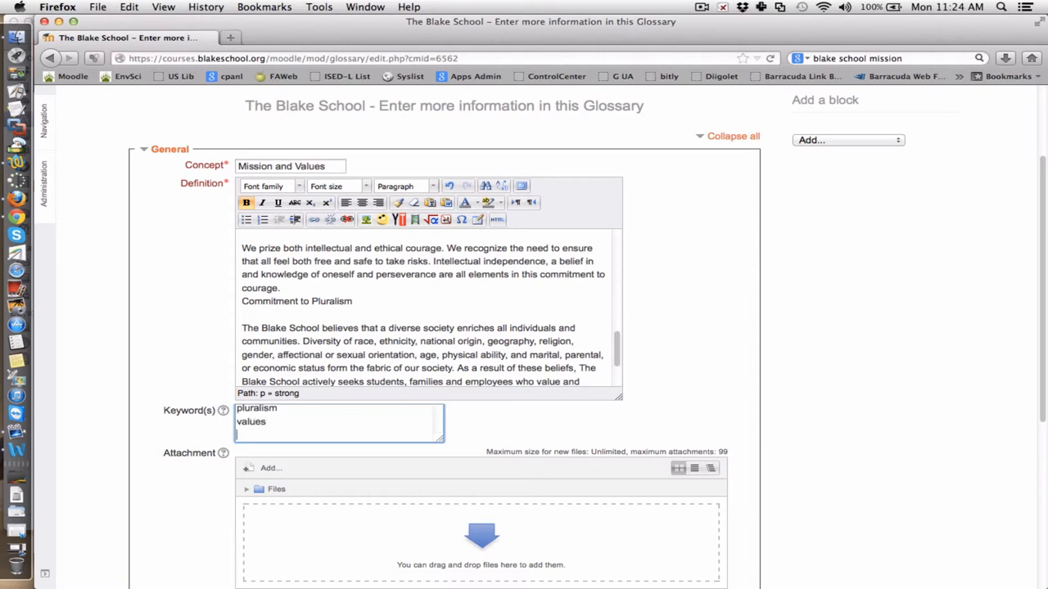
text(mission)
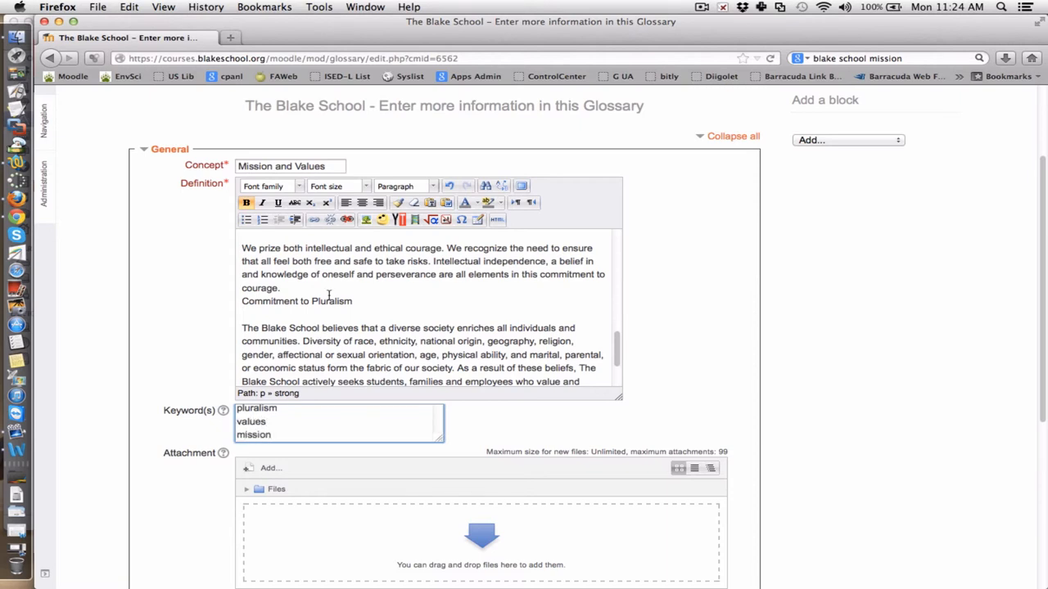
scroll(down, 3)
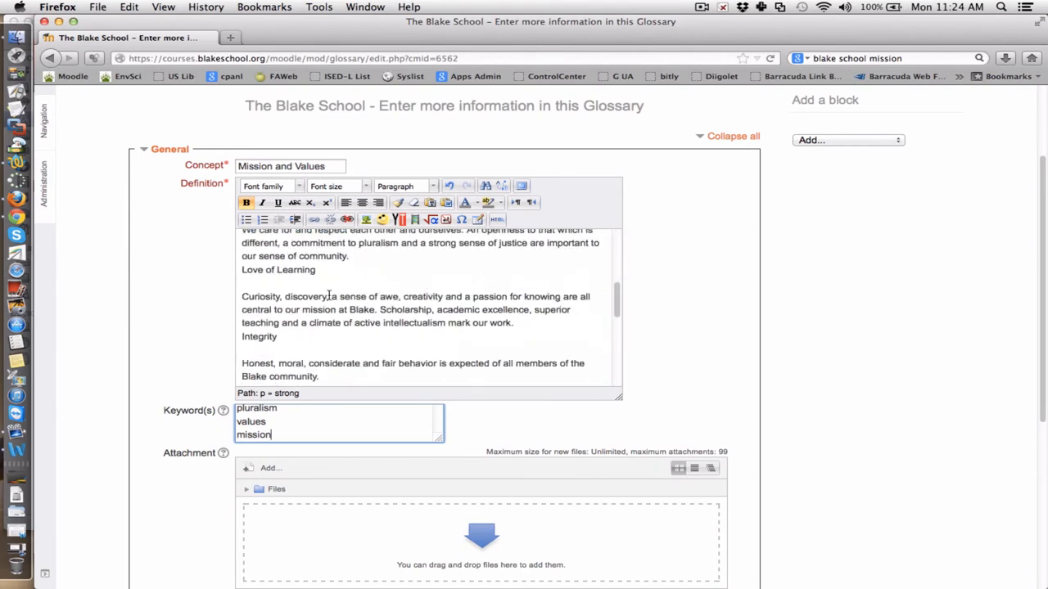
- Add respect and learning as further keywords below mission
text(res)
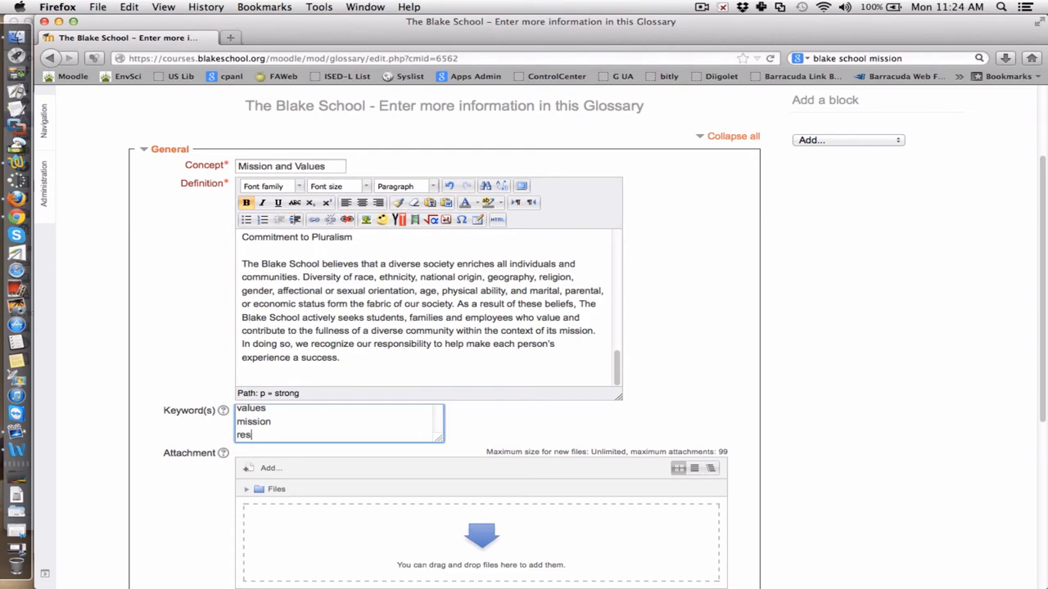
text(pect)
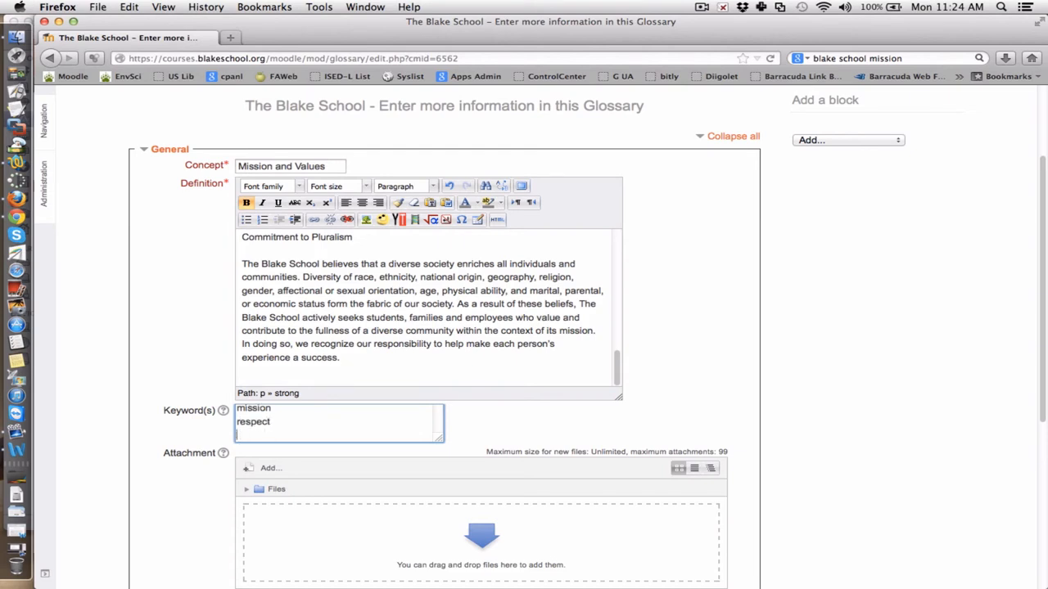
text(learning)
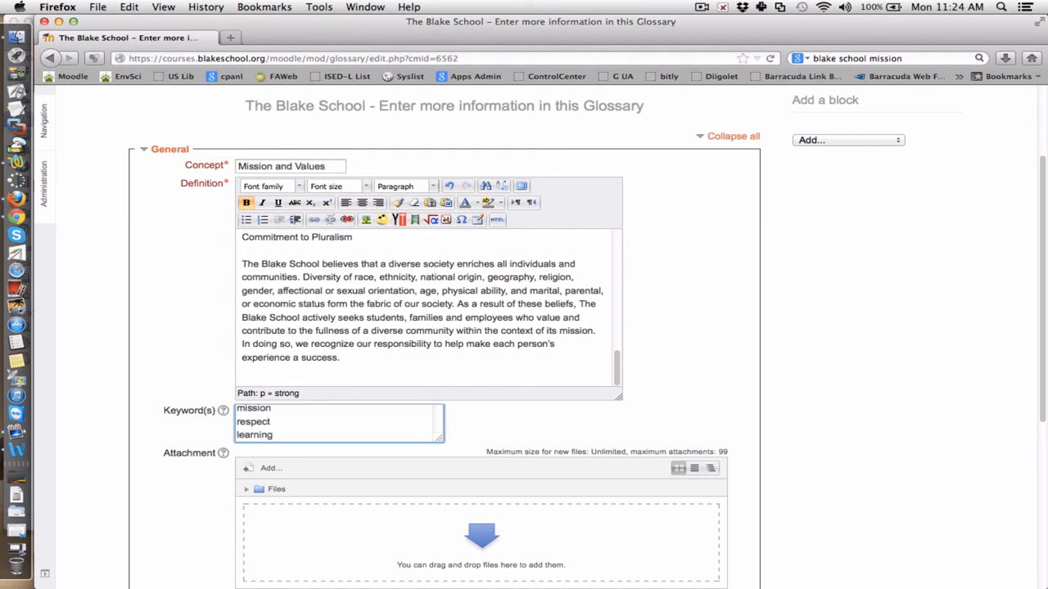
scroll(down, 3)
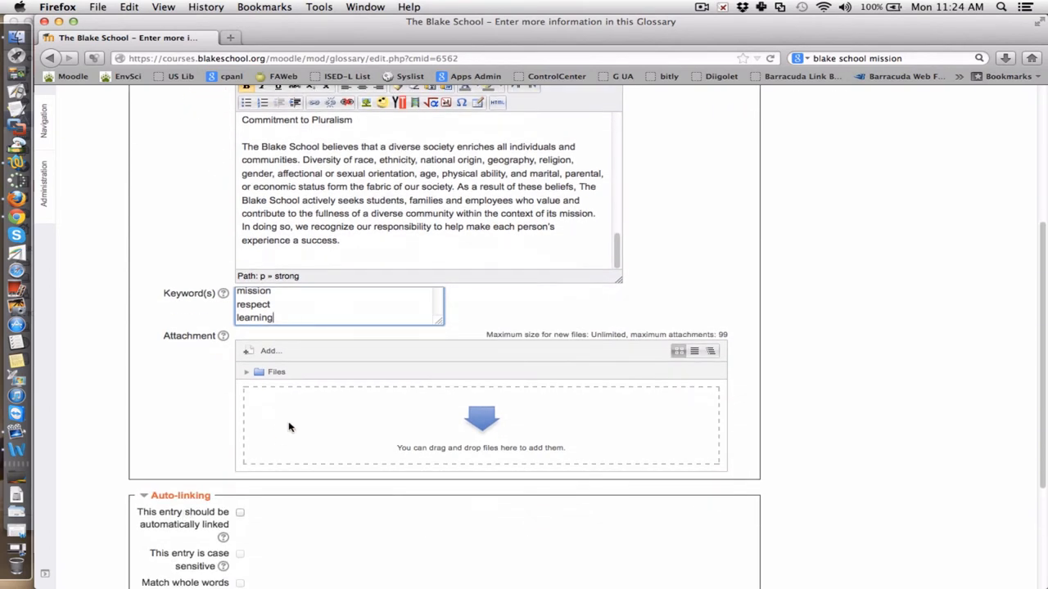
mouse_move(196, 435)
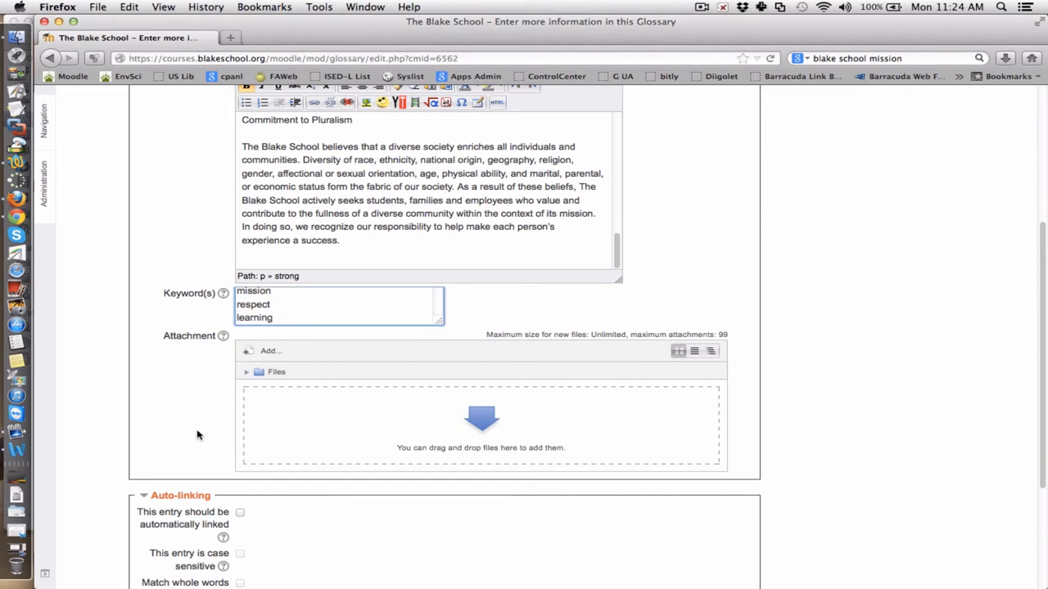
- Turn on 'This entry should be automatically linked' in the Auto-linking section
scroll(up, 3)
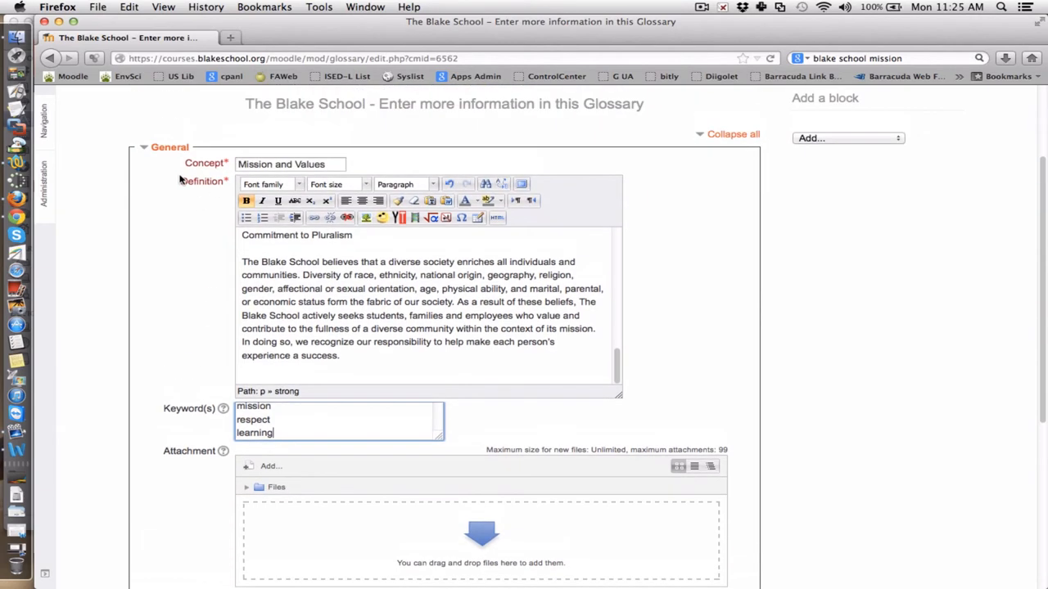
scroll(down, 3)
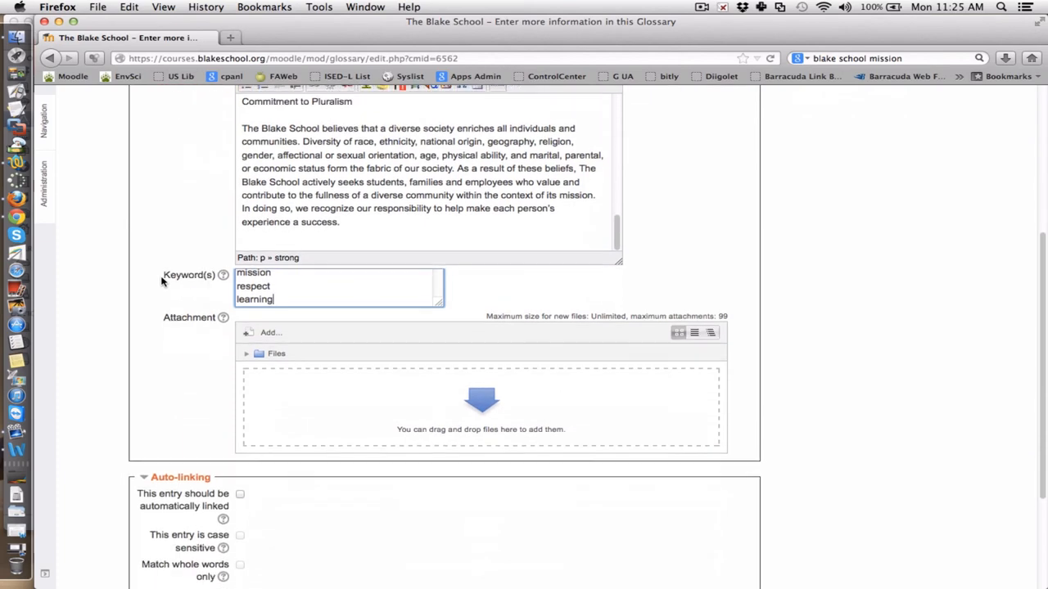
scroll(down, 3)
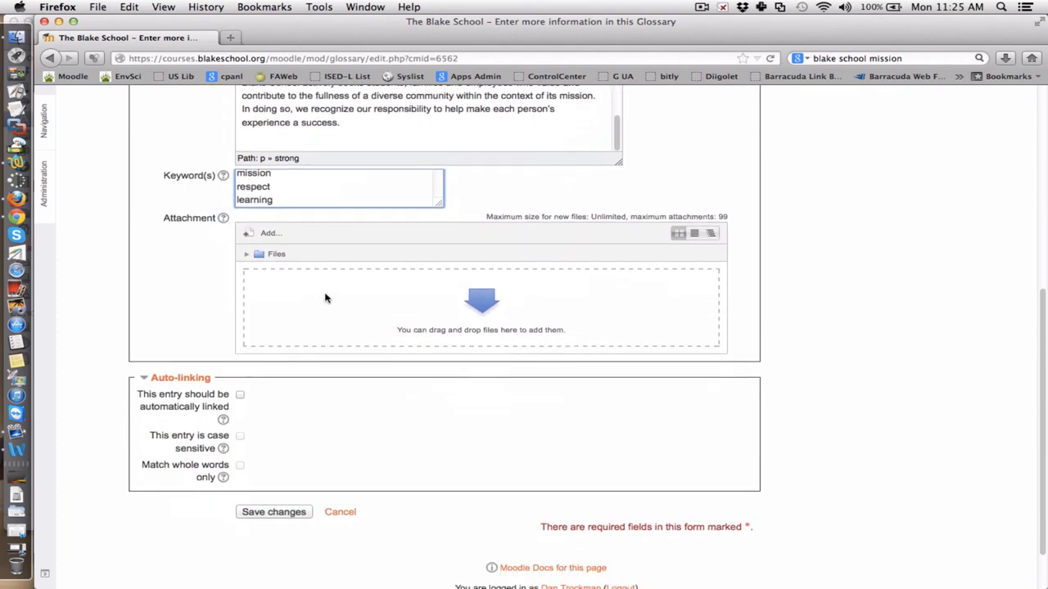
scroll(down, 3)
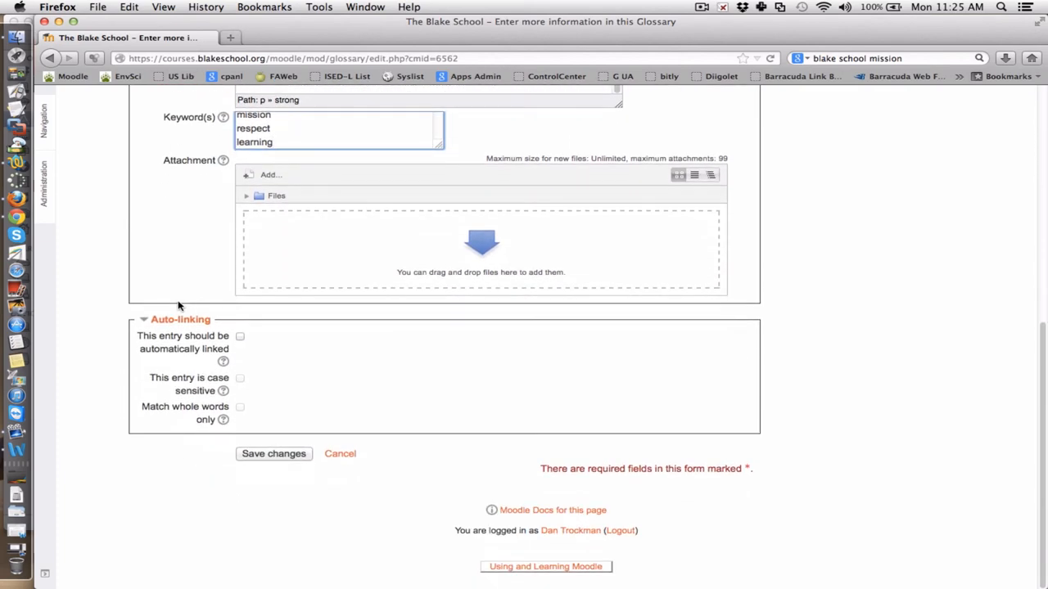
click(239, 336)
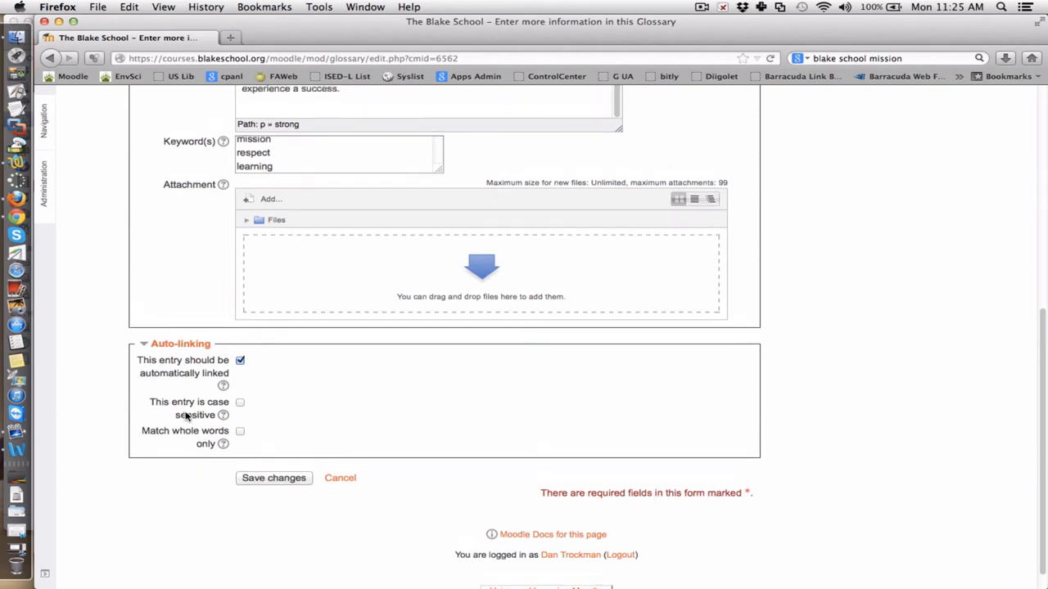
- Review the definition text and save the glossary entry
scroll(up, 3)
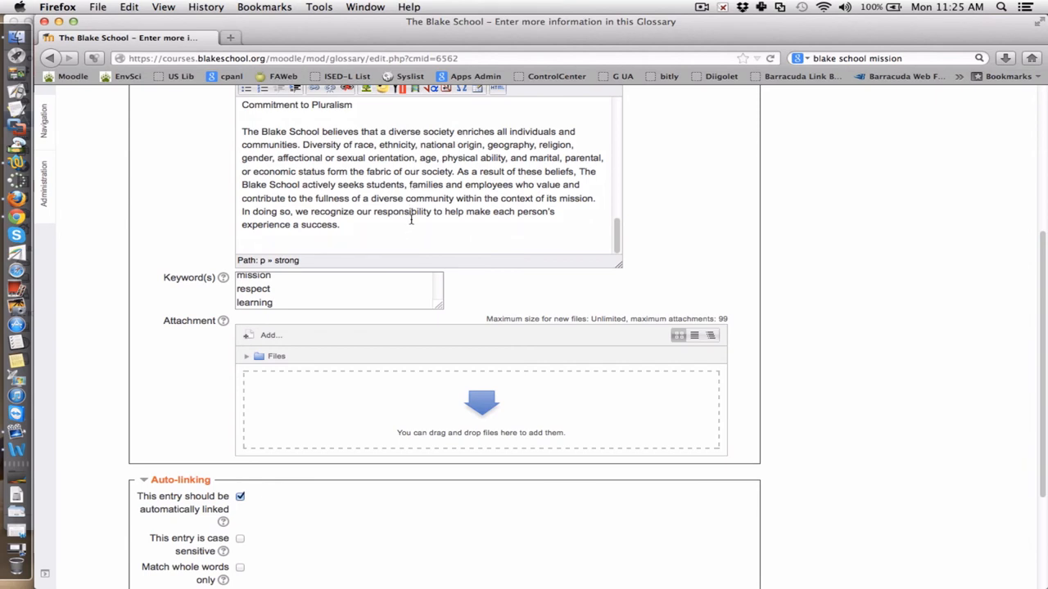
double_click(401, 212)
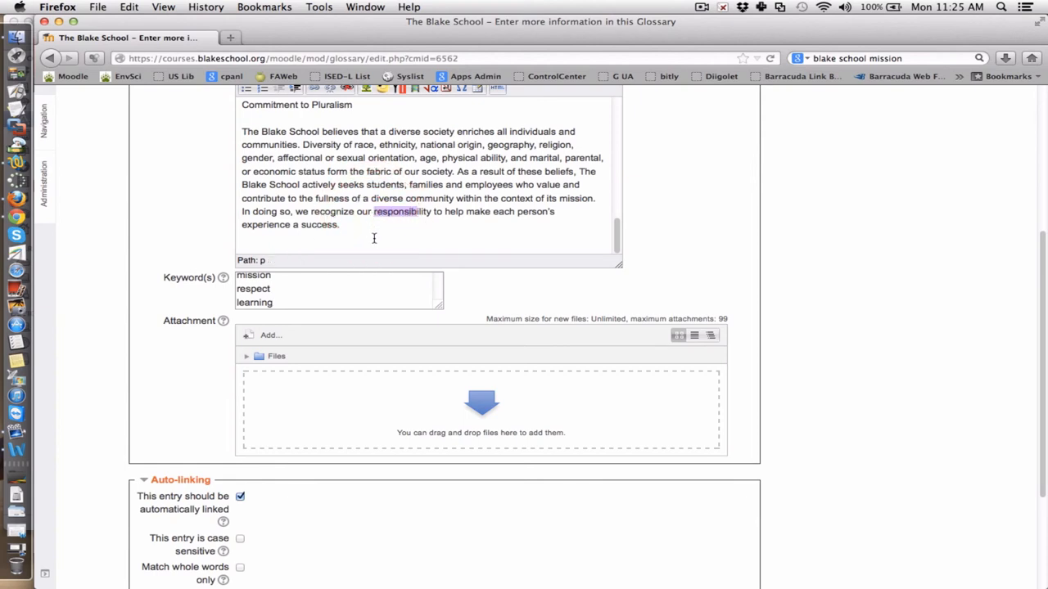
scroll(down, 3)
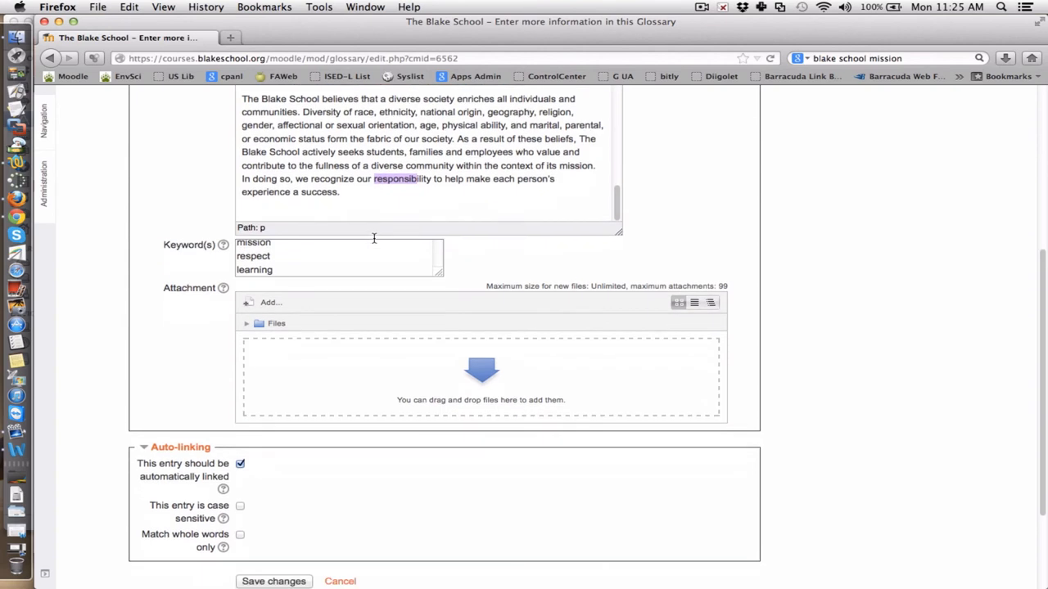
scroll(down, 3)
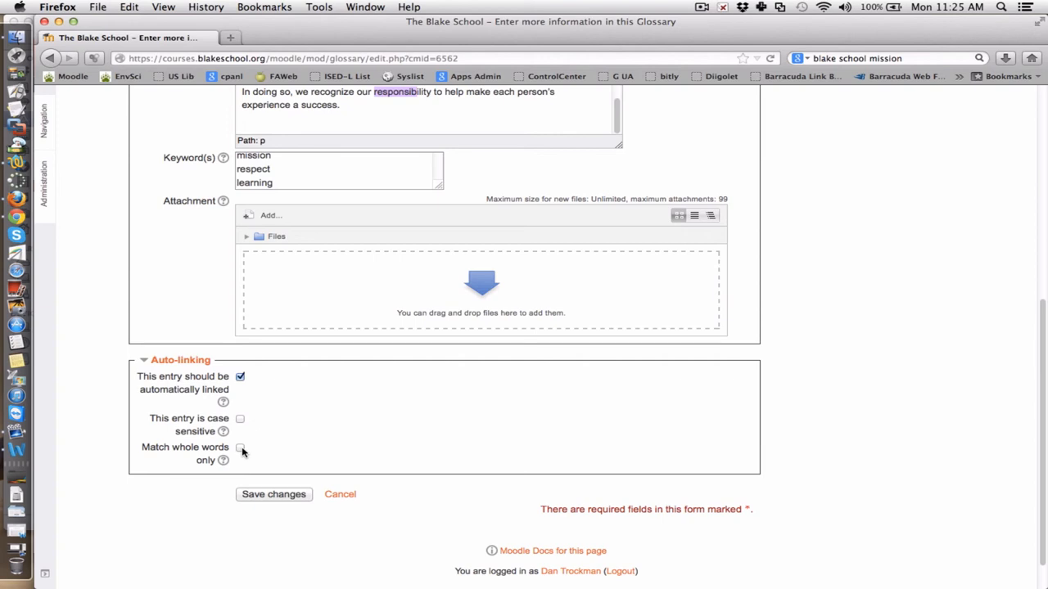
mouse_move(314, 434)
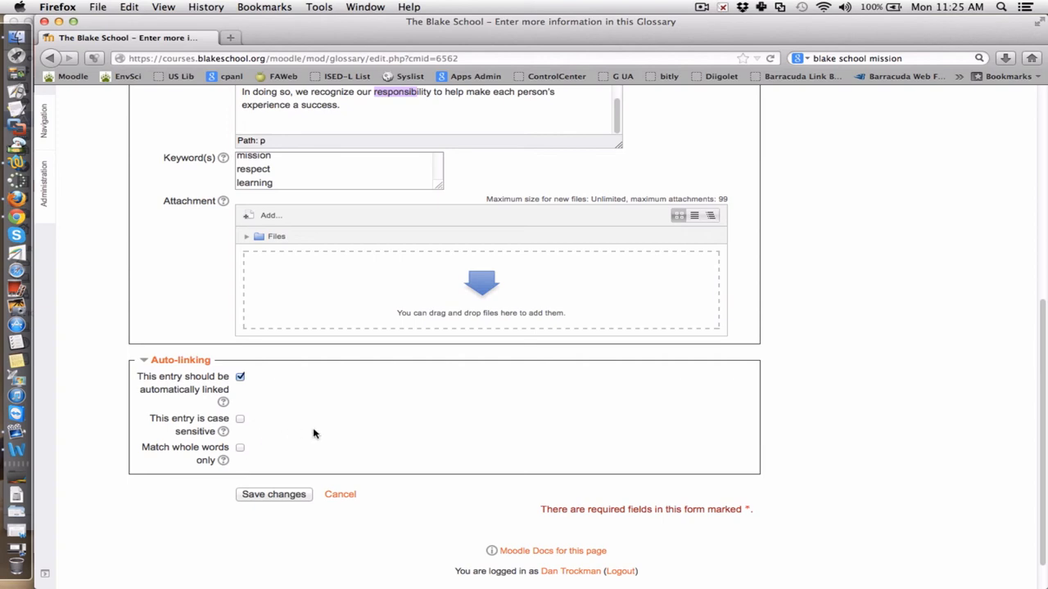
mouse_move(289, 468)
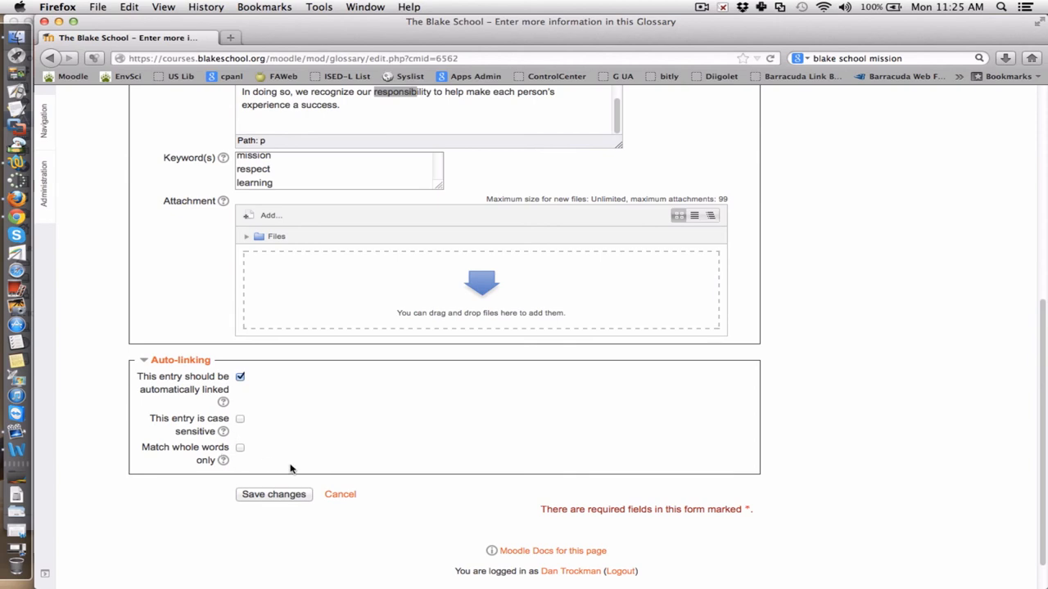
click(273, 495)
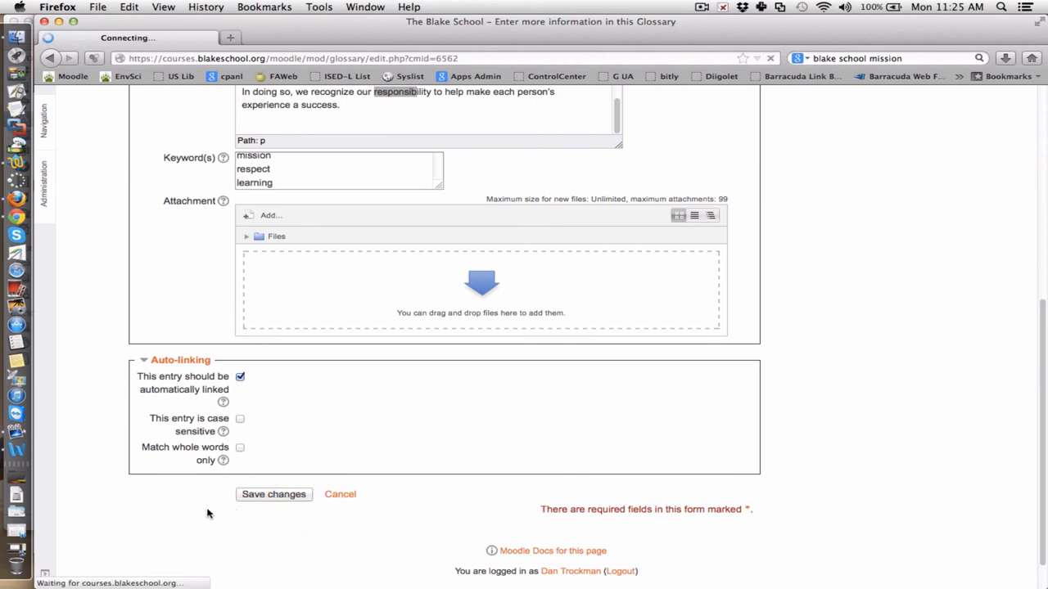
- View the saved Mission and Values entry with its full text and keywords in the glossary browse page
click(274, 494)
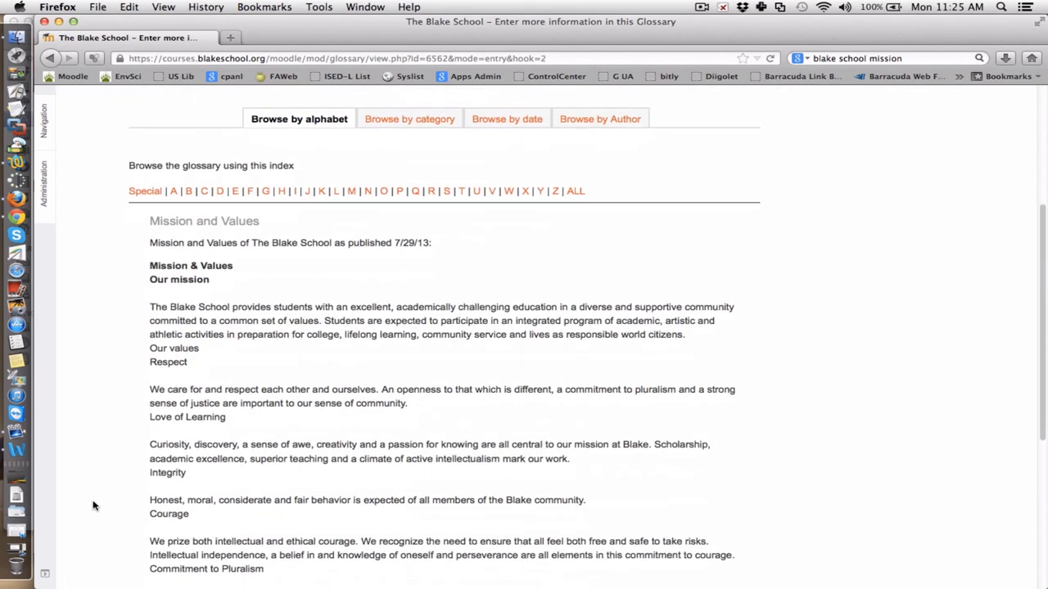
scroll(down, 3)
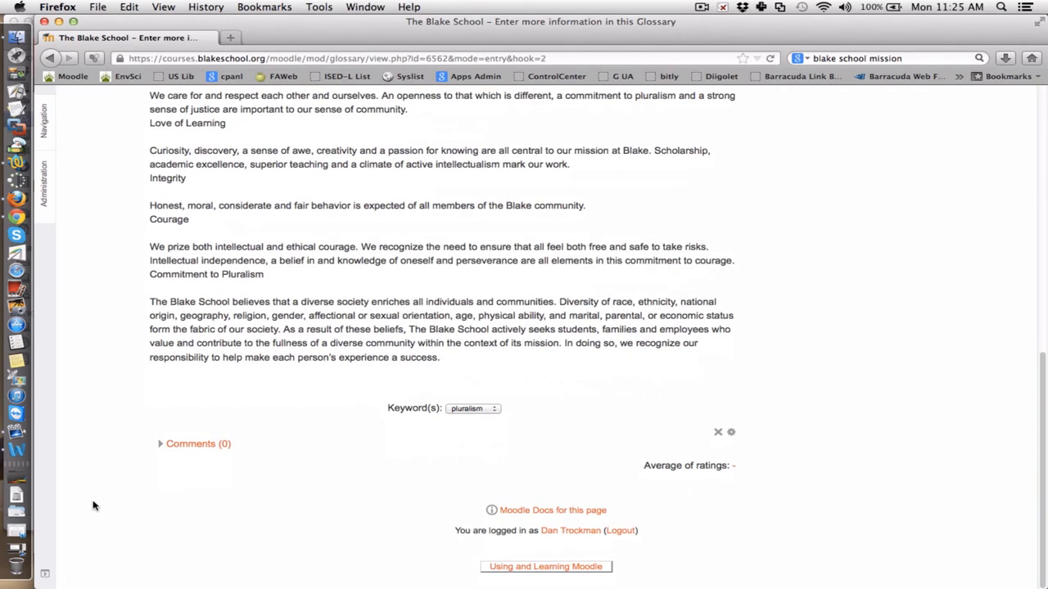
click(495, 409)
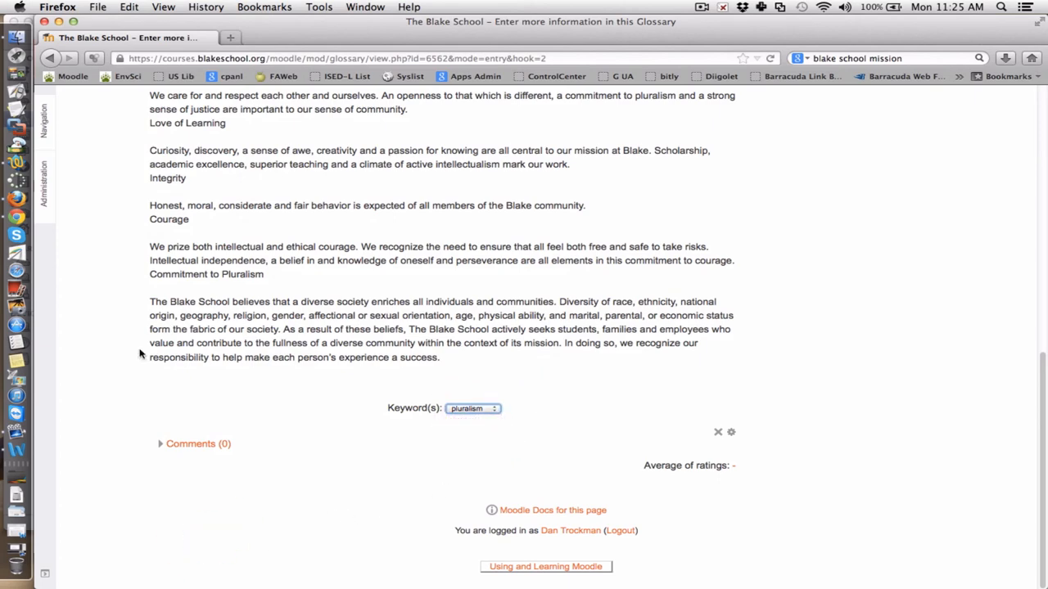
scroll(up, 3)
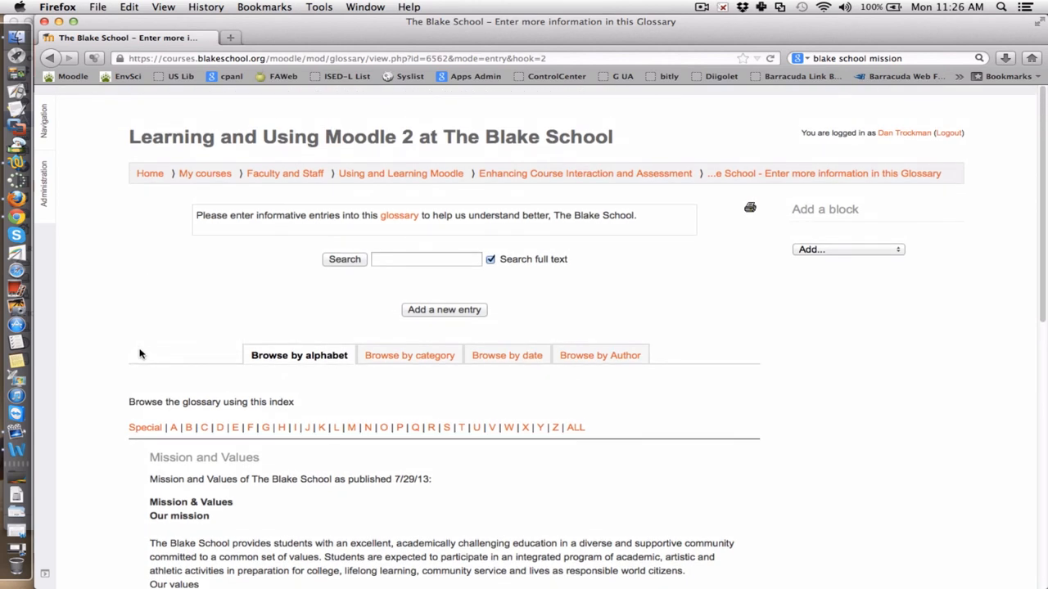
scroll(down, 3)
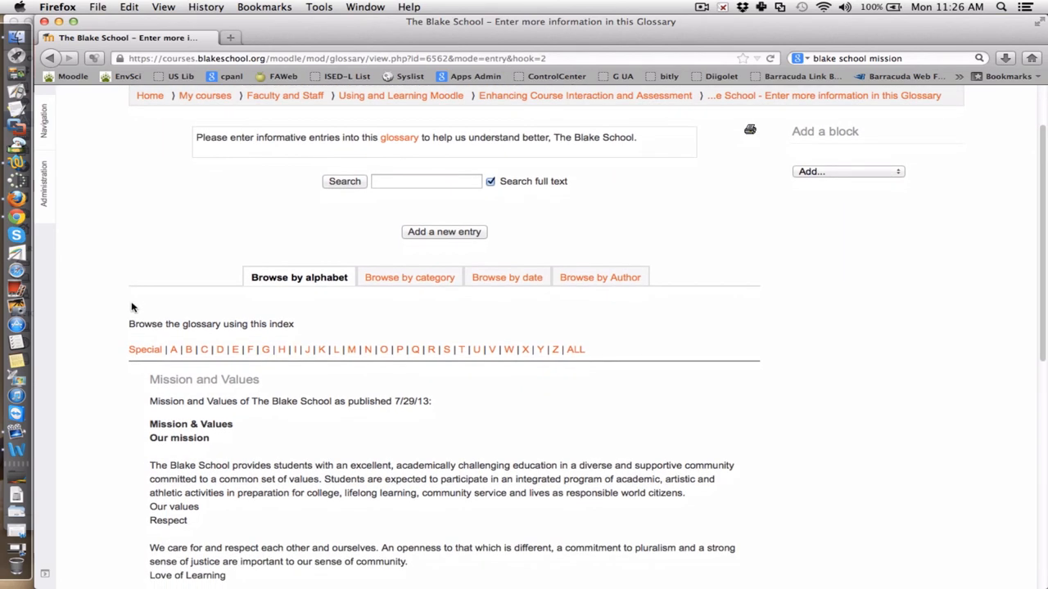
mouse_move(114, 296)
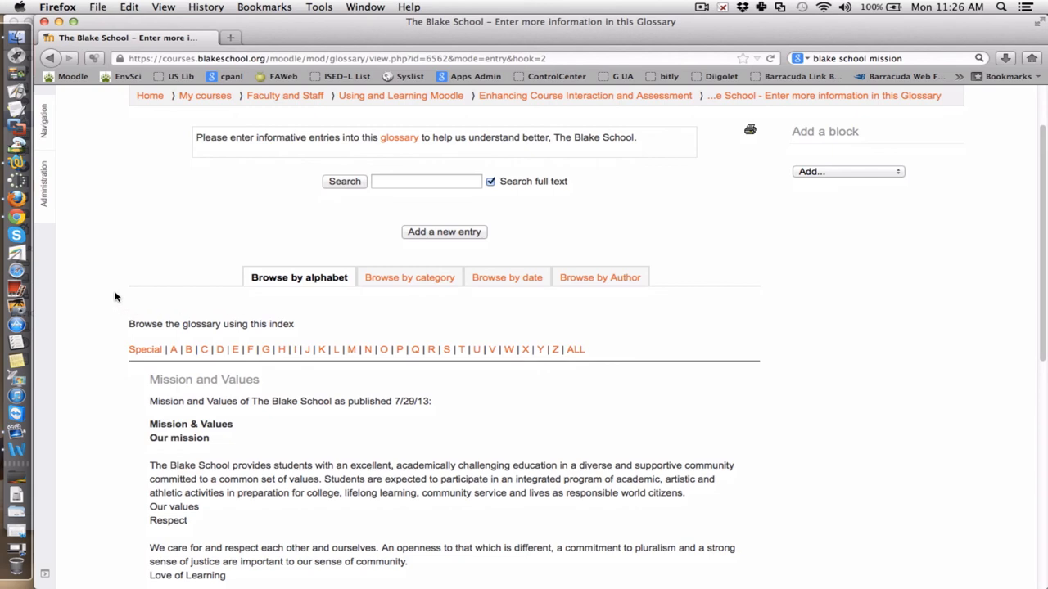
scroll(down, 3)
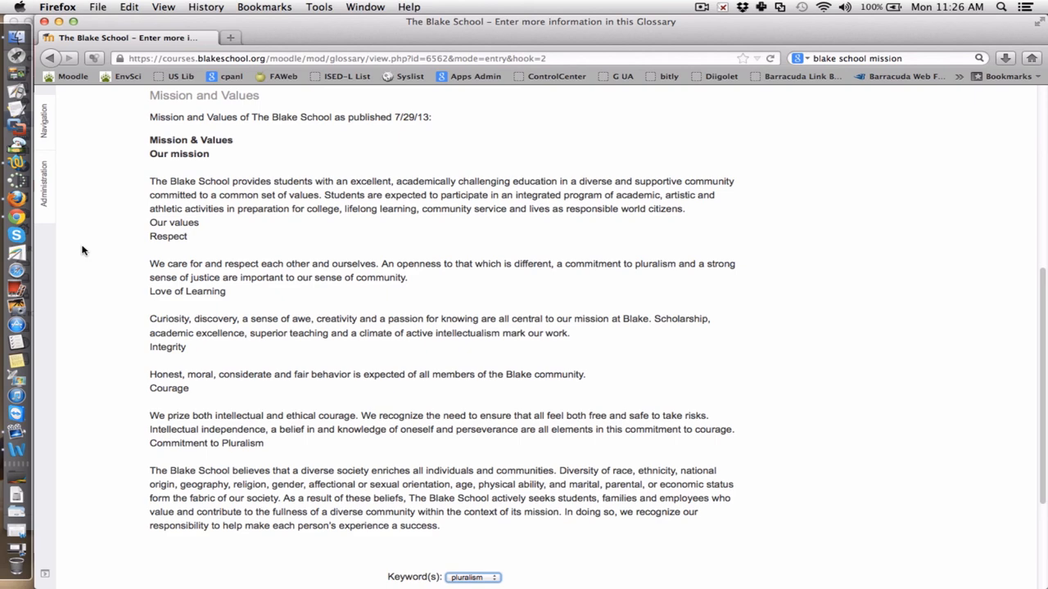
scroll(up, 3)
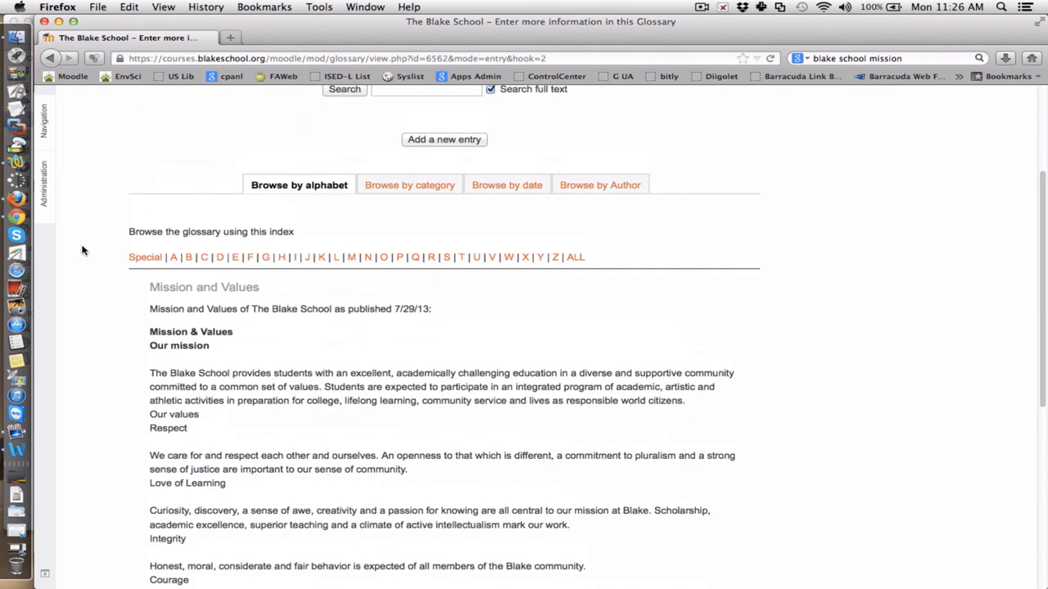
scroll(up, 3)
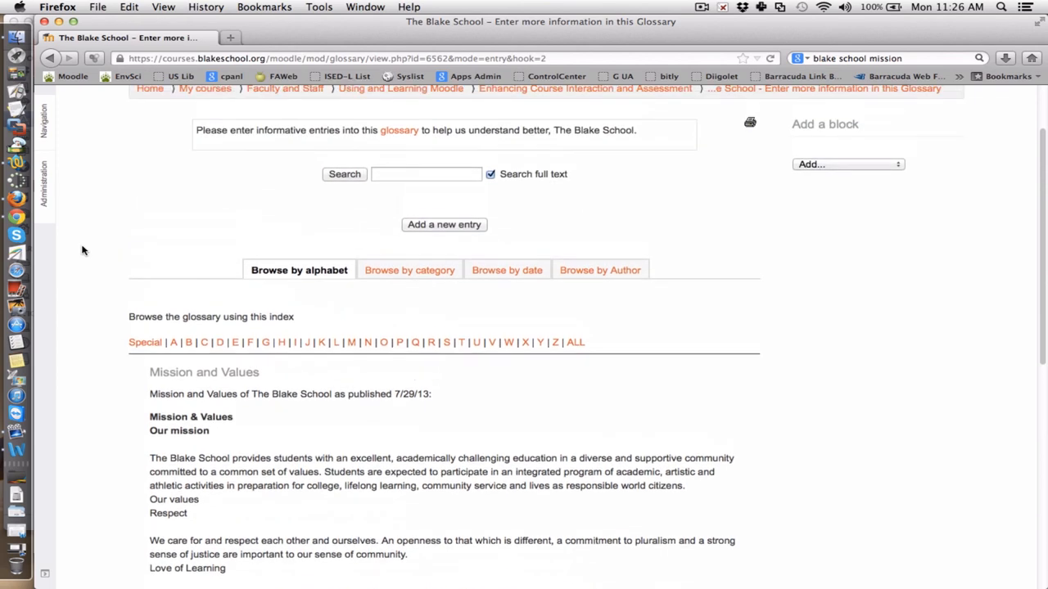
scroll(down, 3)
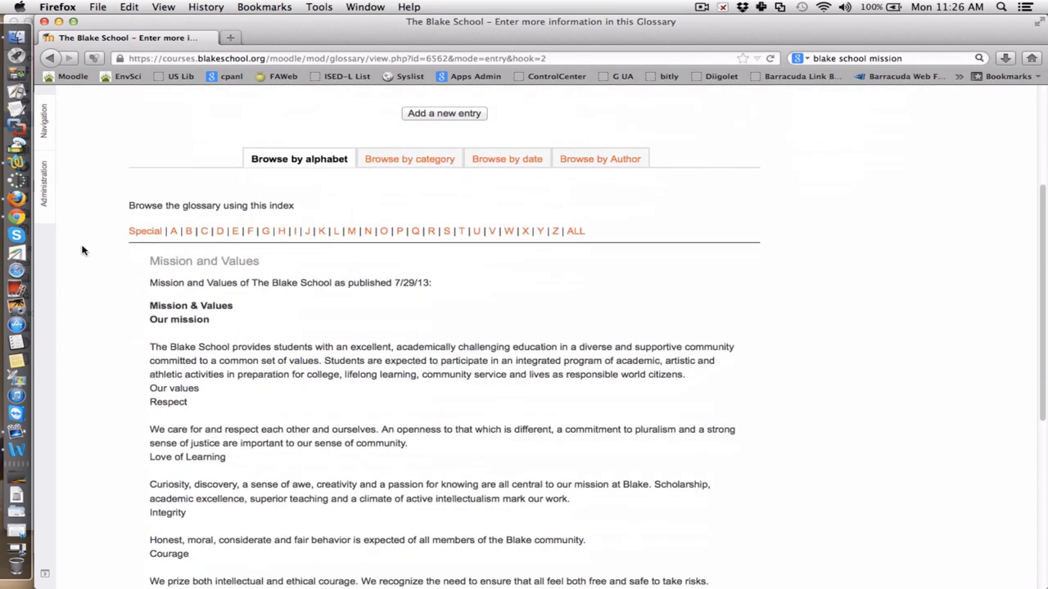